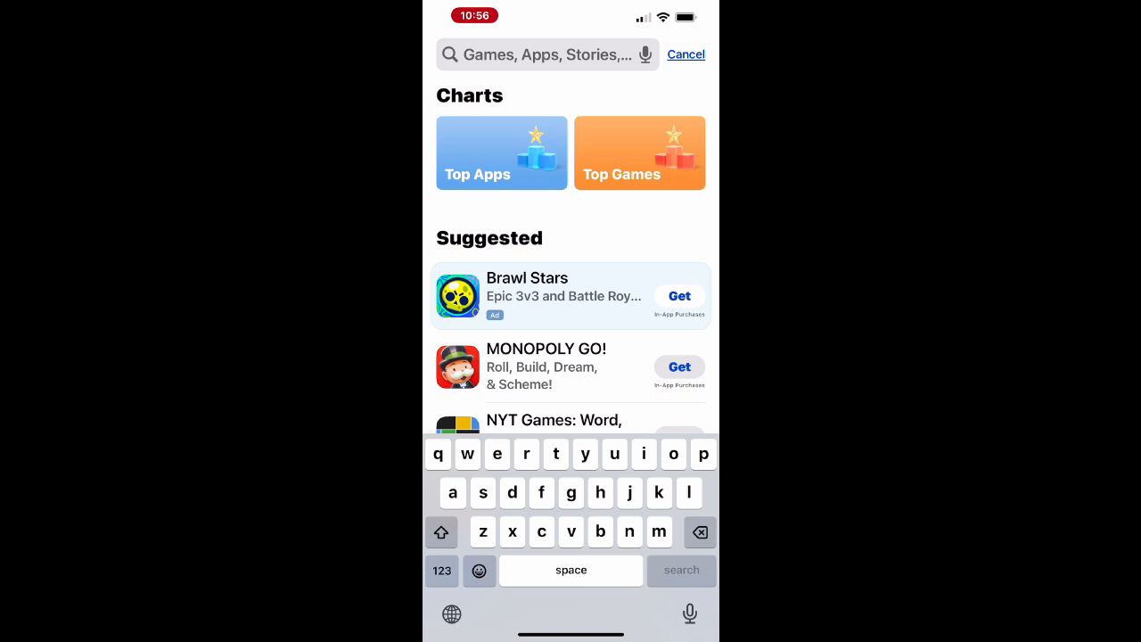
# Step: Search 'xfinity' in the App Store, review the Xfinity listing's notes, then find the app via Spotlight
pyautogui.write('xfinity')
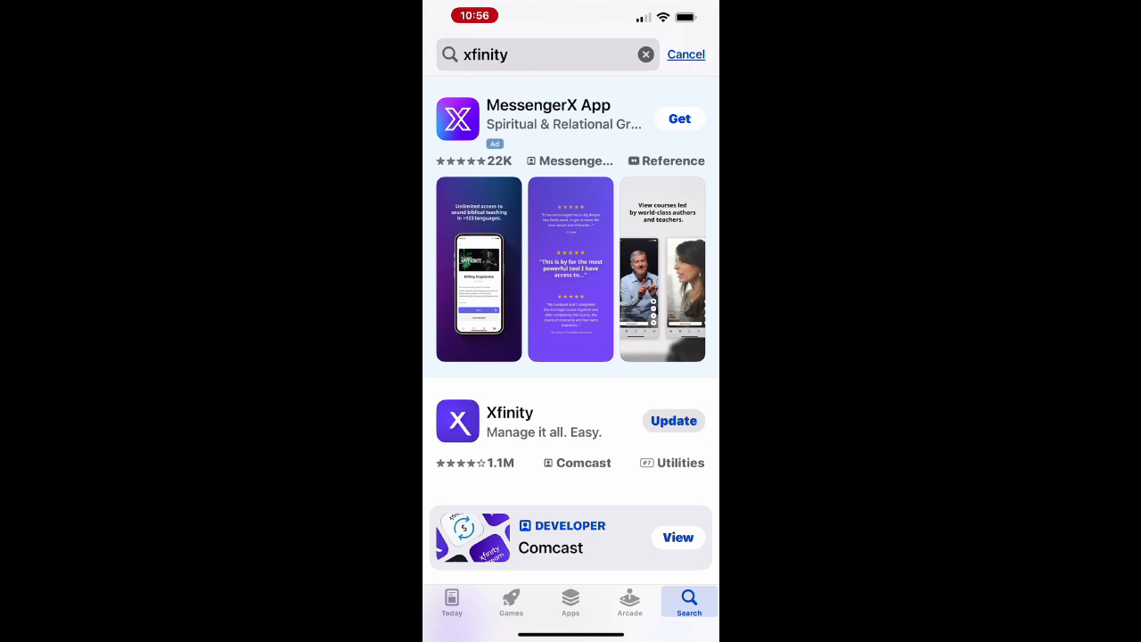
pyautogui.scroll(-3)
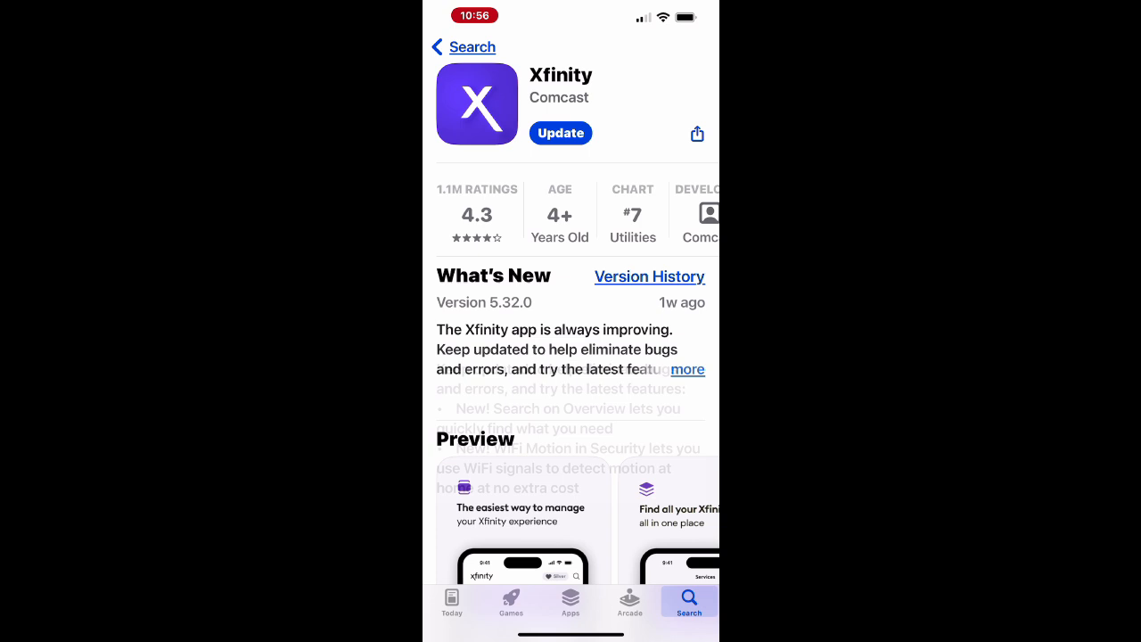
pyautogui.scroll(3)
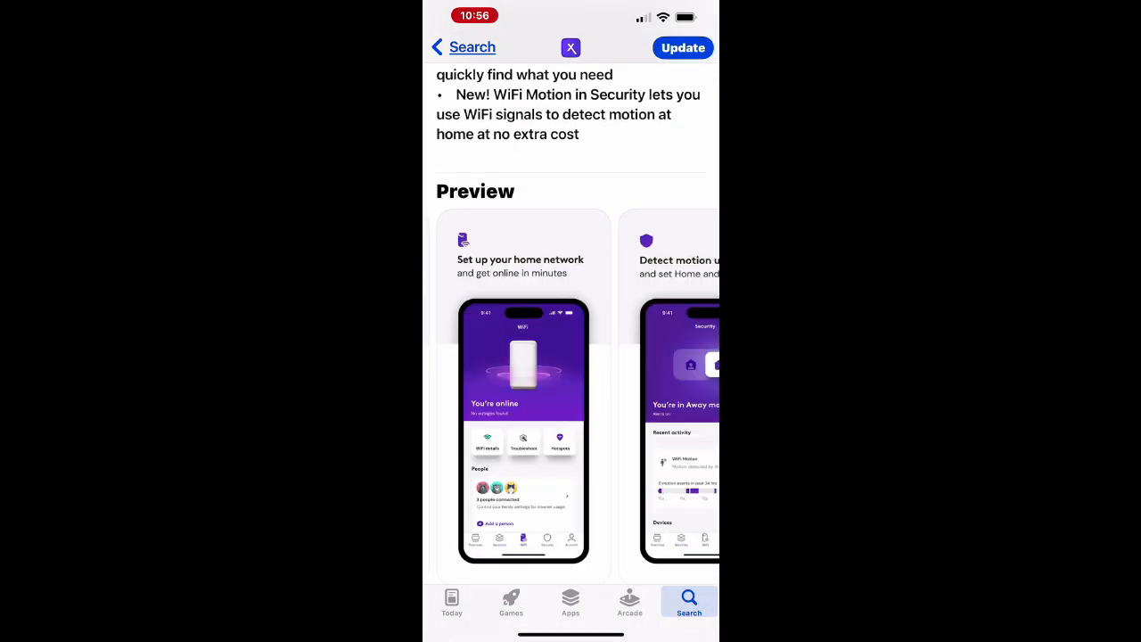
pyautogui.hscroll(-3)
pyautogui.write('xf')
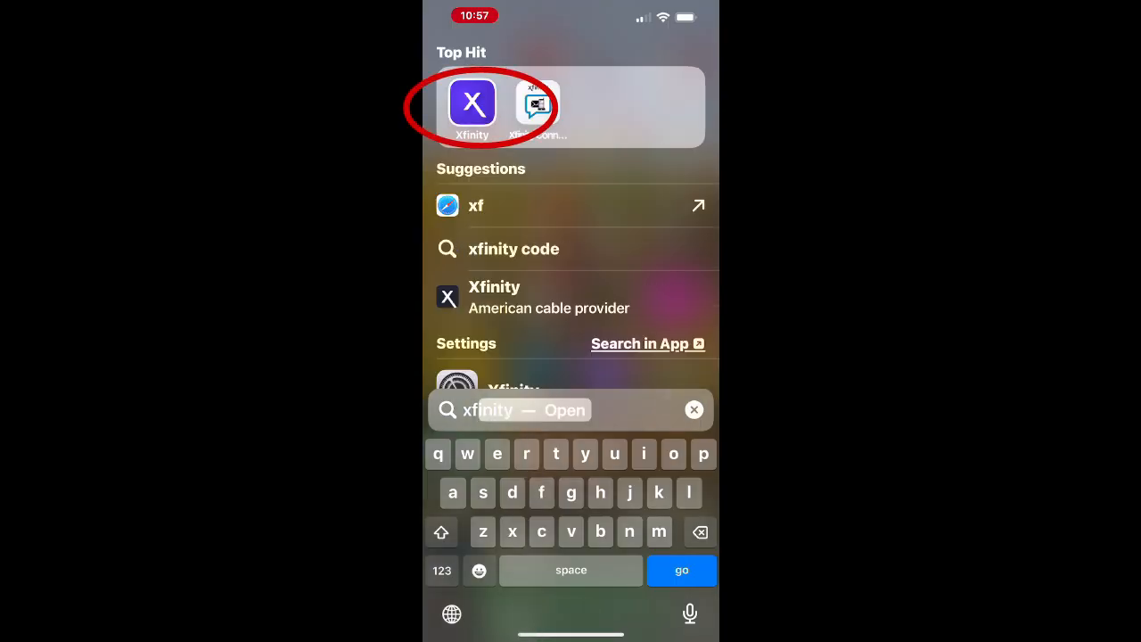
# Step: Launch Xfinity, view the monthly internet data usage chart (421 GB in September 2024), then return to Services
pyautogui.click(470, 101)
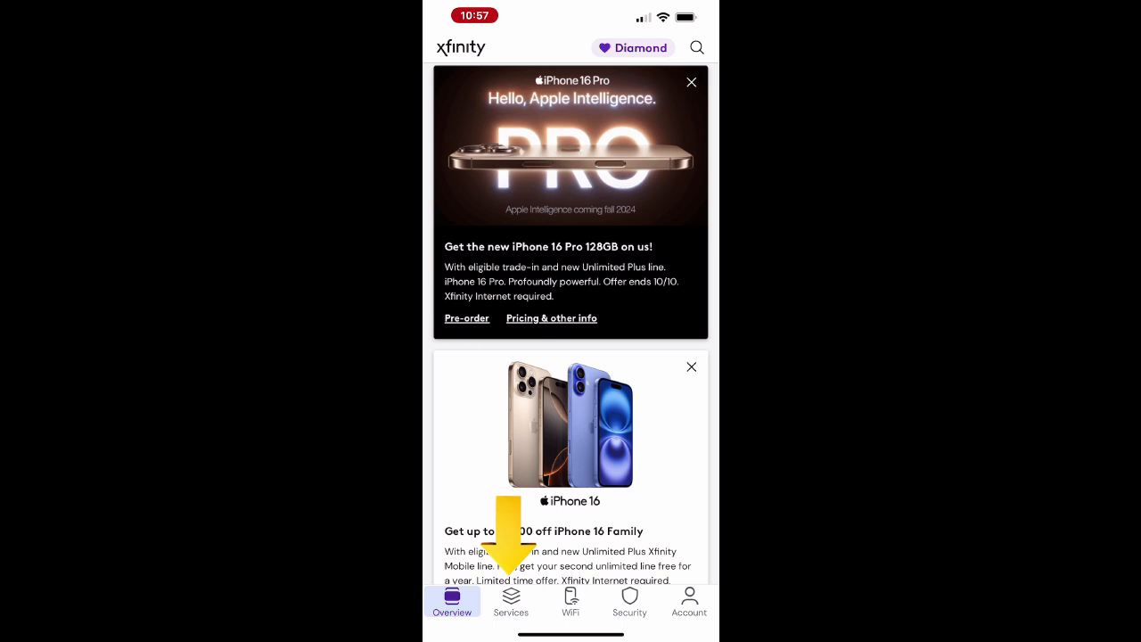
pyautogui.click(509, 603)
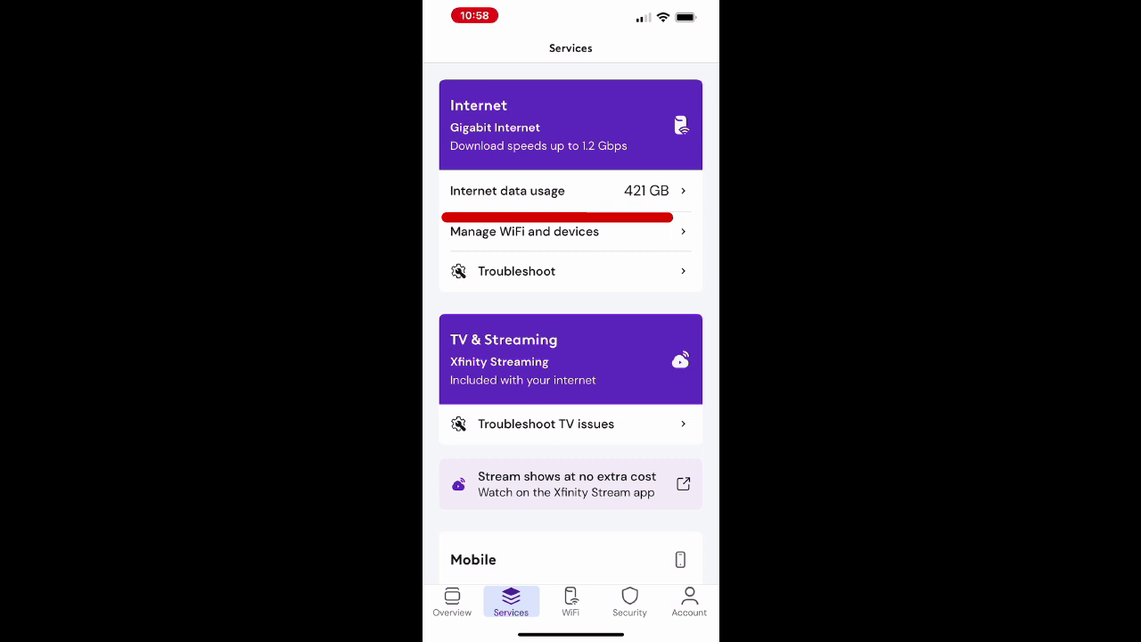
pyautogui.click(571, 191)
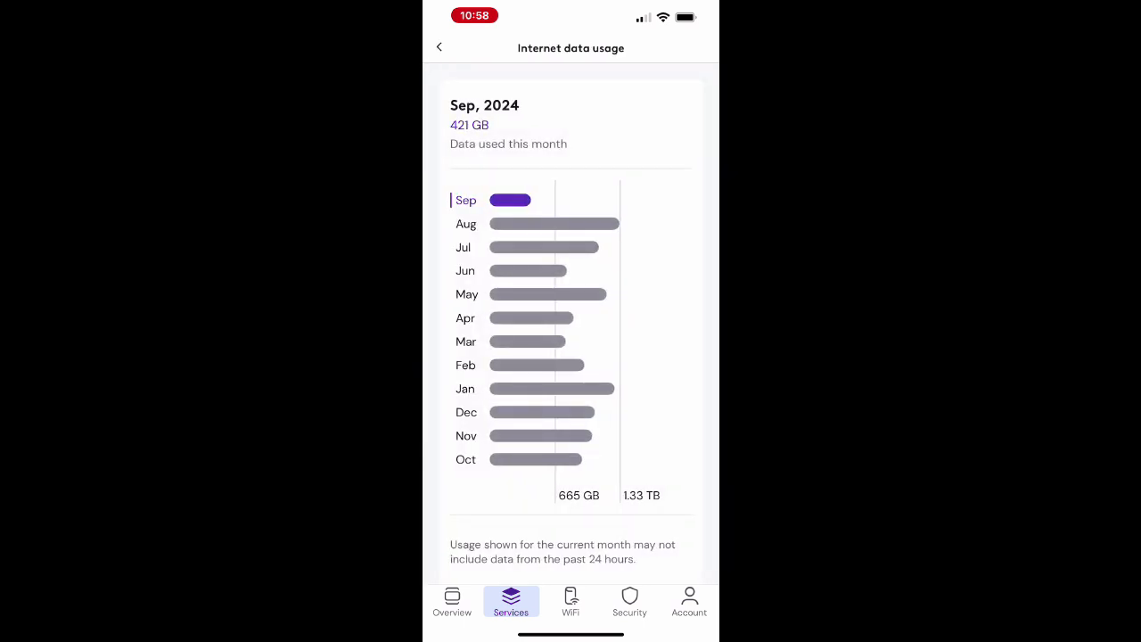
pyautogui.click(438, 47)
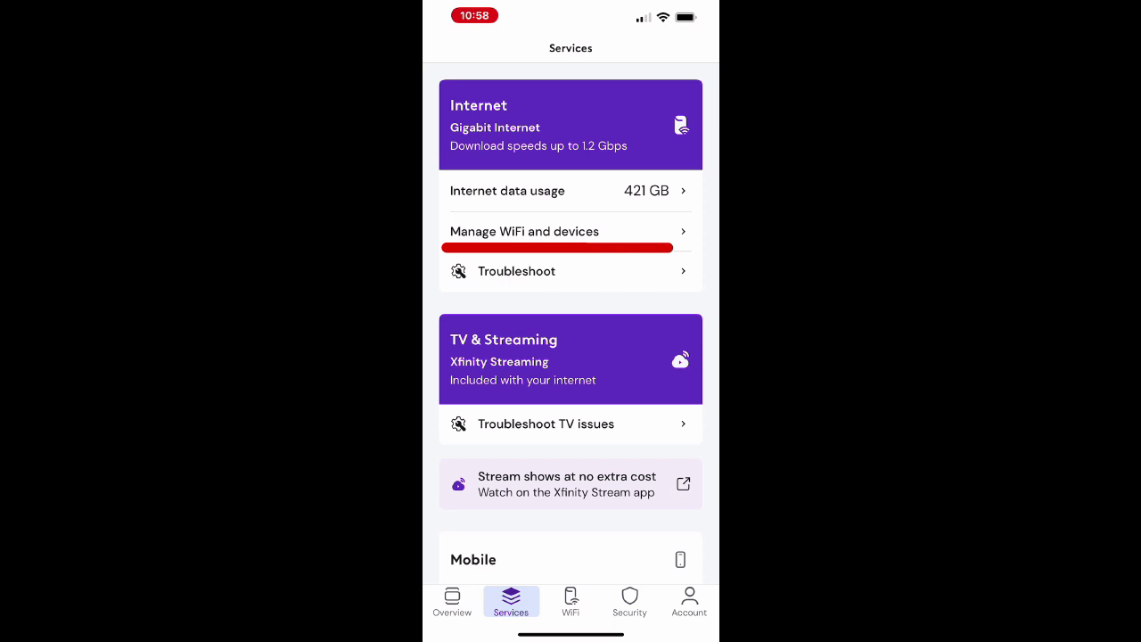
# Step: Review the connected devices list under Manage WiFi and devices (Nest, Switch, Pixel-8, Ring Camera)
pyautogui.click(570, 603)
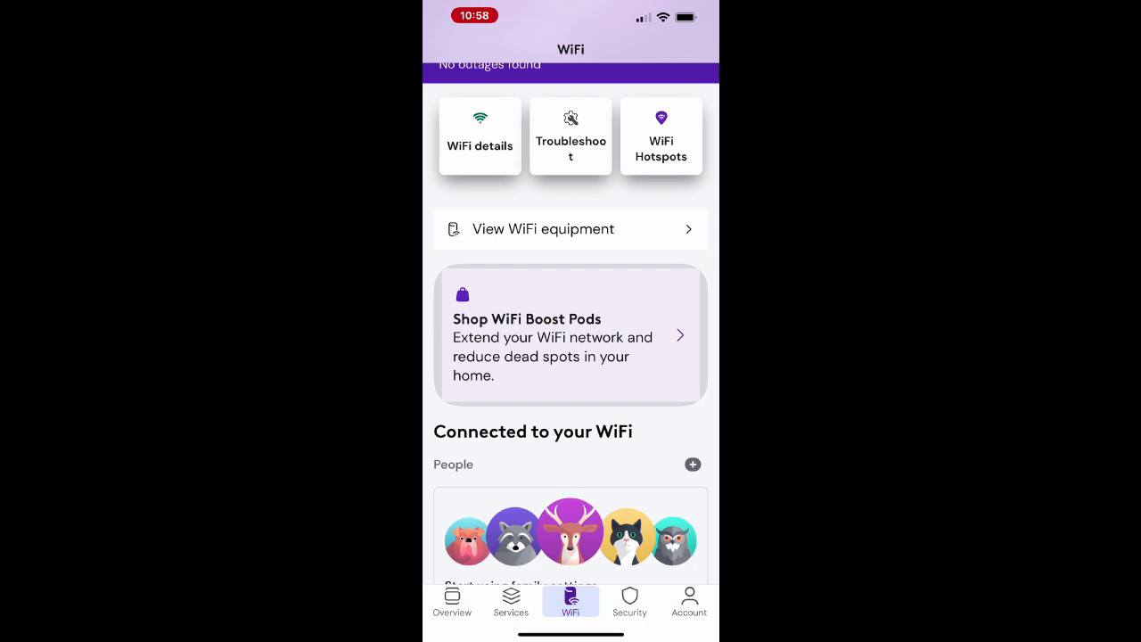
pyautogui.scroll(-3)
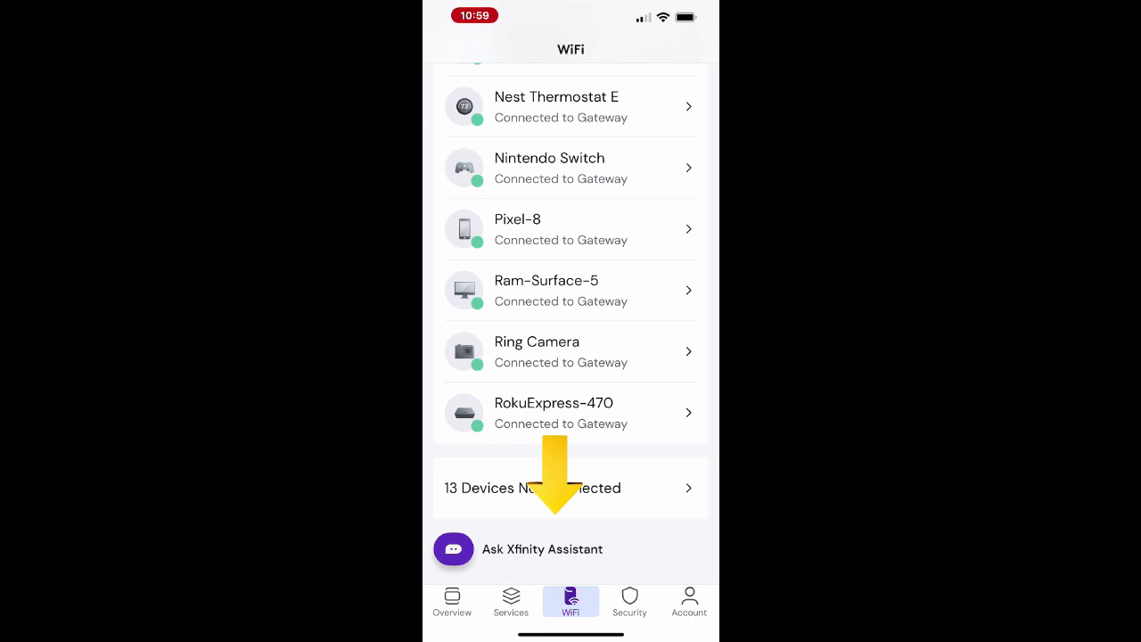
# Step: Ask the Xfinity Assistant whether an outage is reported in my area
pyautogui.click(521, 549)
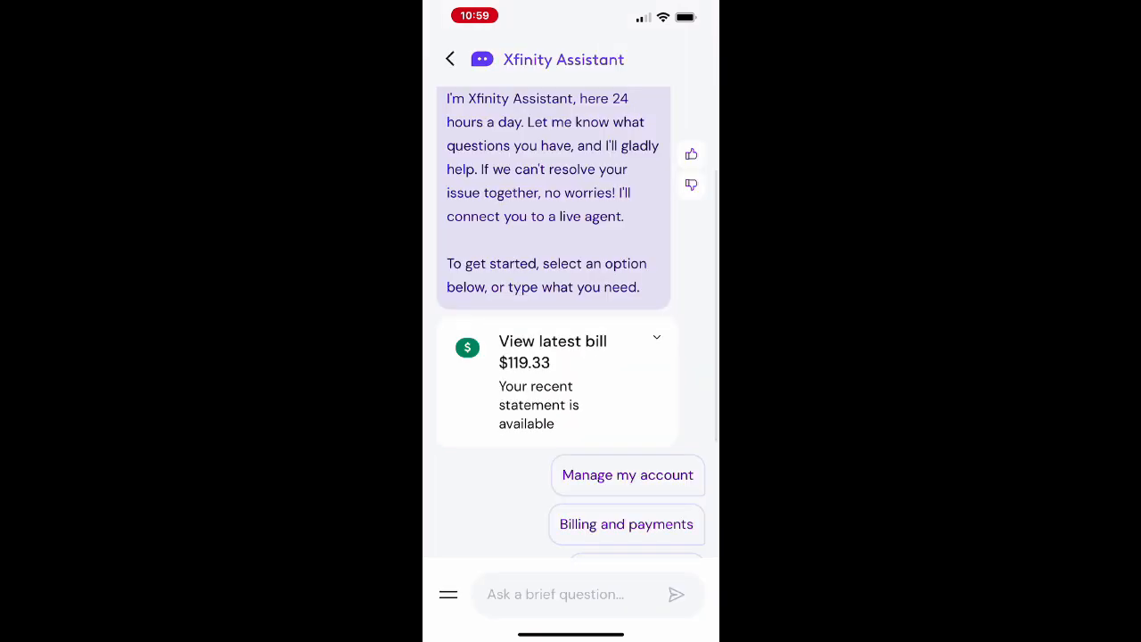
pyautogui.scroll(3)
pyautogui.write('Any ou')
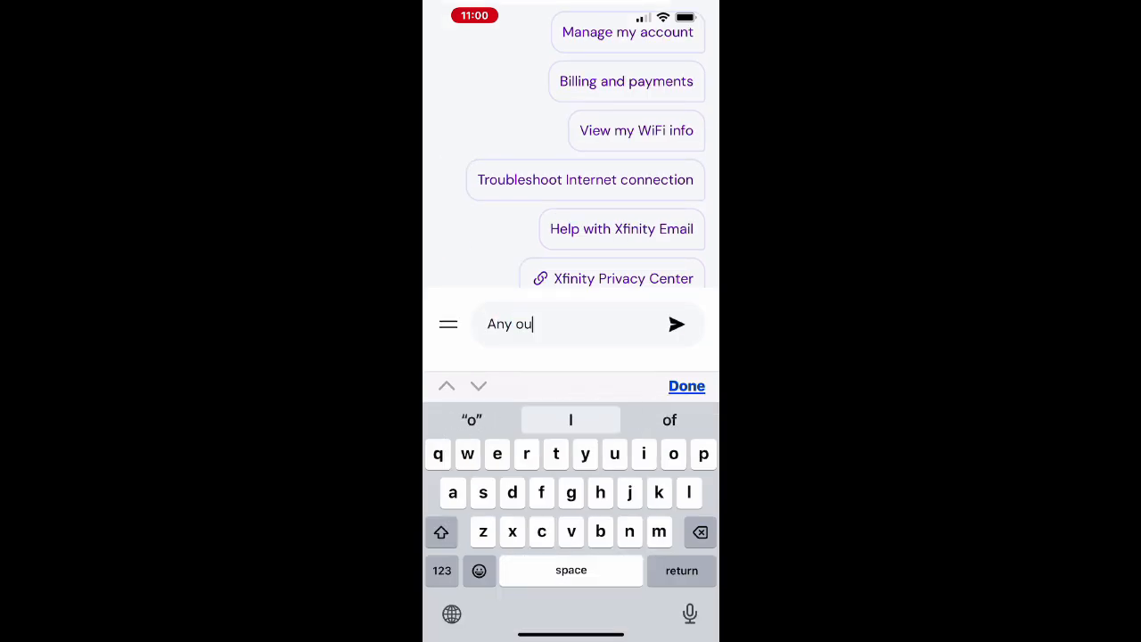
pyautogui.write('tage')
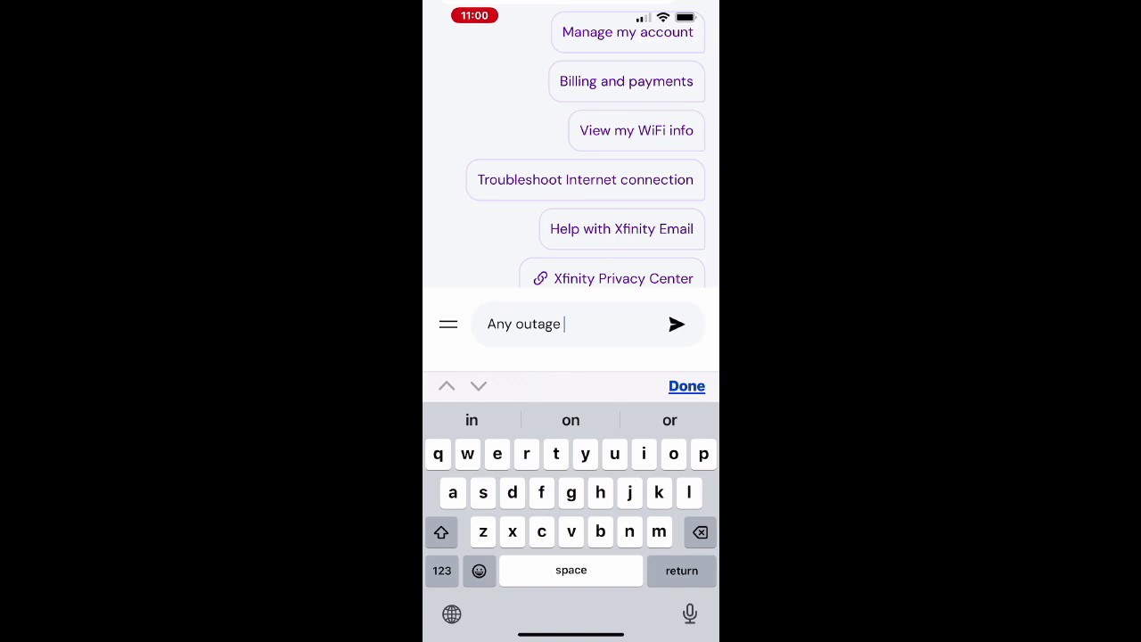
pyautogui.write('reported in')
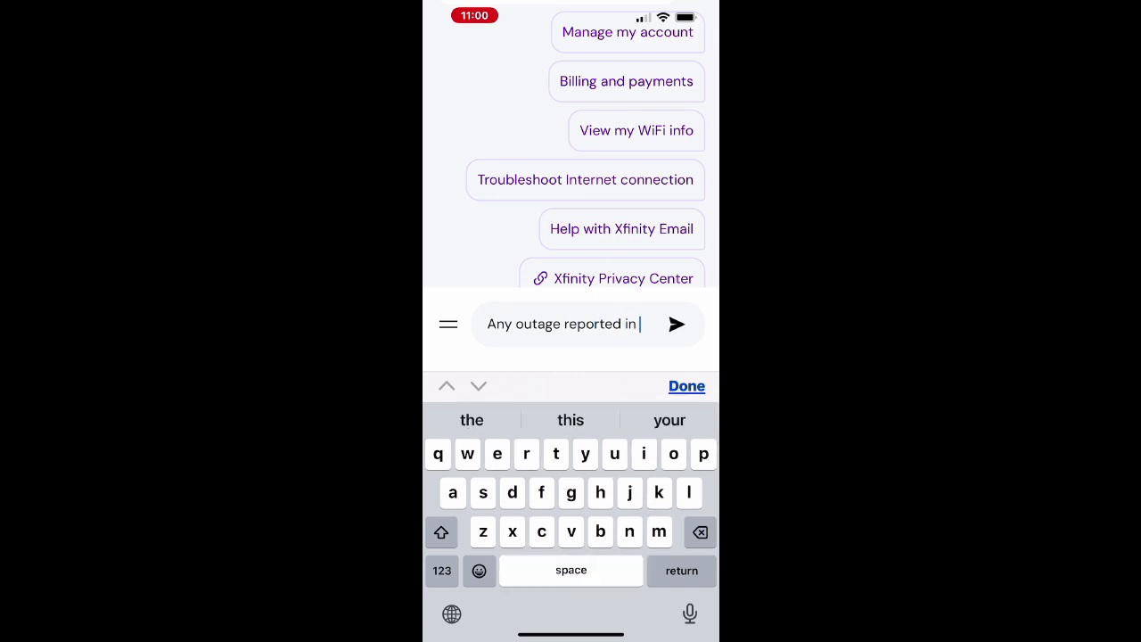
pyautogui.write('my ar')
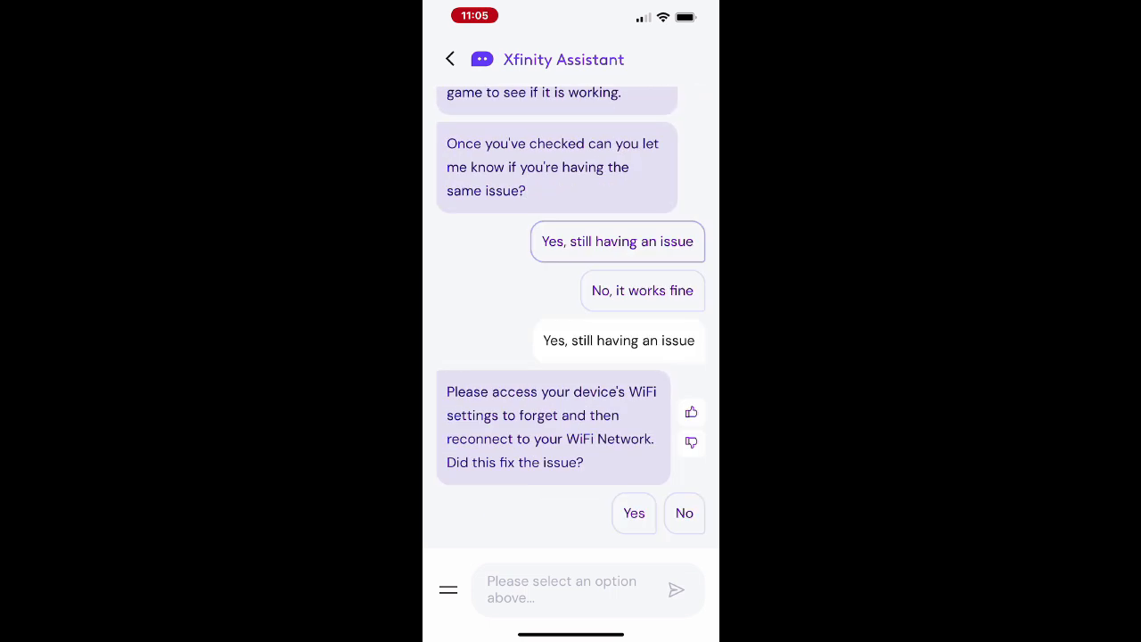
# Step: Answer the assistant's Yes/No troubleshooting prompts, reporting that reconnecting WiFi did not help
pyautogui.click(685, 513)
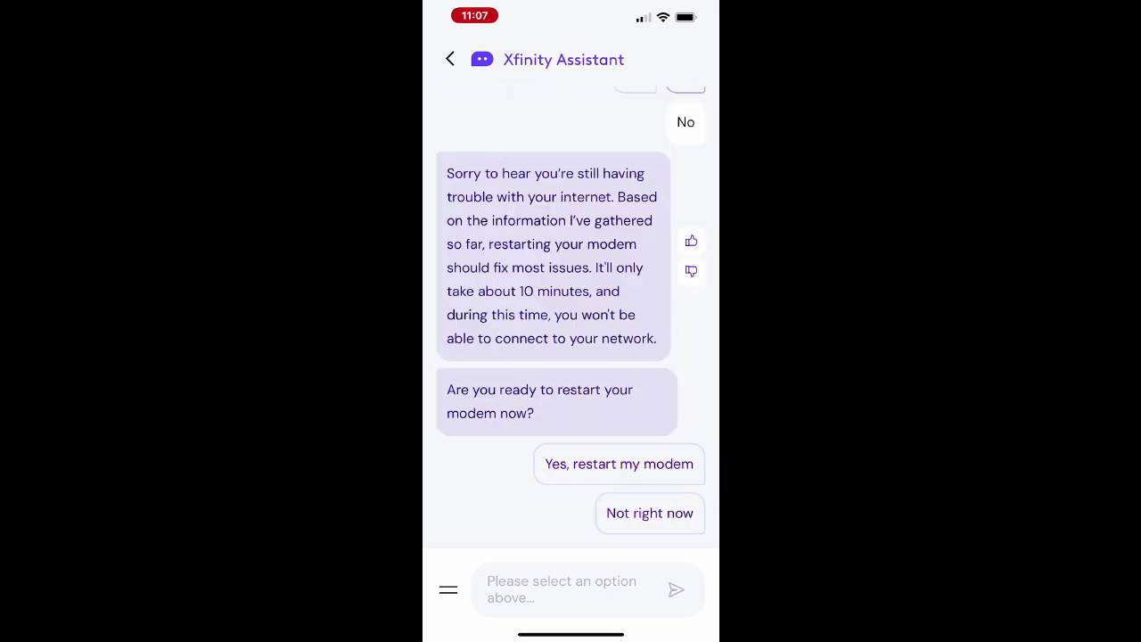
pyautogui.click(618, 463)
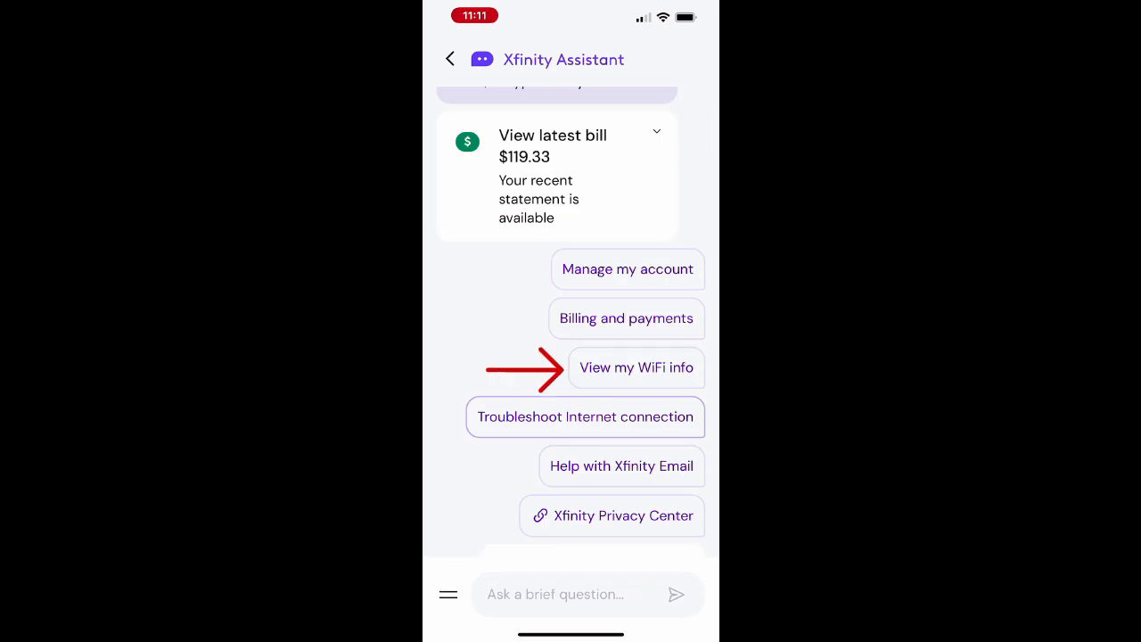
# Step: Ask the assistant for WiFi network details and read the help on changing WiFi name or password
pyautogui.click(635, 367)
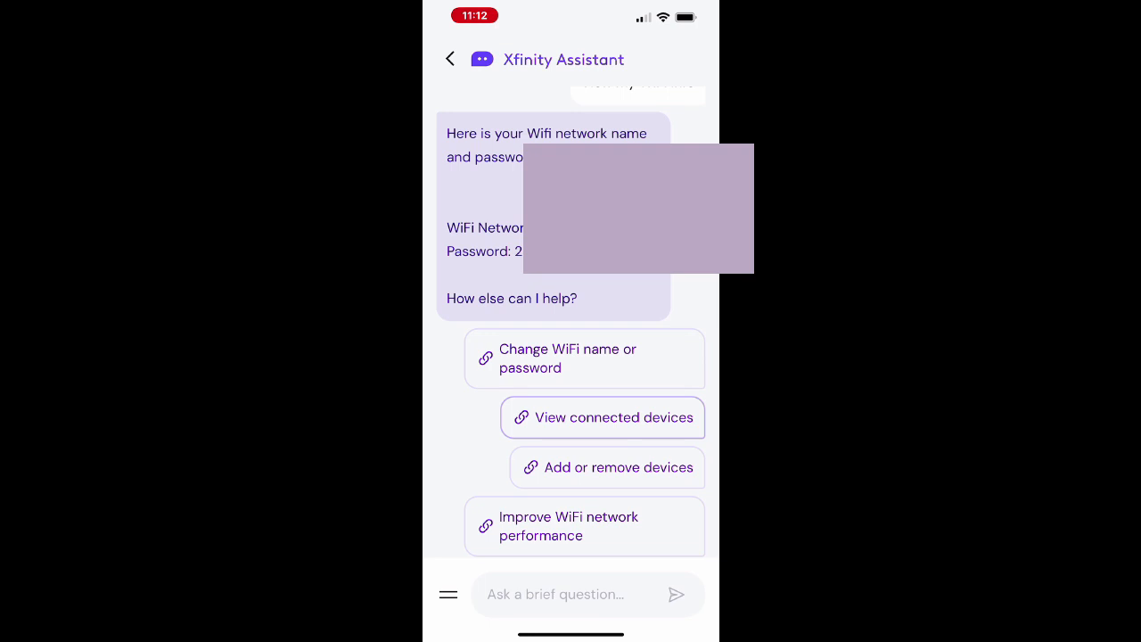
pyautogui.scroll(3)
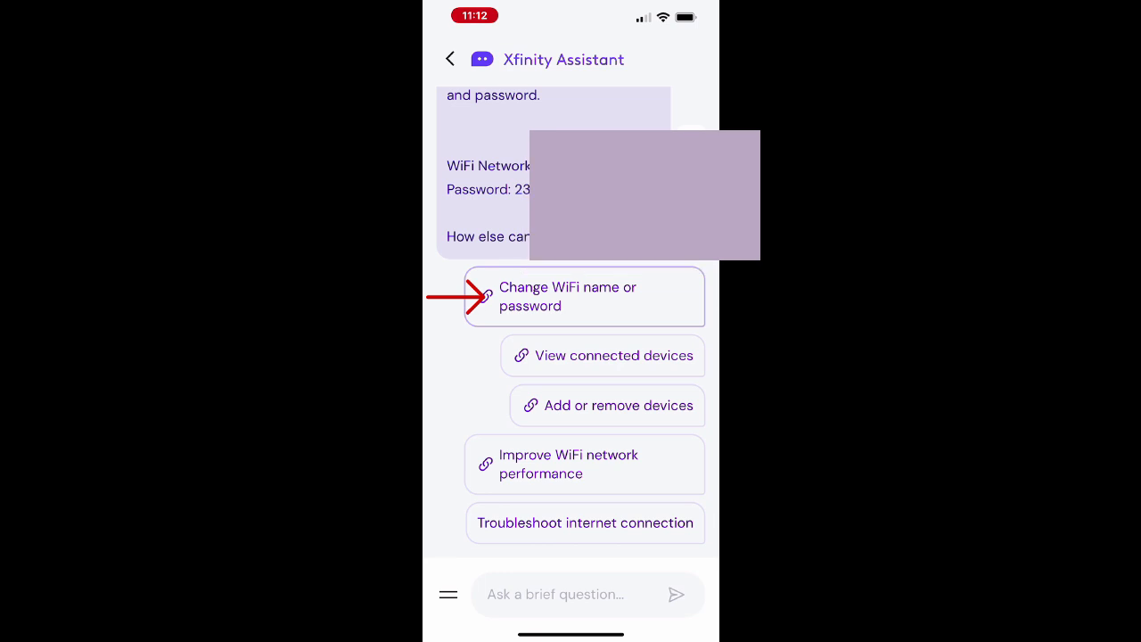
pyautogui.click(585, 296)
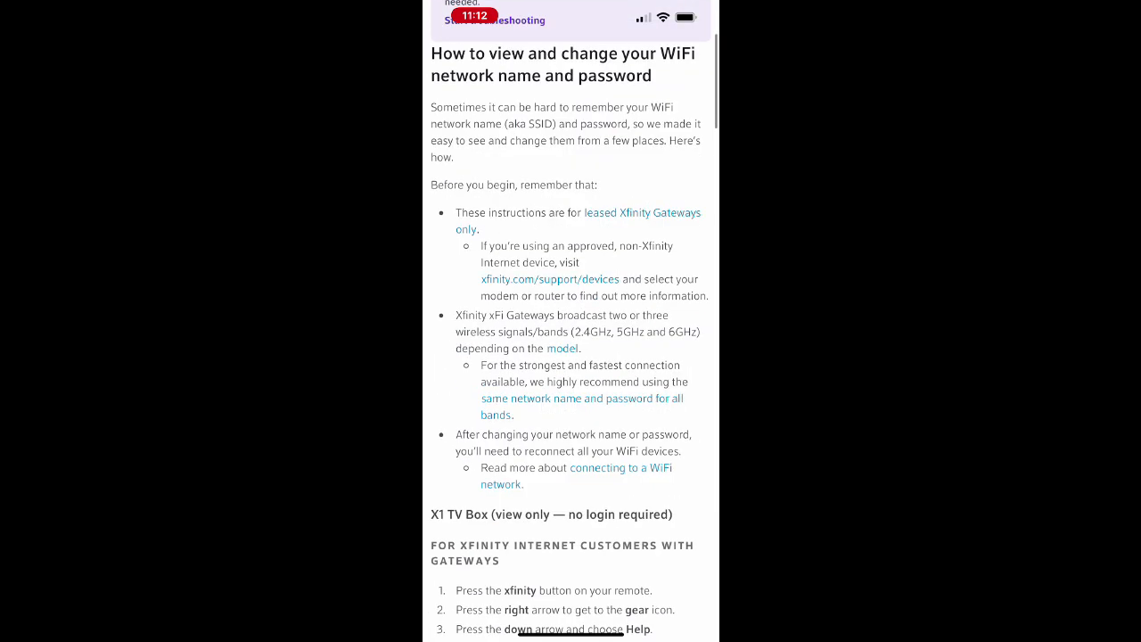
pyautogui.scroll(-3)
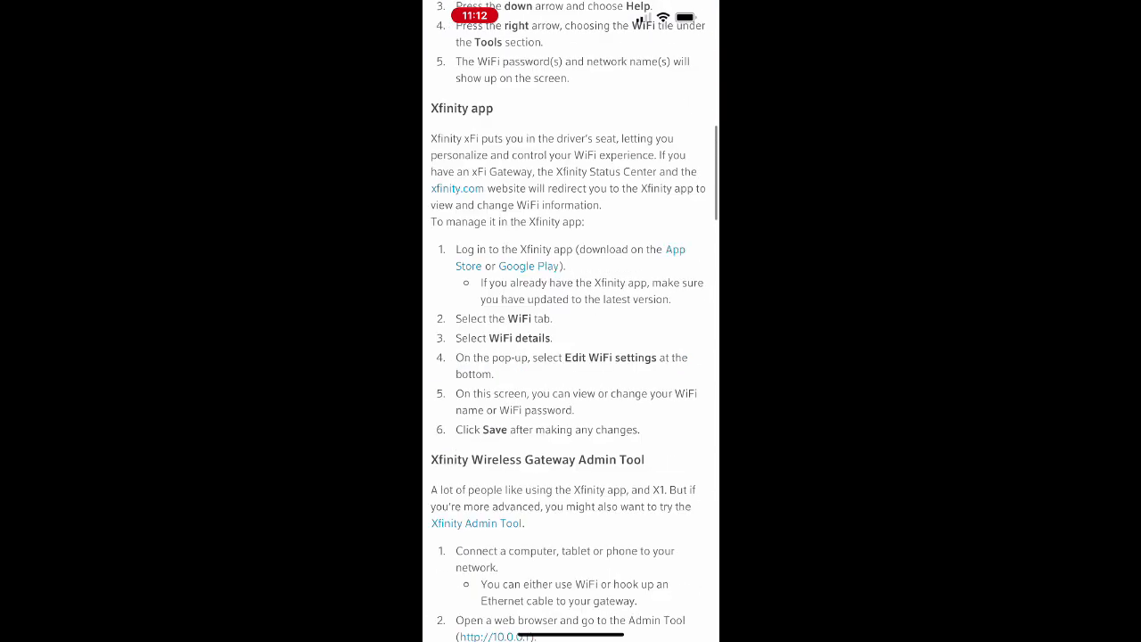
pyautogui.scroll(-3)
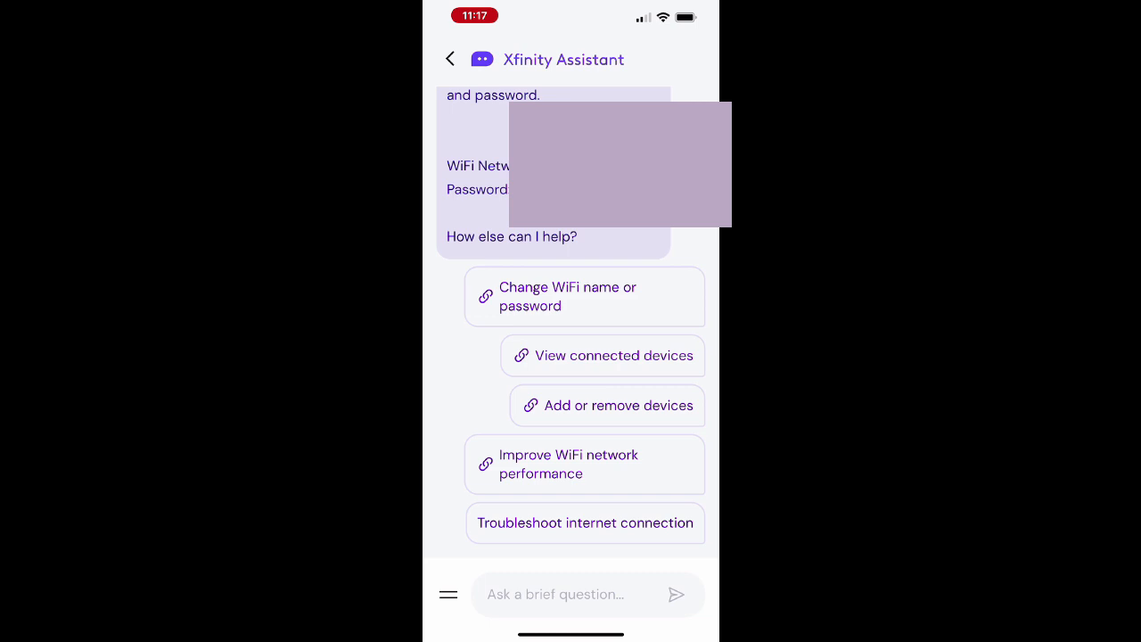
# Step: Read the guidance on improving WiFi performance and return to the WiFi overview
pyautogui.click(585, 464)
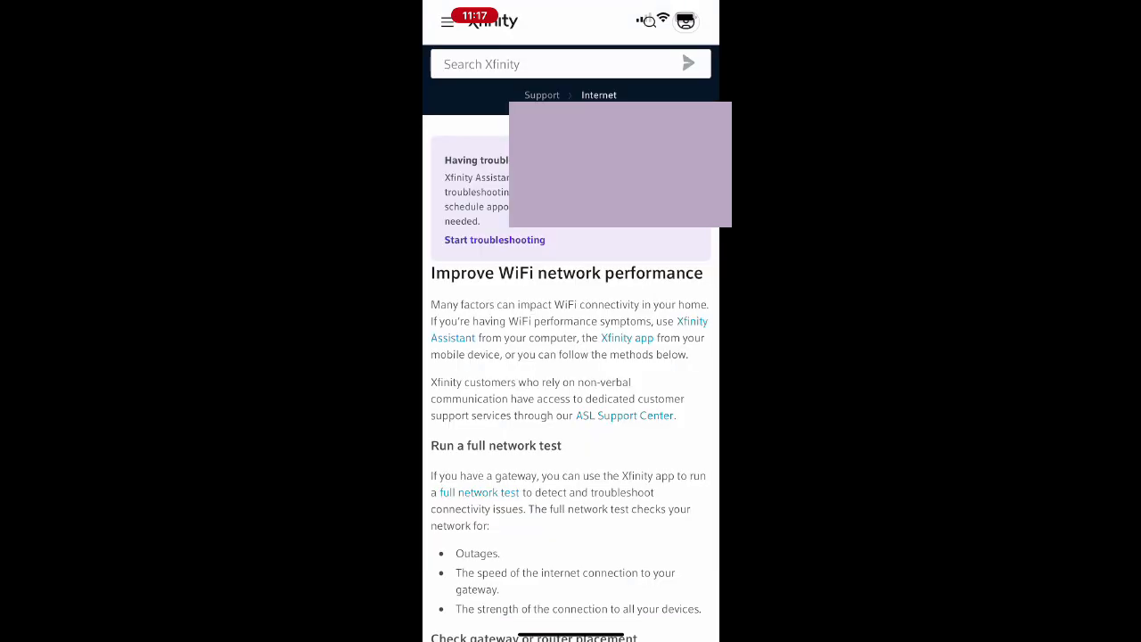
pyautogui.scroll(-3)
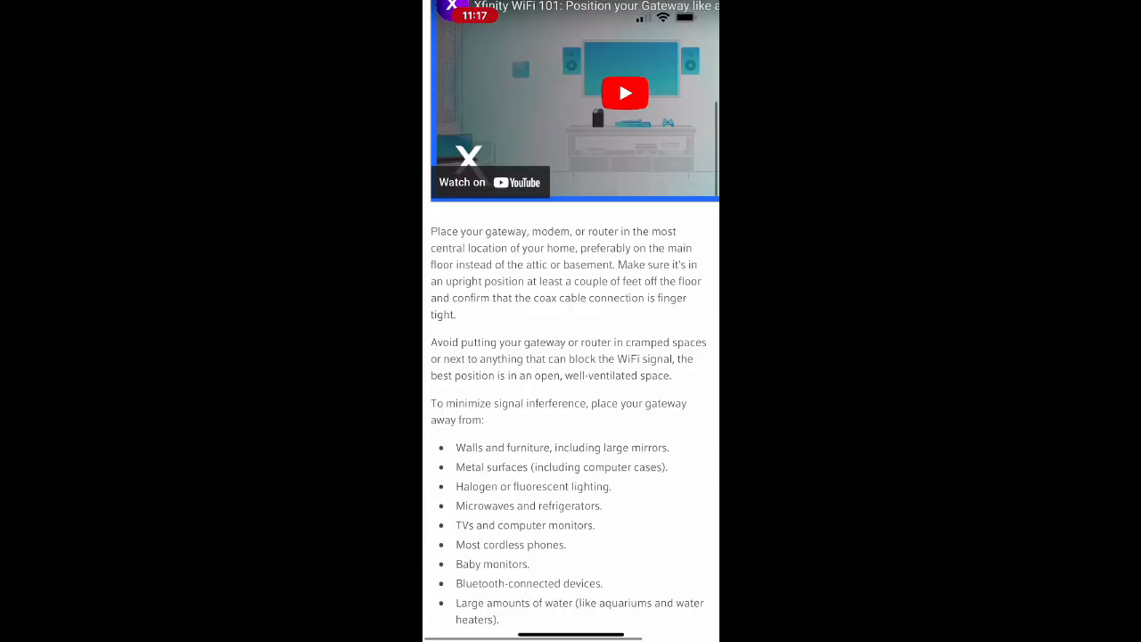
pyautogui.scroll(-3)
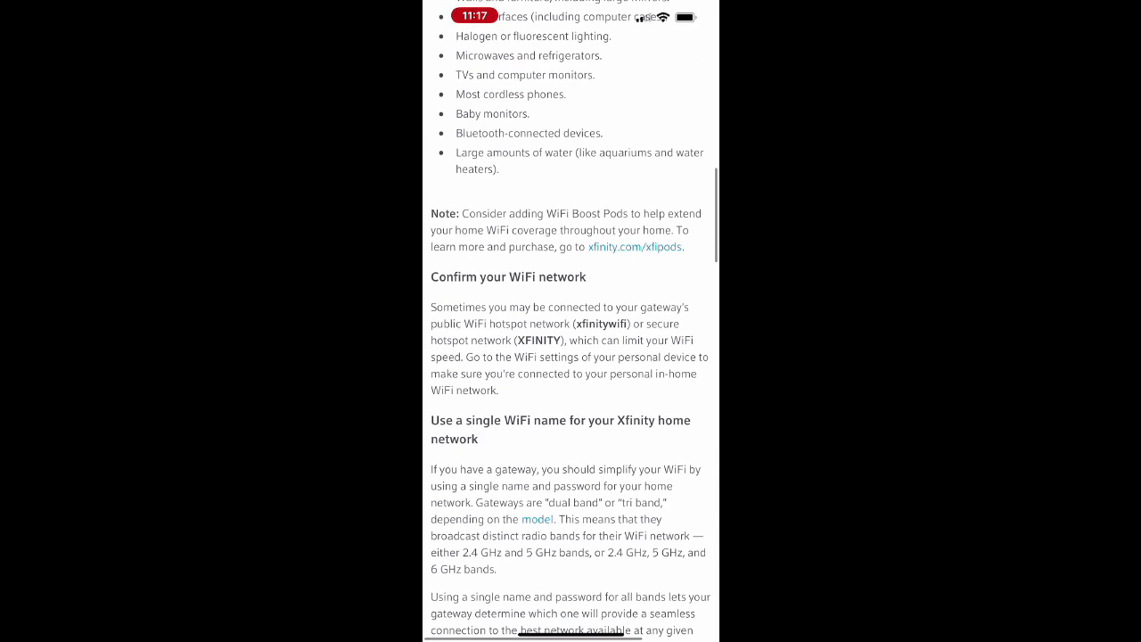
pyautogui.scroll(3)
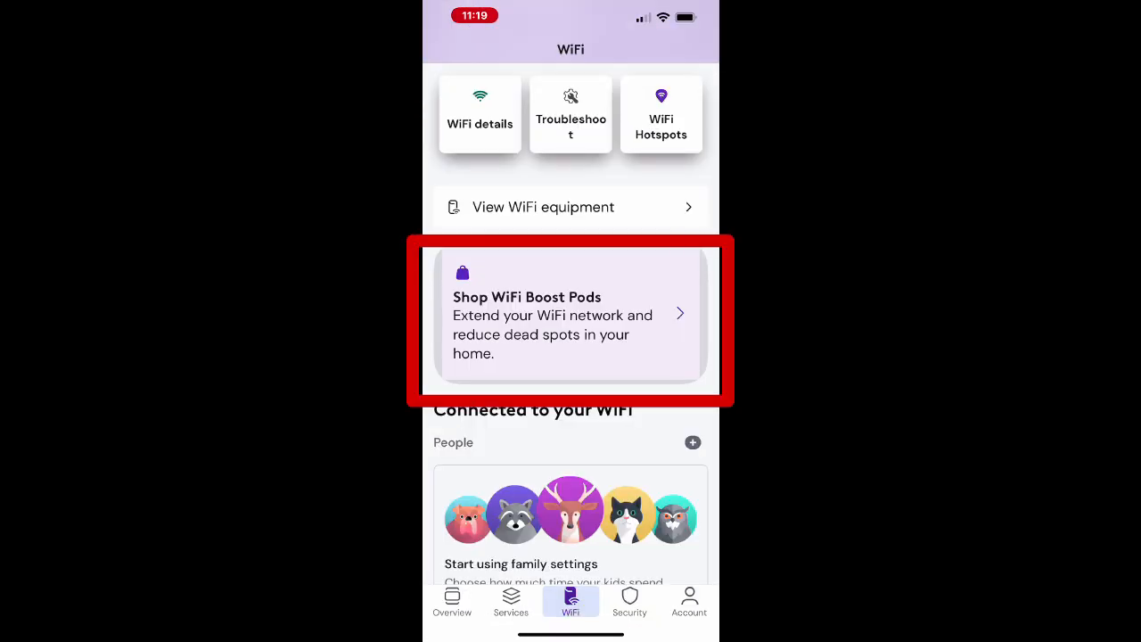
pyautogui.click(570, 317)
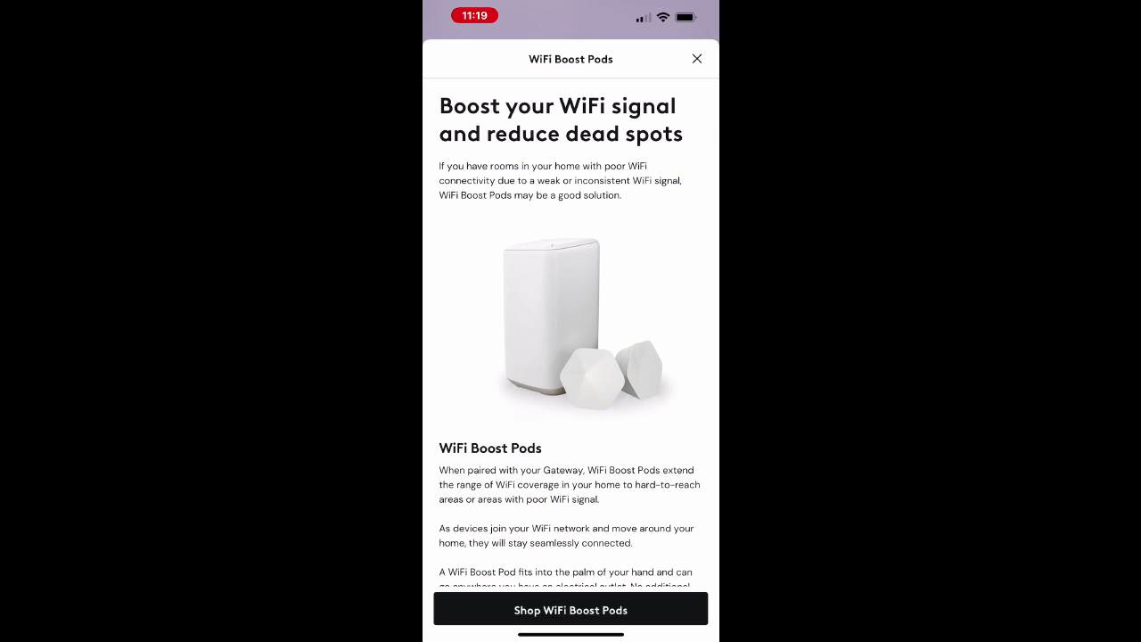
pyautogui.scroll(-3)
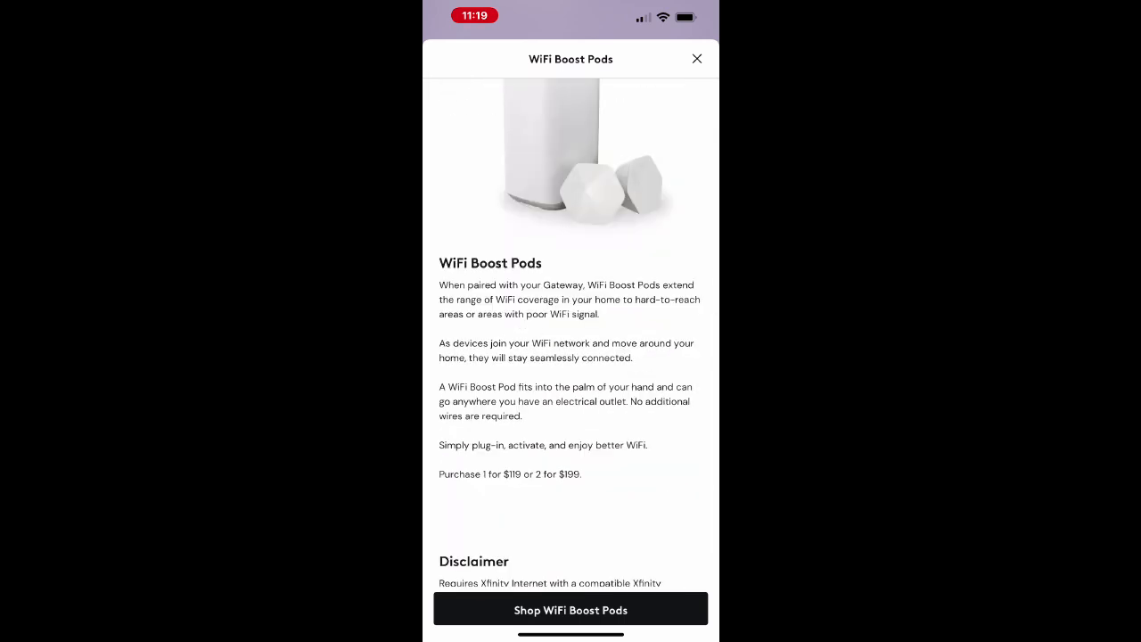
pyautogui.click(695, 59)
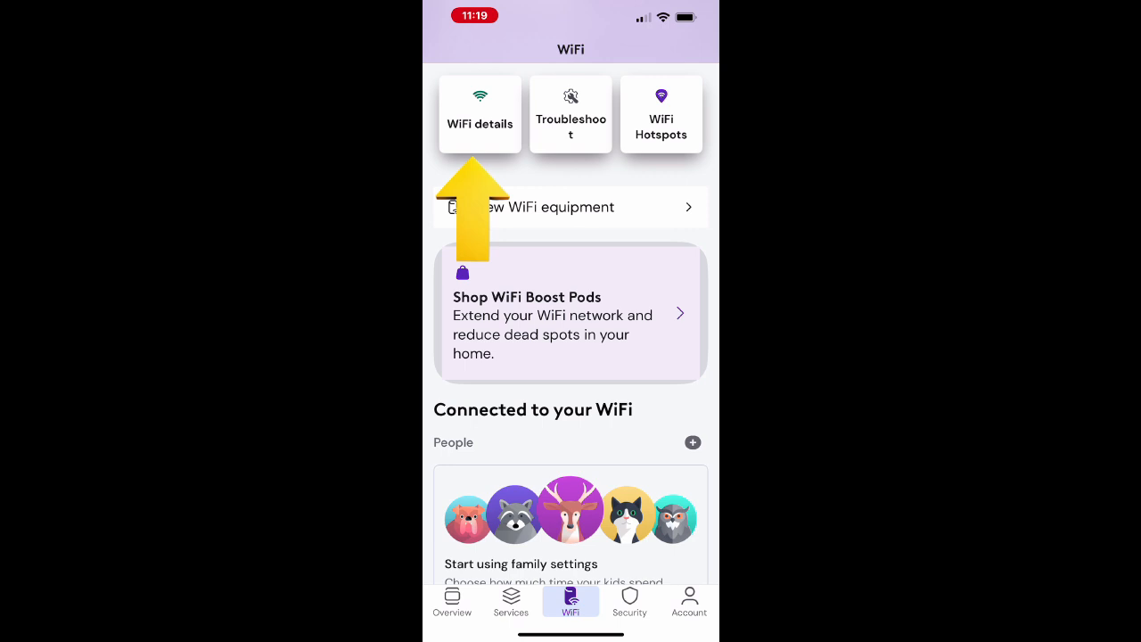
pyautogui.click(480, 114)
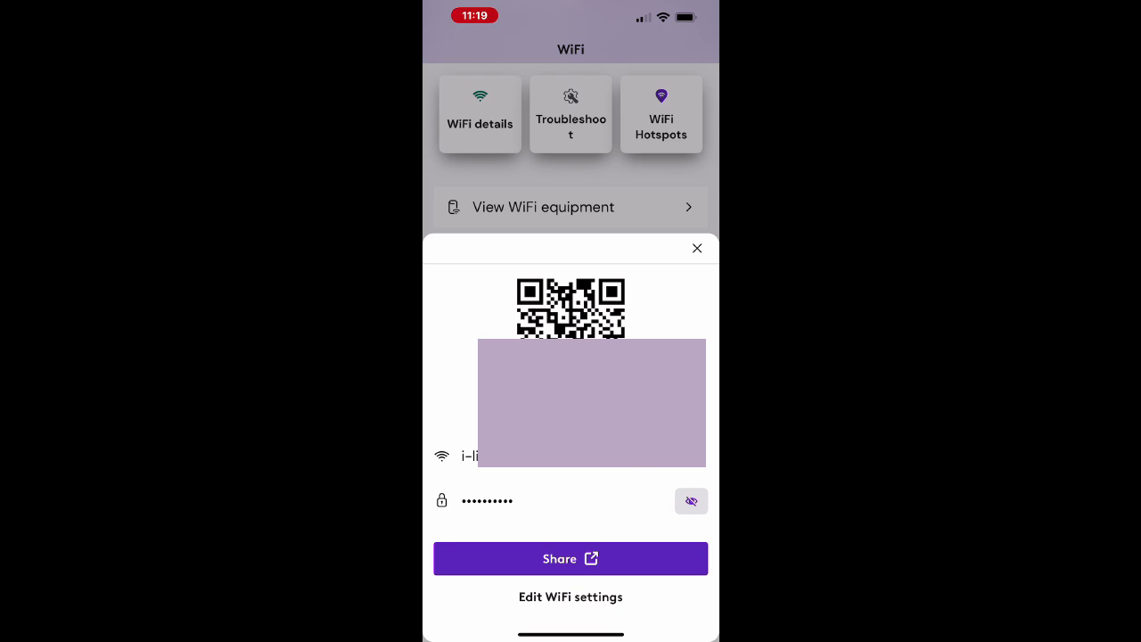
pyautogui.click(571, 560)
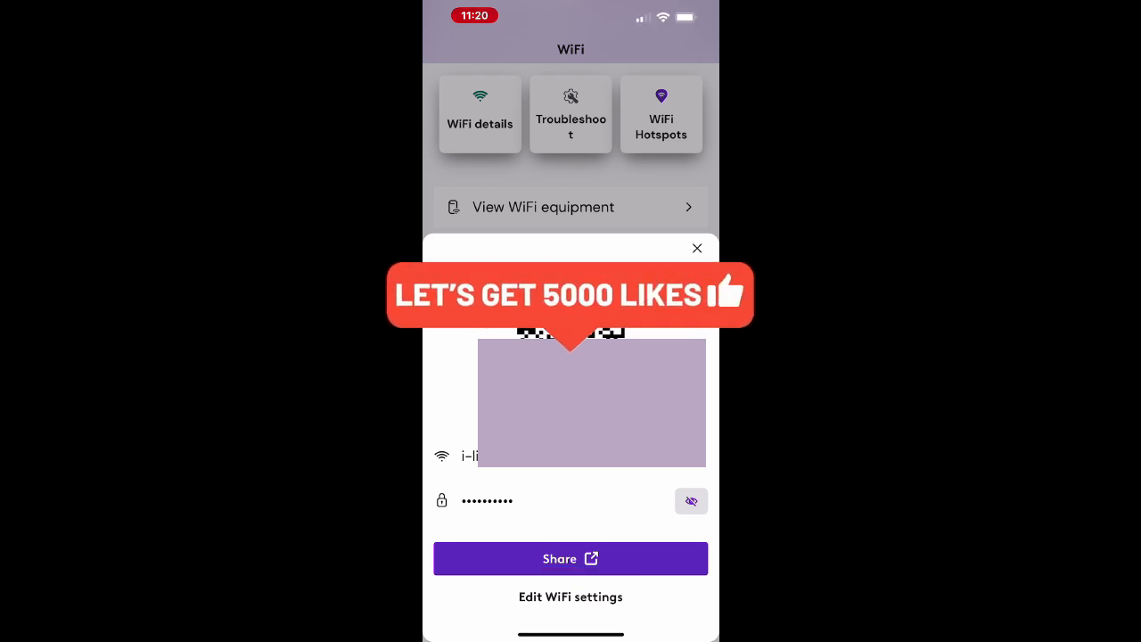
pyautogui.click(571, 596)
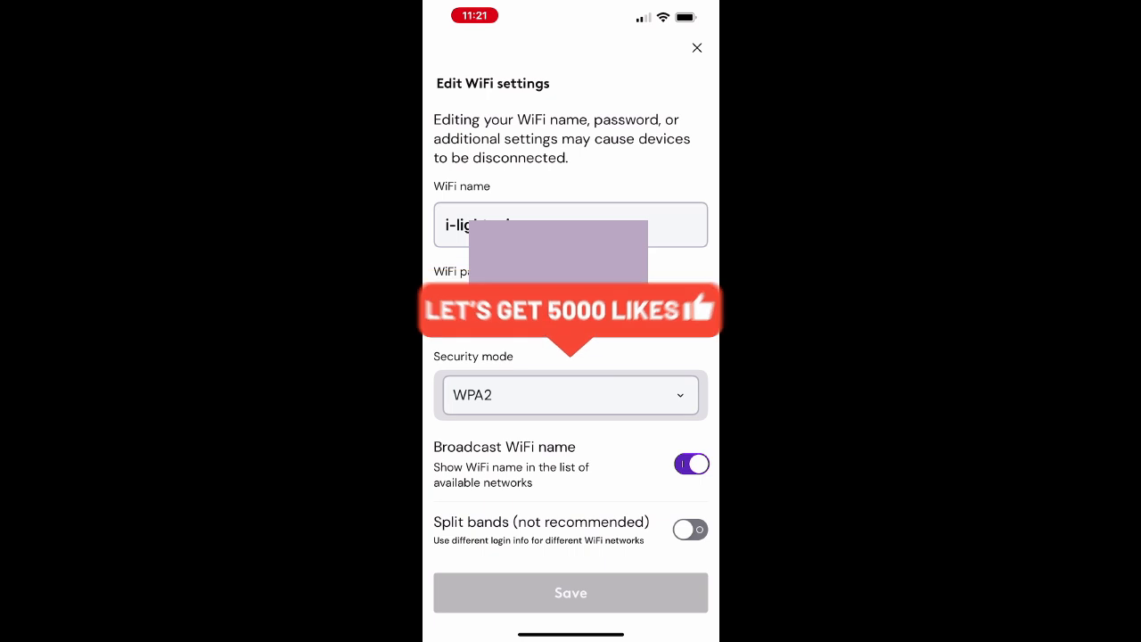
pyautogui.click(690, 527)
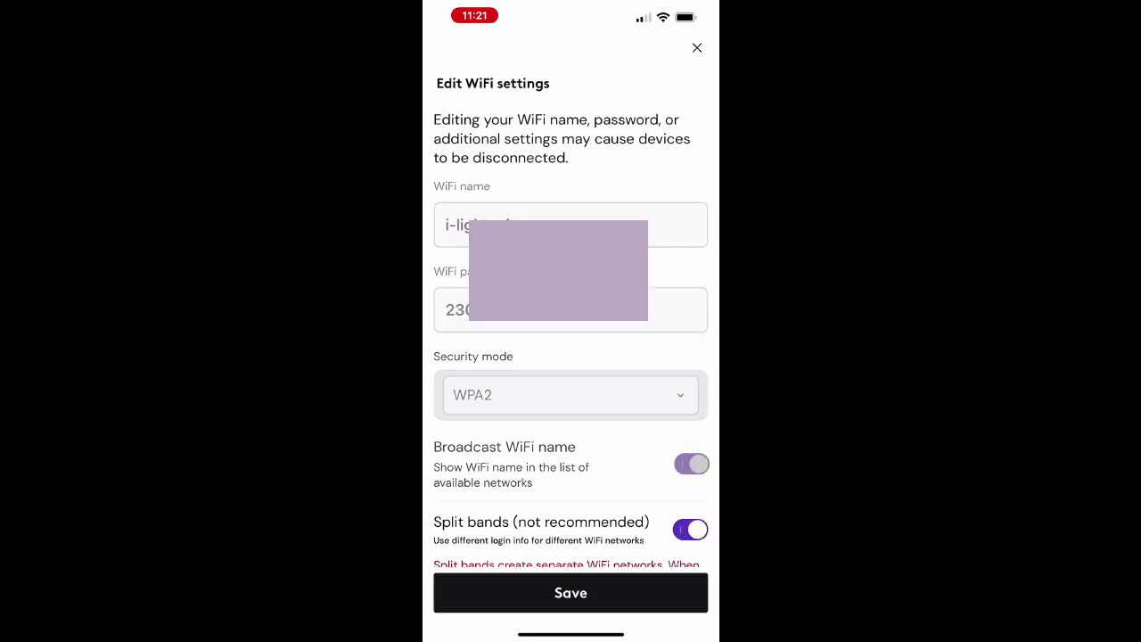
pyautogui.scroll(-3)
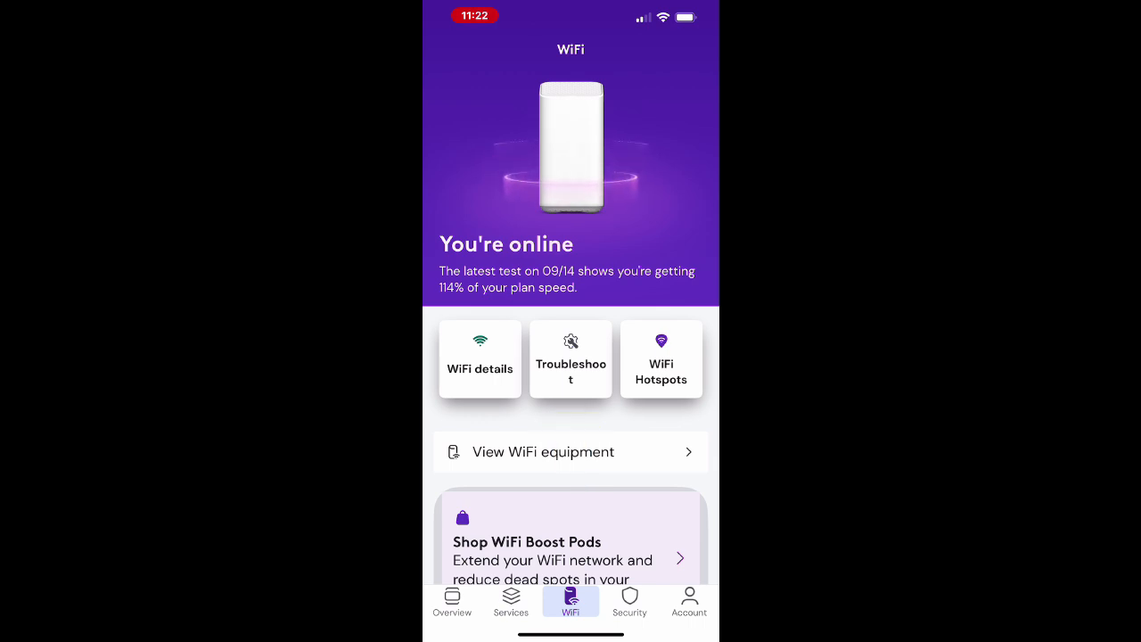
# Step: From Troubleshoot, run the whole home network test, review the per-device results, then close them
pyautogui.click(571, 359)
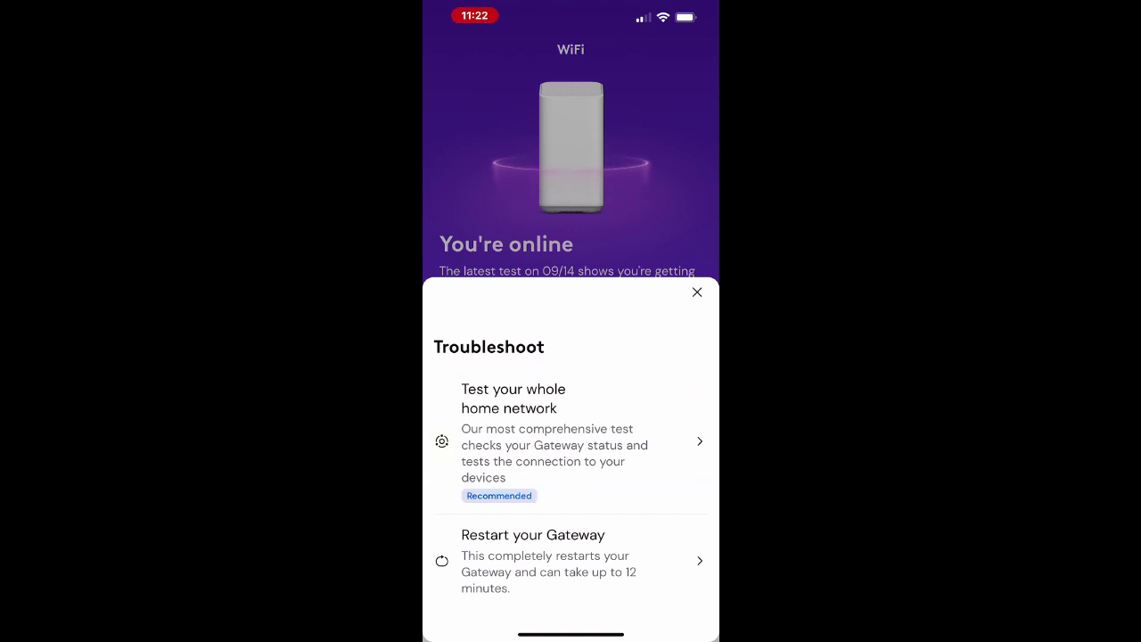
pyautogui.click(571, 442)
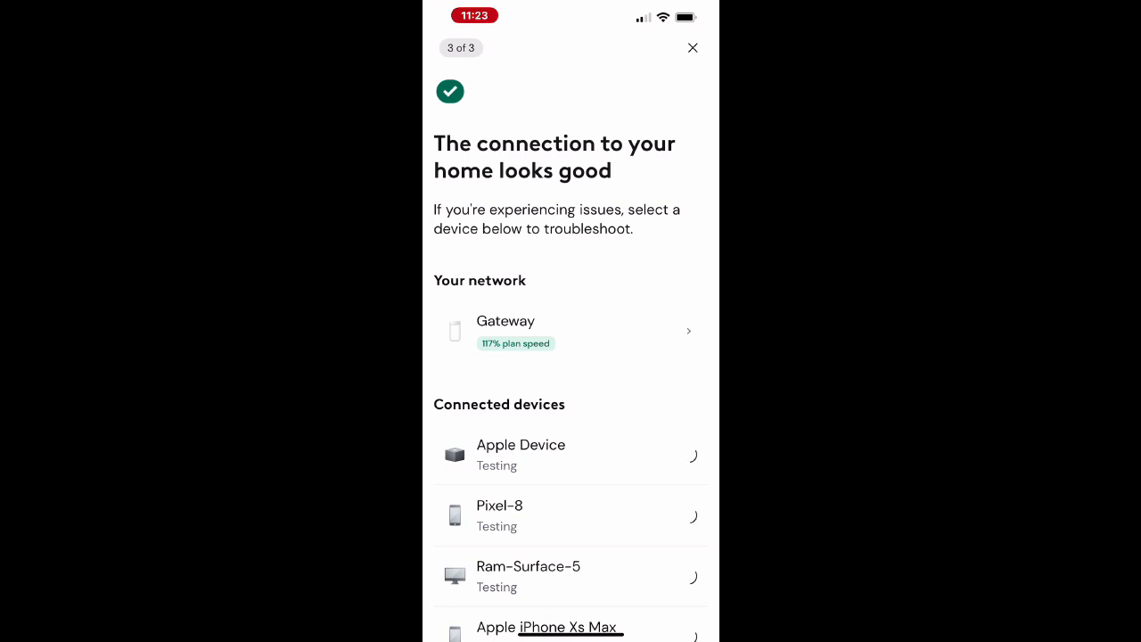
pyautogui.click(570, 456)
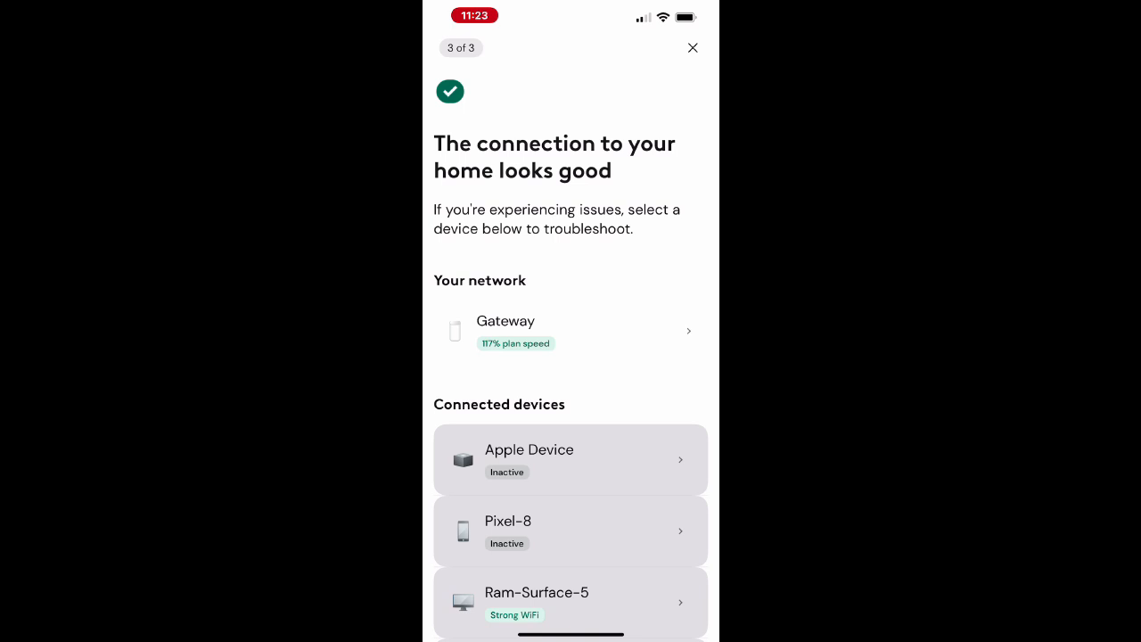
pyautogui.click(692, 46)
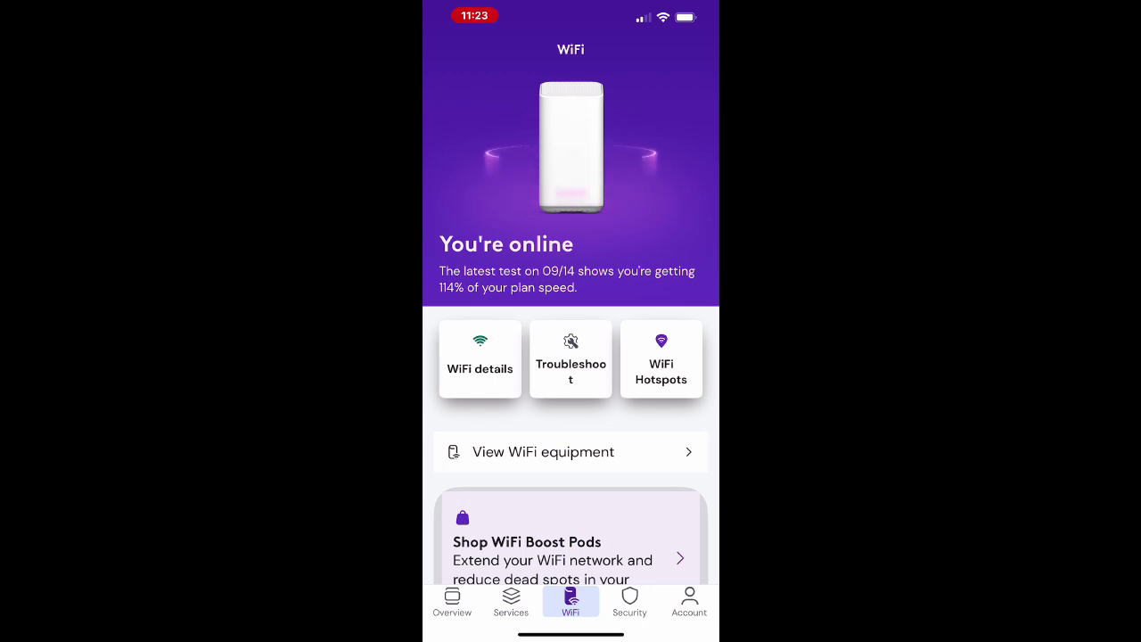
# Step: From WiFi Hotspots, start finding hotspots on the map, reaching the Location Services prompt
pyautogui.click(659, 358)
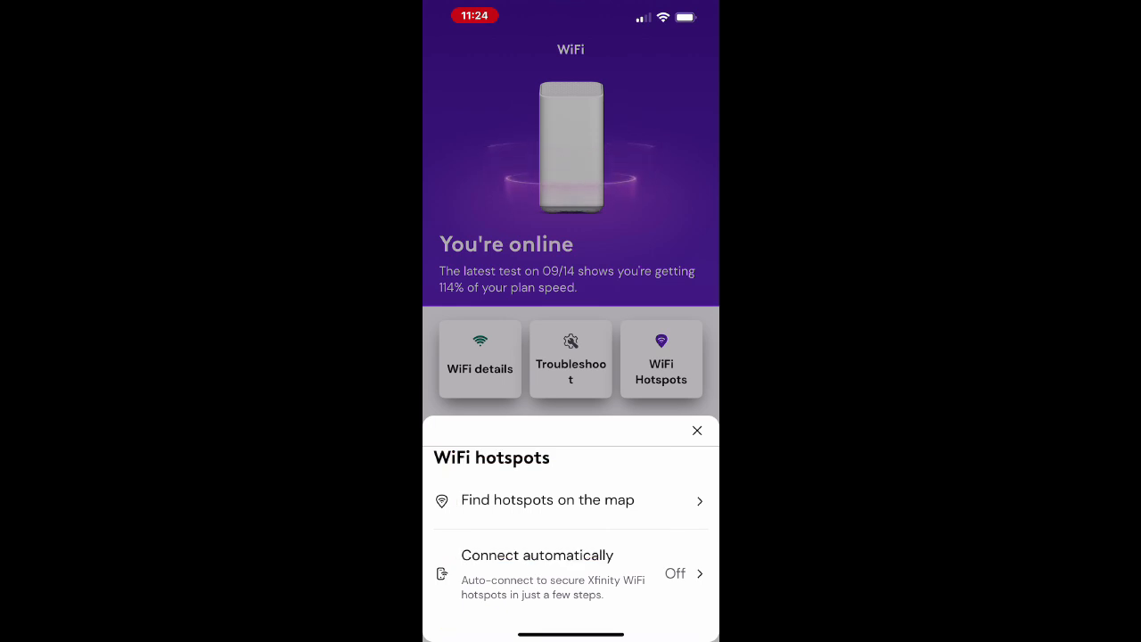
pyautogui.click(547, 499)
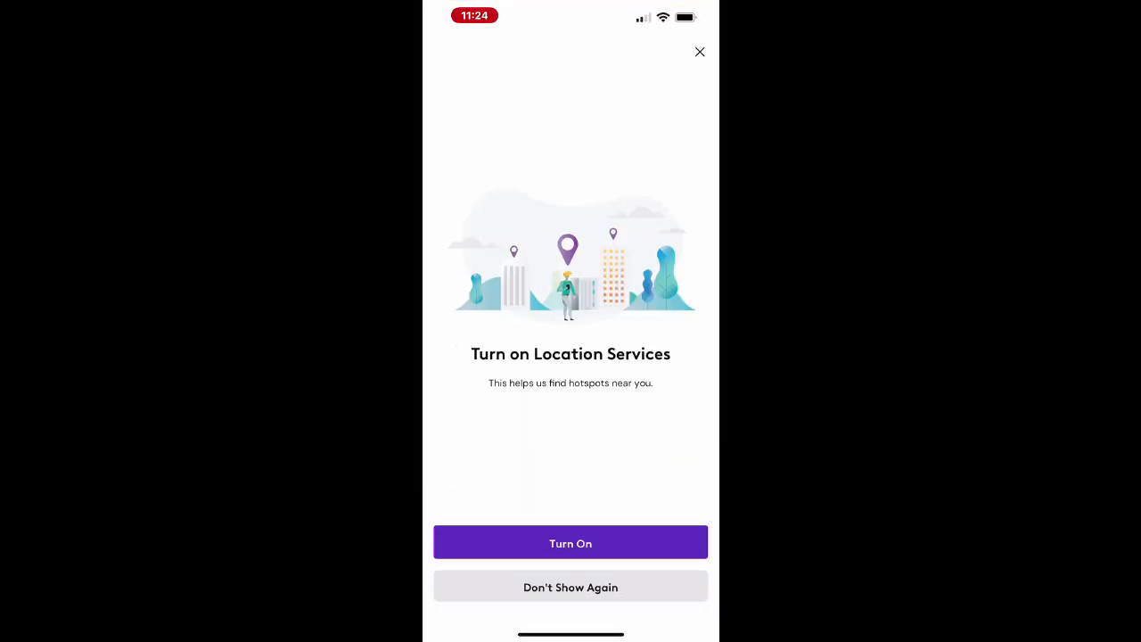
# Step: Allow Xfinity location access While Using the App in iOS Settings, then return to the hotspots map
pyautogui.click(570, 542)
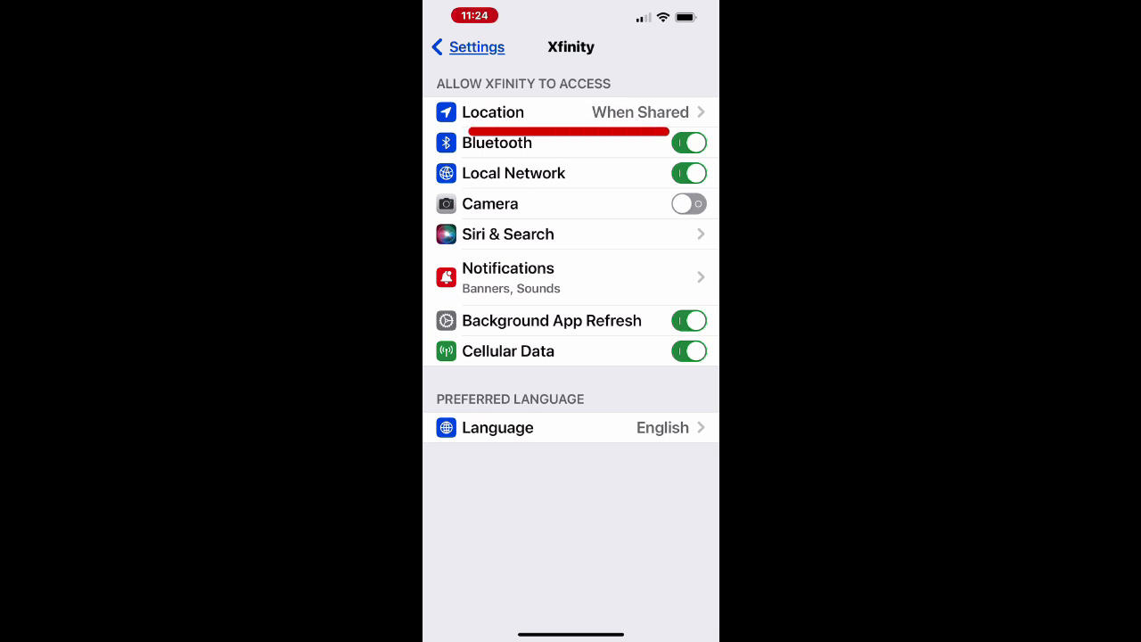
pyautogui.click(570, 111)
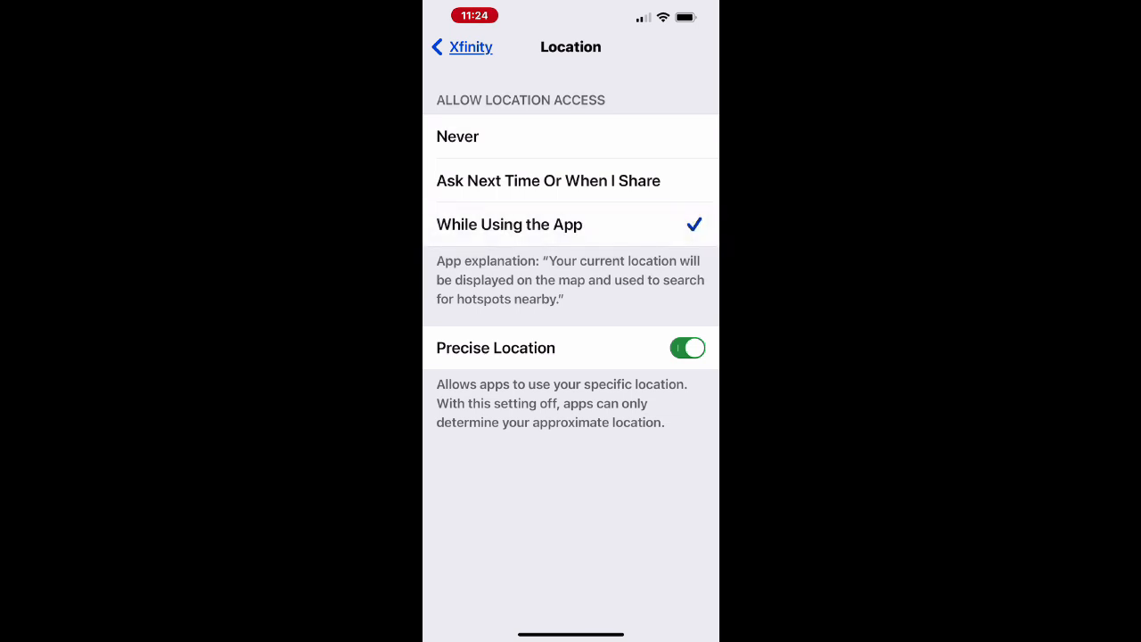
pyautogui.click(462, 47)
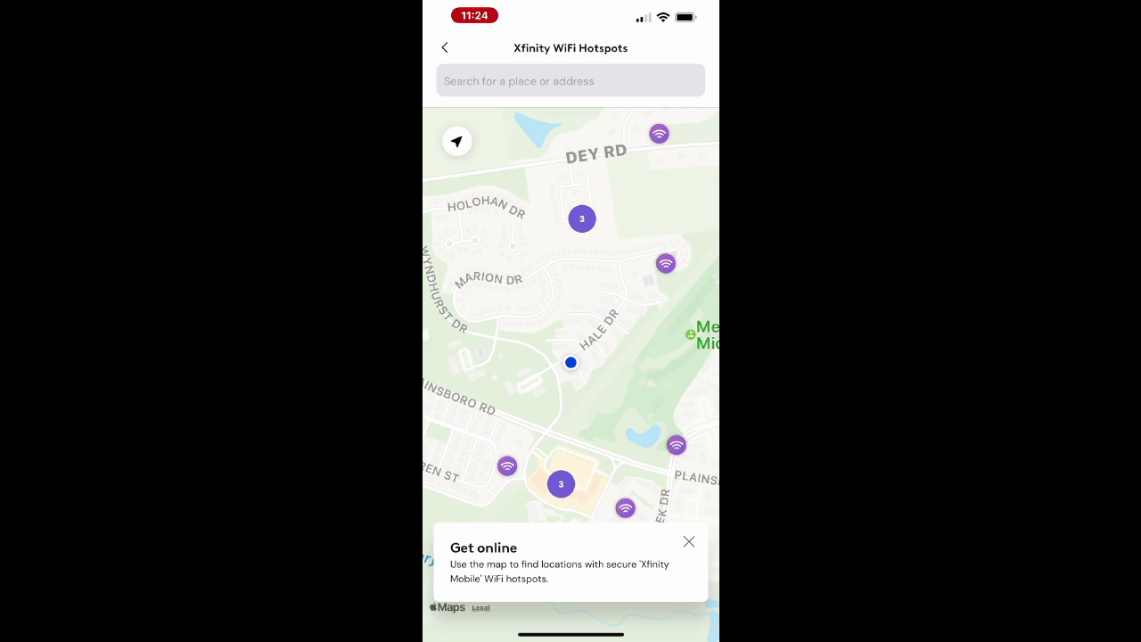
# Step: Leave the hotspots map back to the WiFi page's family settings section
pyautogui.click(444, 46)
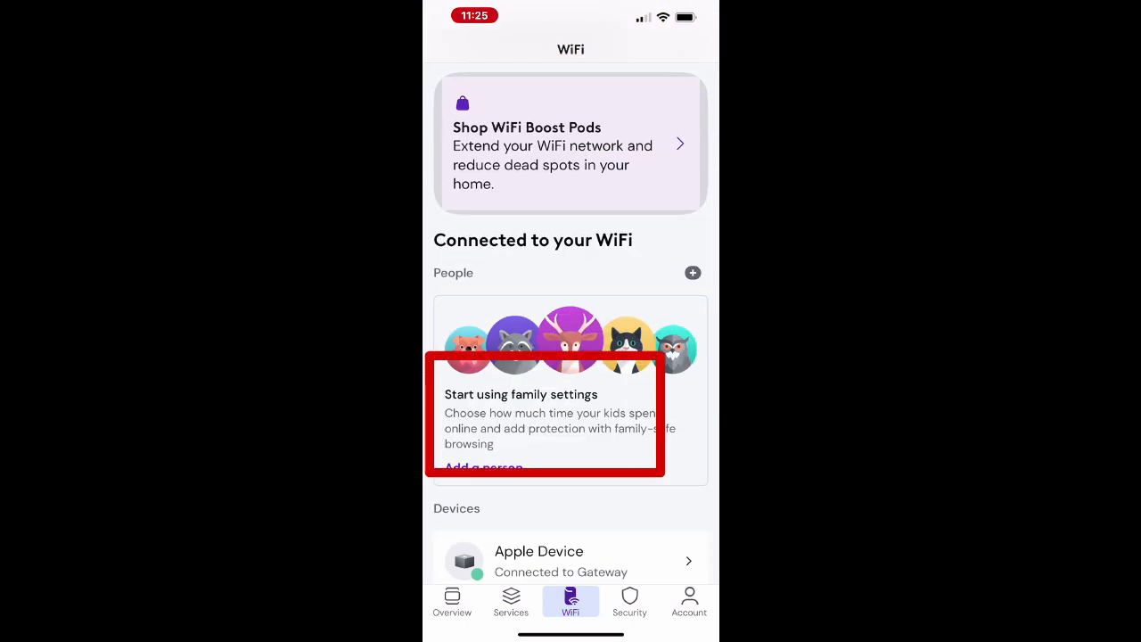
# Step: Add a new household person named mem1 with an avatar
pyautogui.scroll(3)
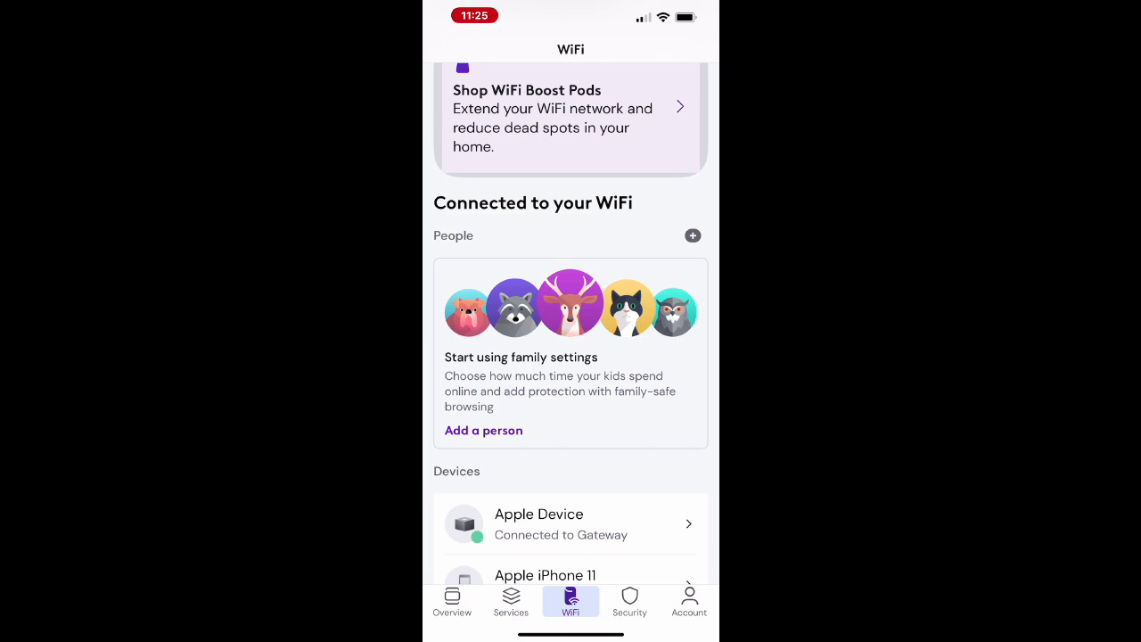
pyautogui.click(483, 429)
pyautogui.write('mem')
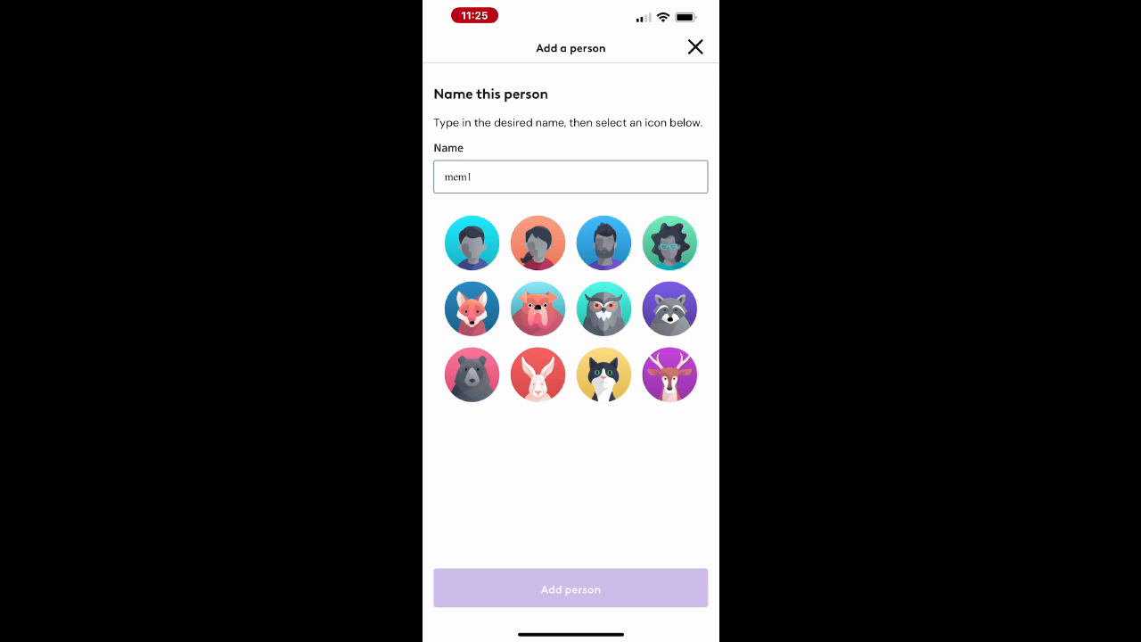
pyautogui.click(603, 243)
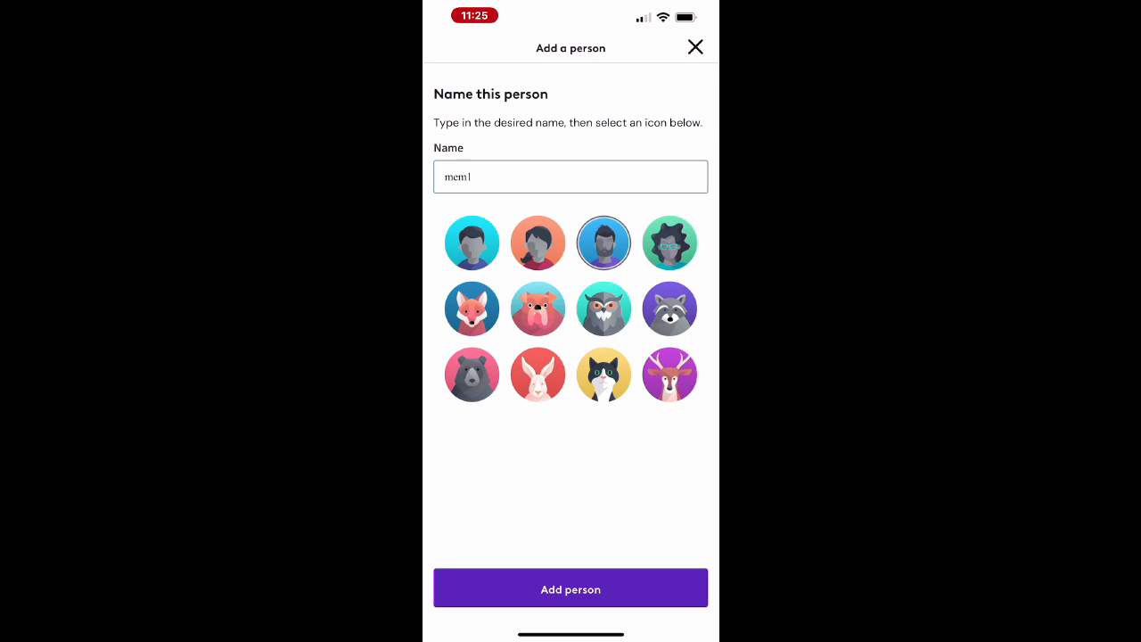
pyautogui.click(570, 588)
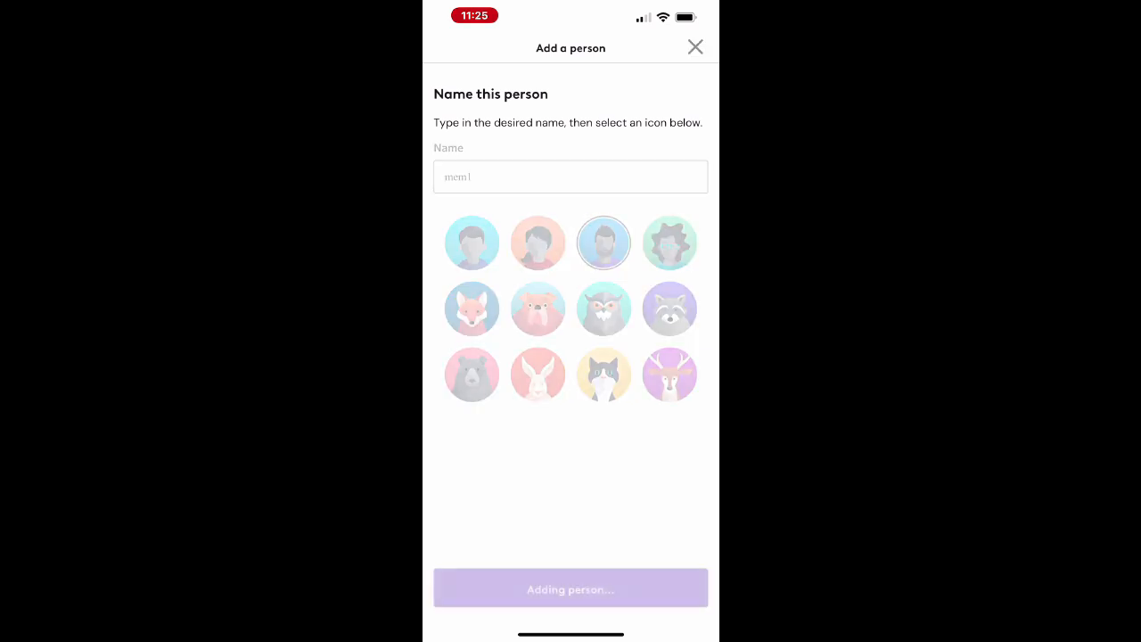
pyautogui.click(571, 588)
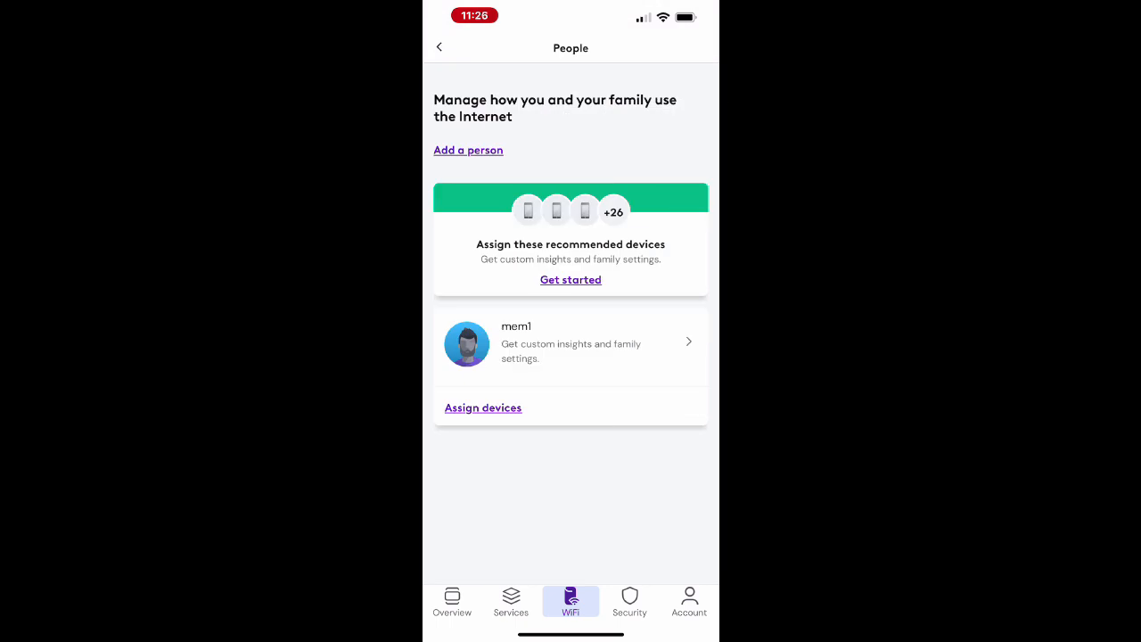
# Step: Assign the Apple iPhone 11 to the mem1 profile and return to the WiFi overview
pyautogui.click(570, 343)
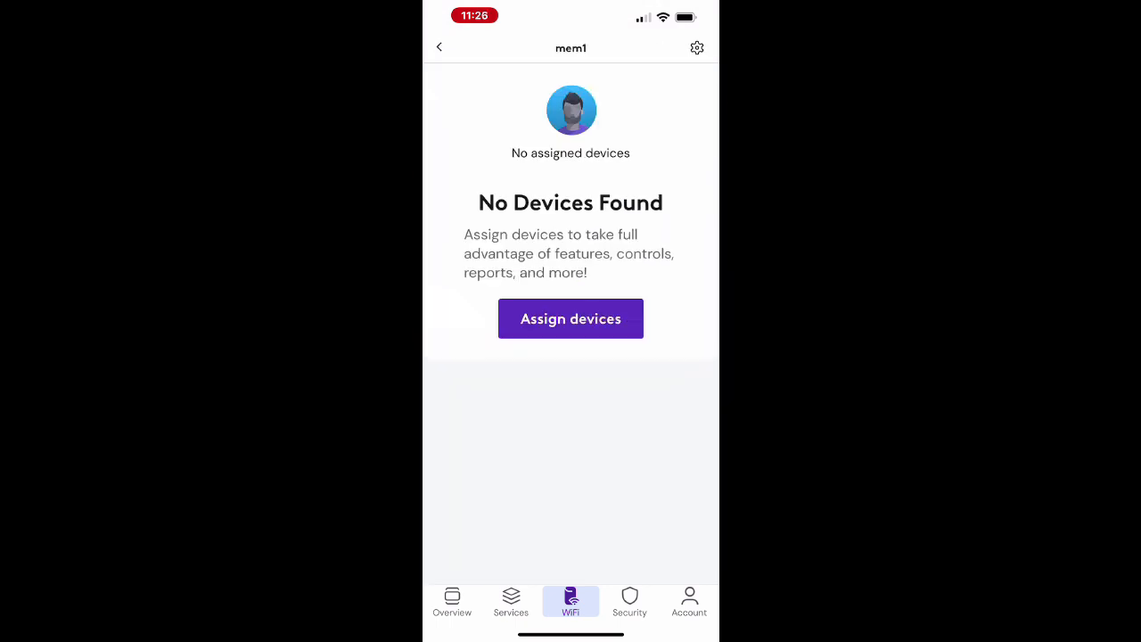
pyautogui.click(571, 317)
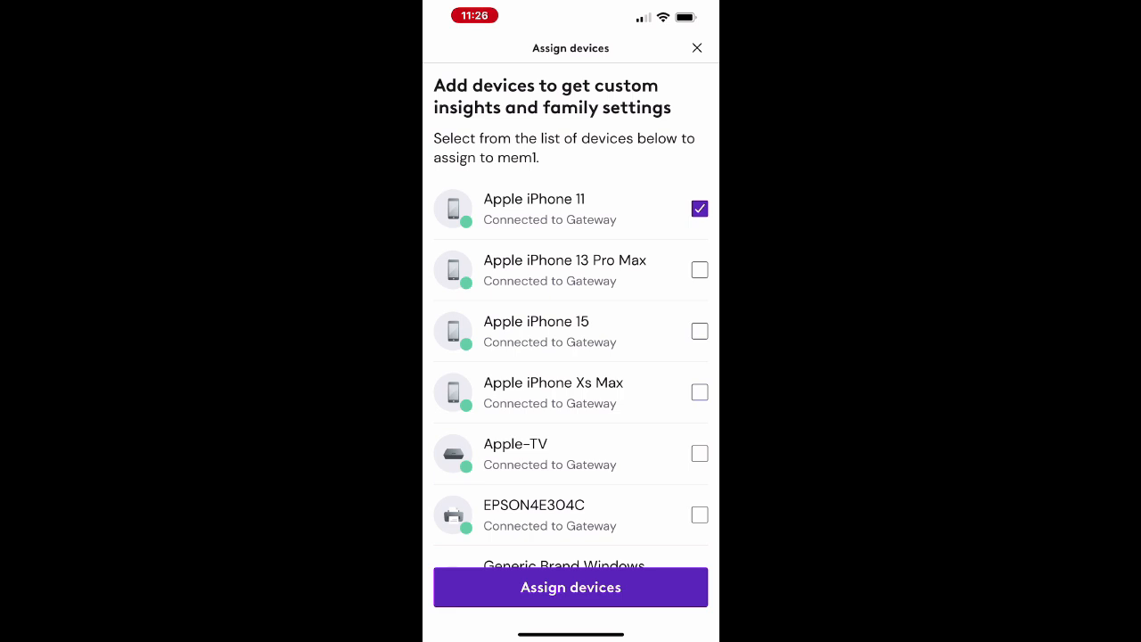
pyautogui.click(570, 586)
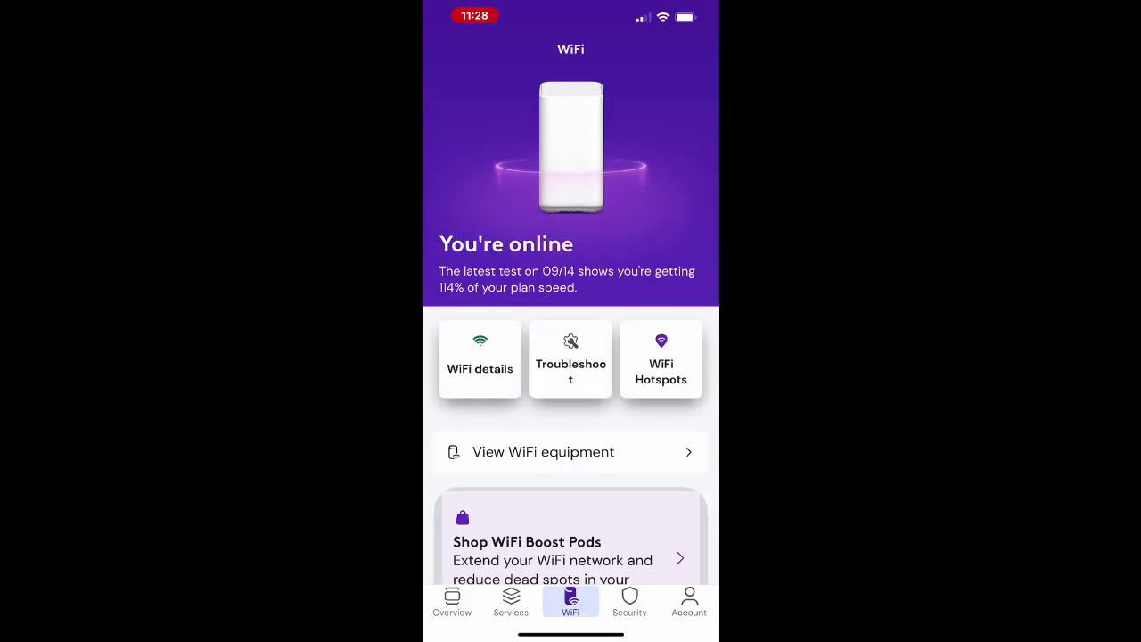
# Step: Start a Gateway restart from the troubleshooting options with Restart now
pyautogui.click(570, 360)
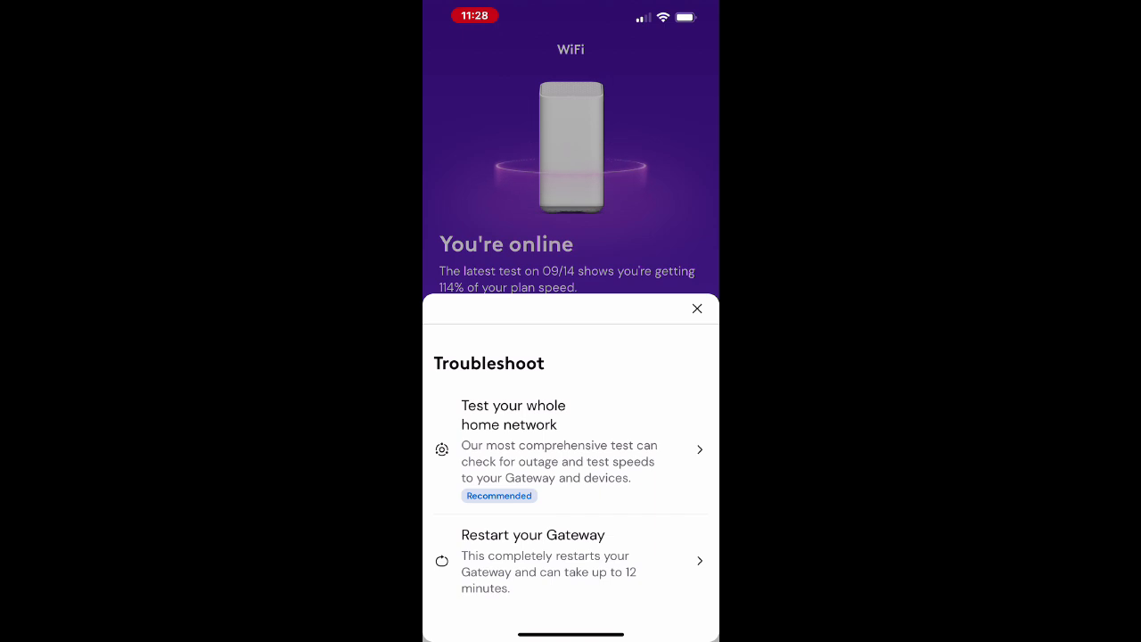
pyautogui.click(545, 560)
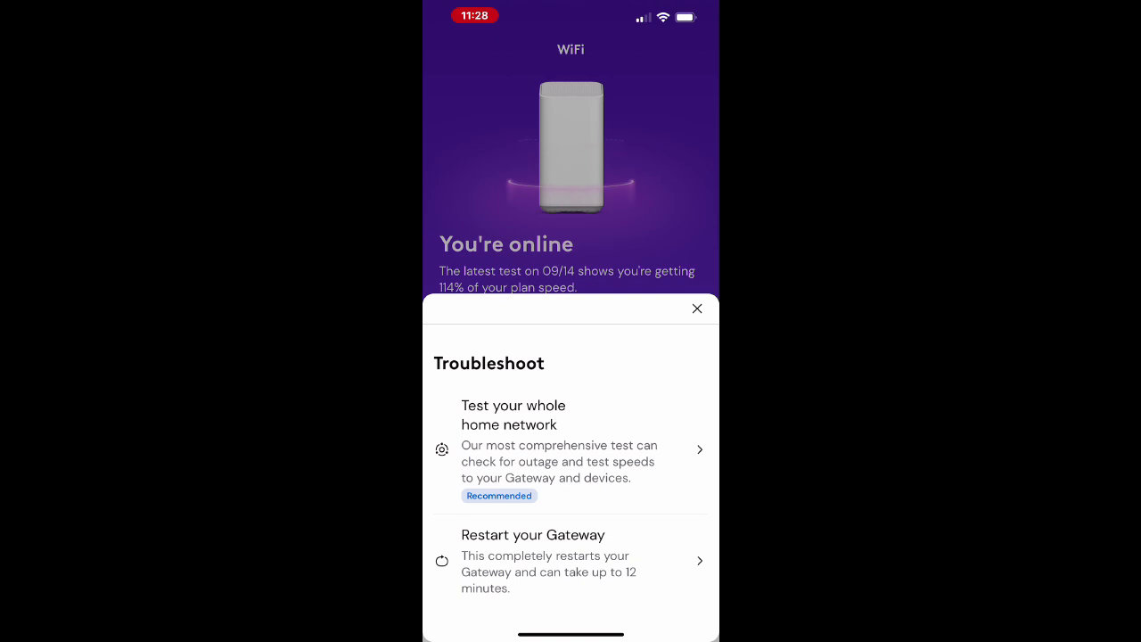
pyautogui.click(571, 560)
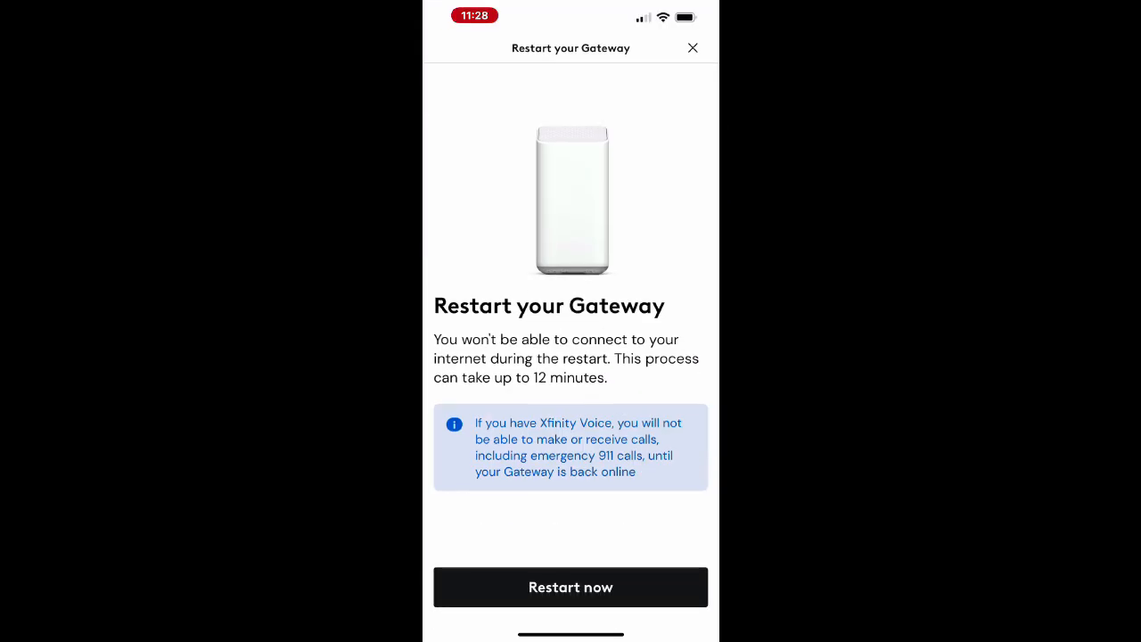
pyautogui.click(571, 586)
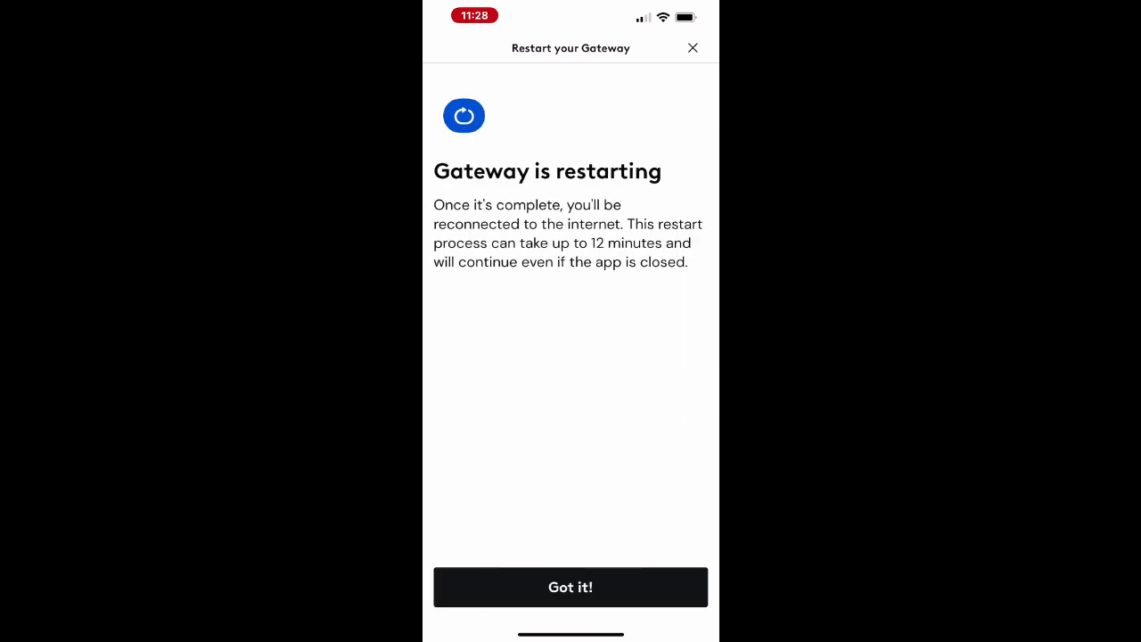
# Step: Acknowledge the Gateway restarting notice and return to the app overview
pyautogui.click(571, 587)
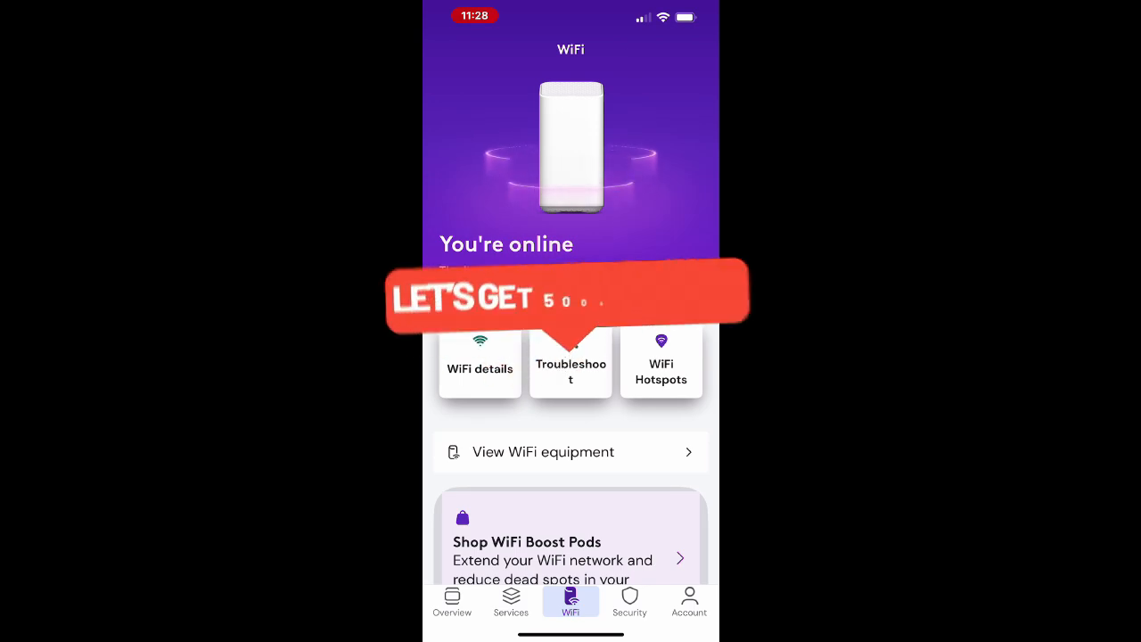
pyautogui.click(453, 603)
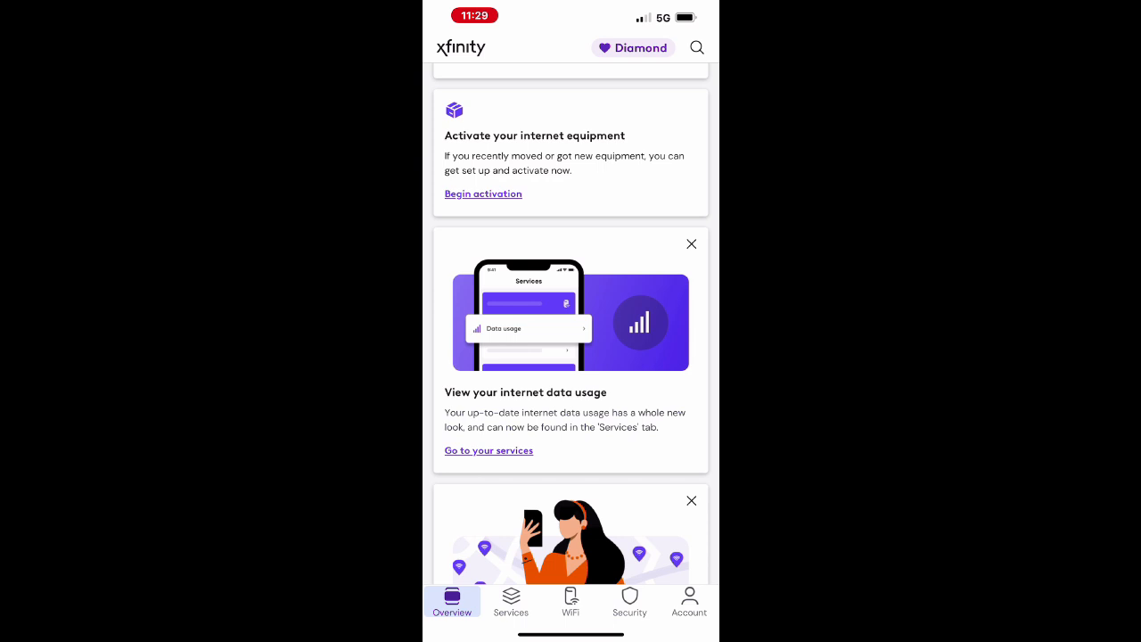
# Step: View two-step verification showing On, then return to the WiFi overview at 118% of plan speed
pyautogui.scroll(-3)
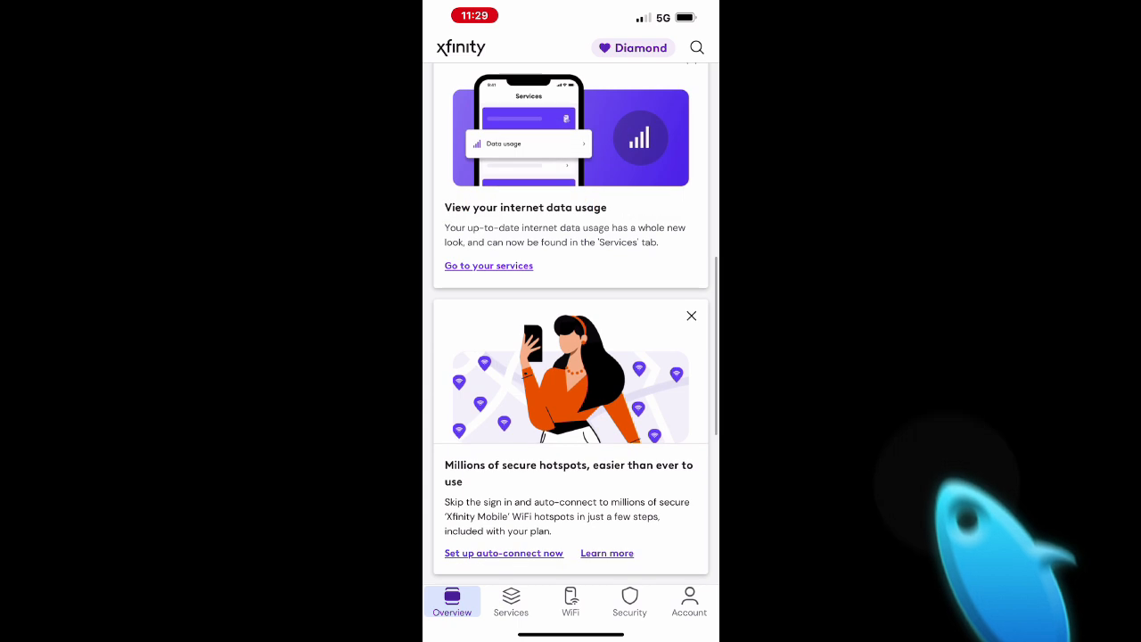
pyautogui.scroll(-3)
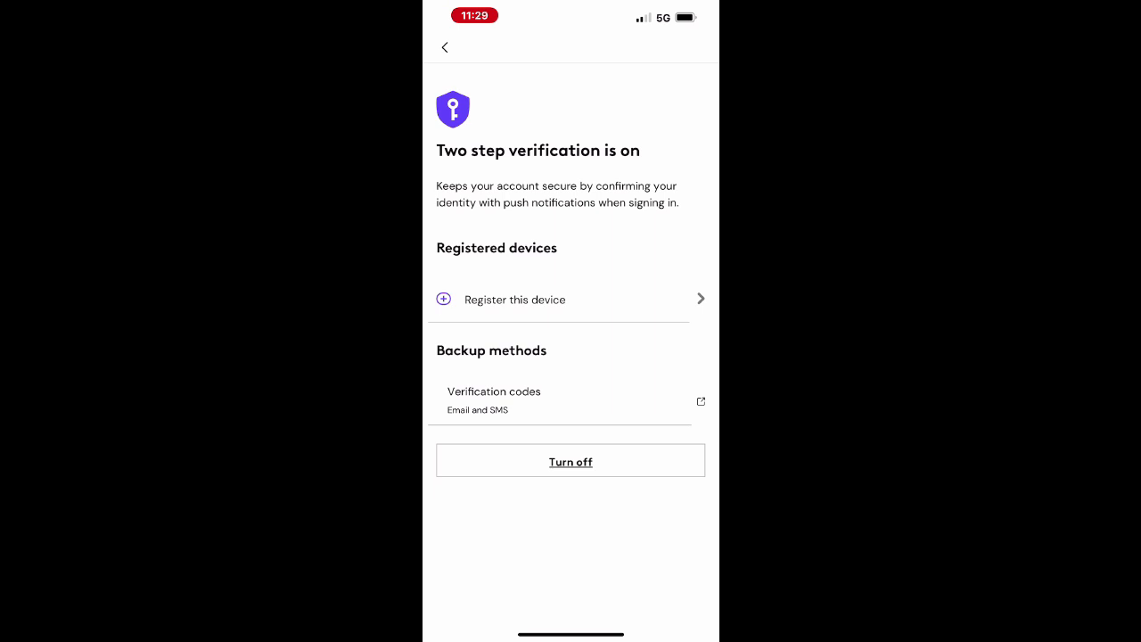
pyautogui.click(570, 602)
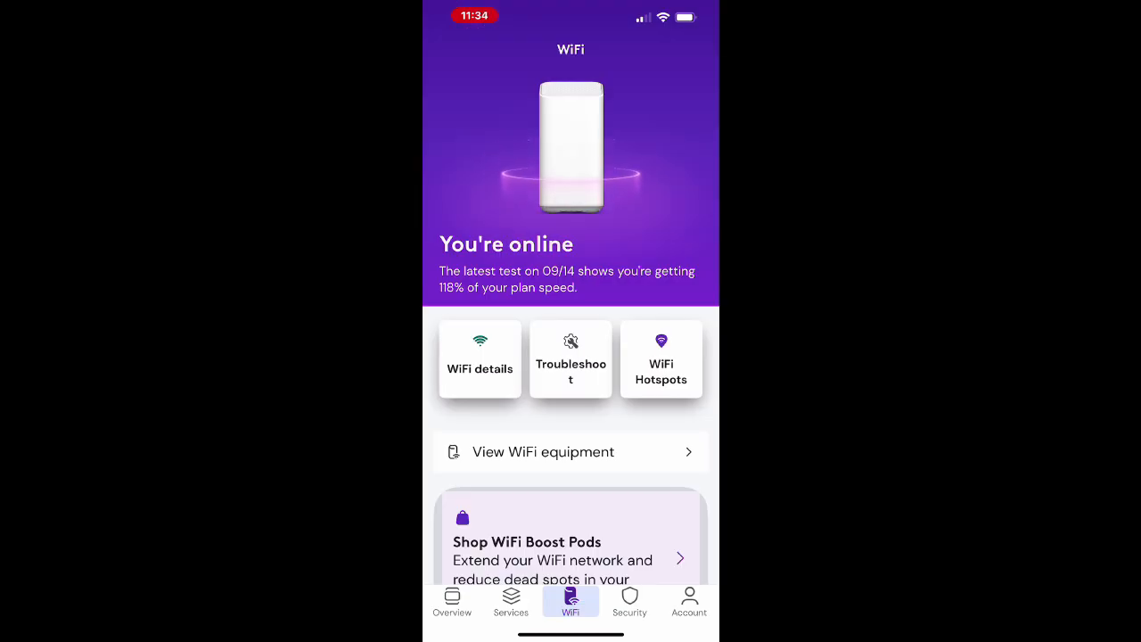
# Step: Start WiFi Motion setup from the Security section's Check out WiFi Motion card
pyautogui.click(629, 602)
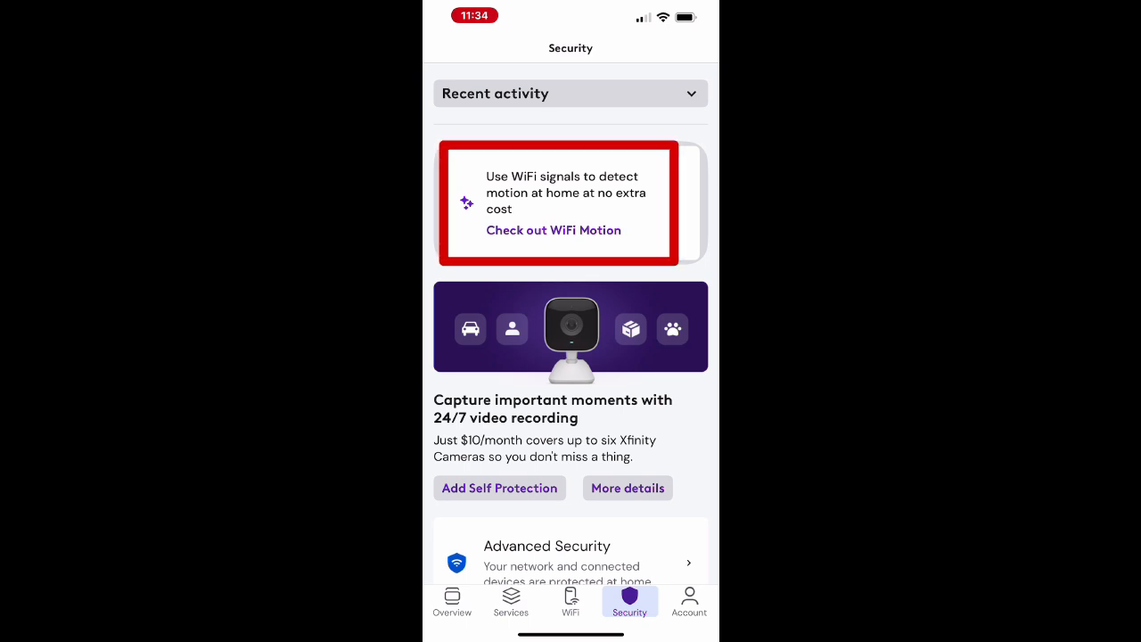
pyautogui.click(553, 230)
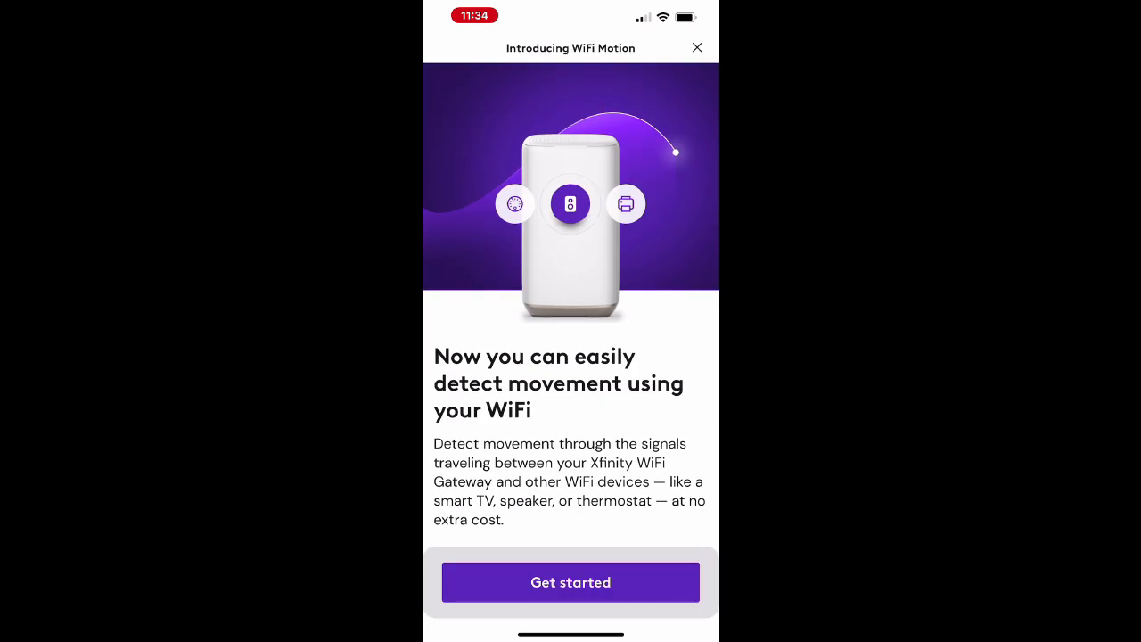
pyautogui.click(571, 581)
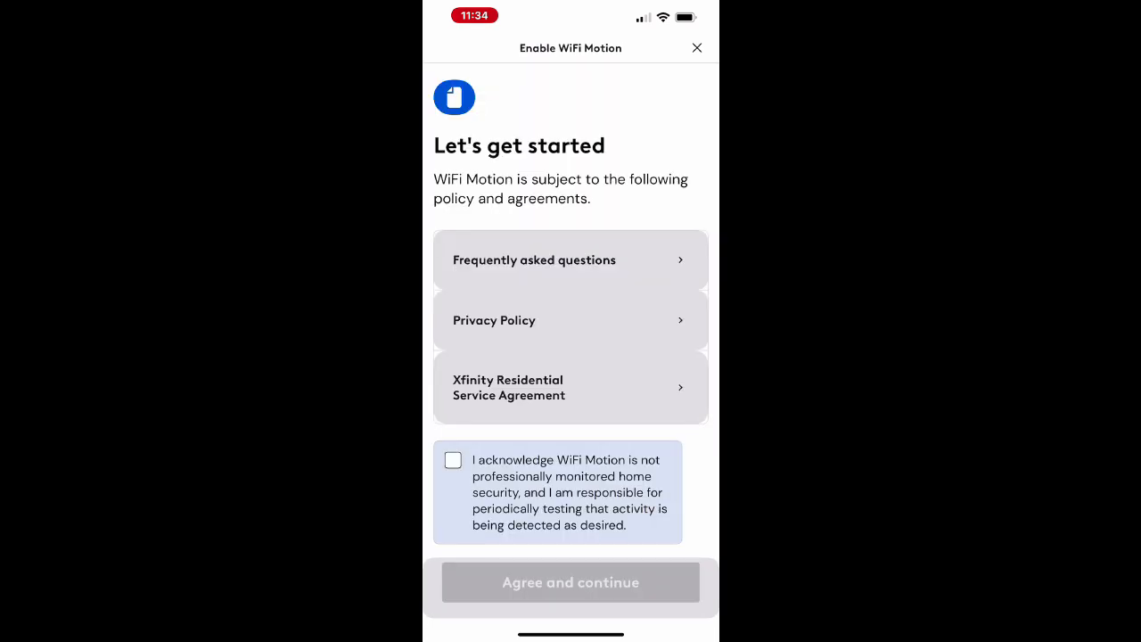
# Step: Read through the WiFi Motion frequently asked questions about how motion detection works
pyautogui.click(571, 260)
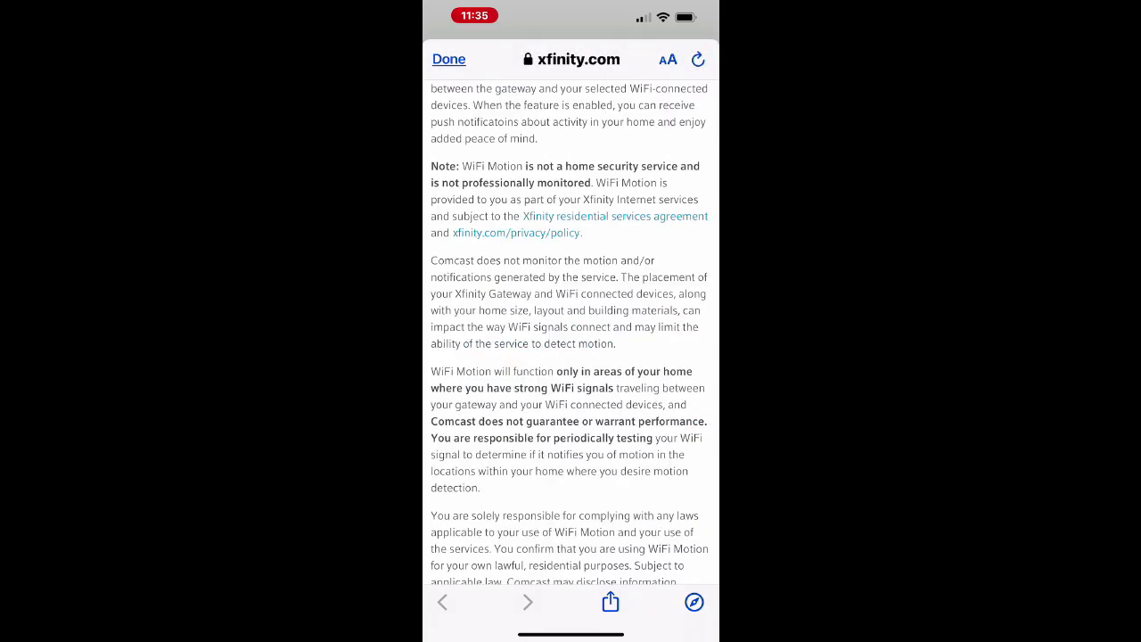
pyautogui.scroll(-3)
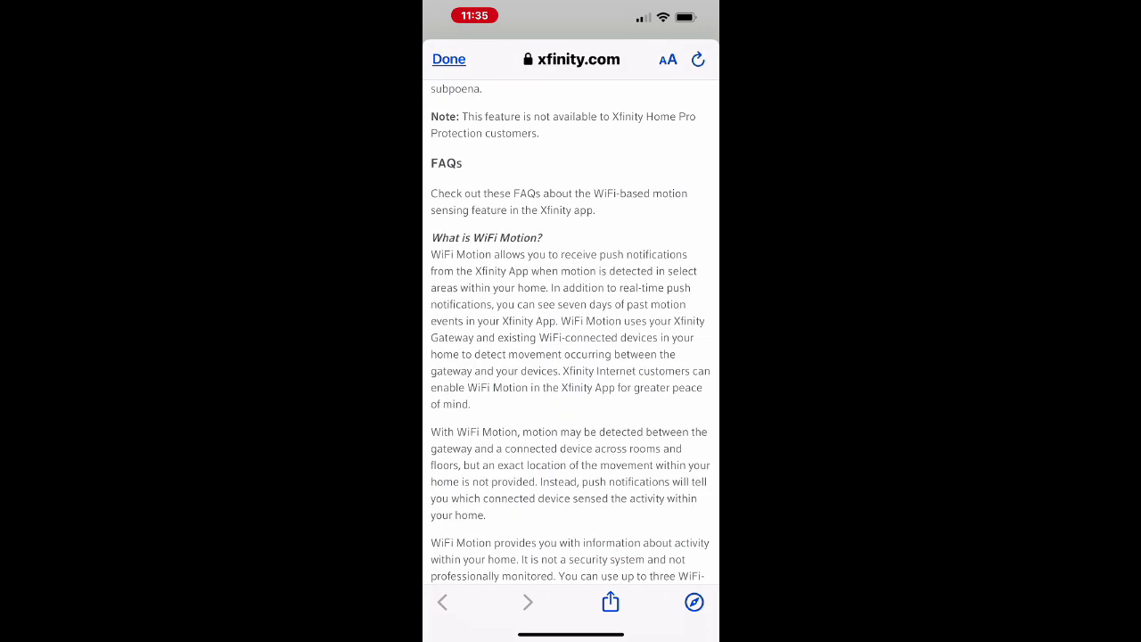
pyautogui.scroll(-3)
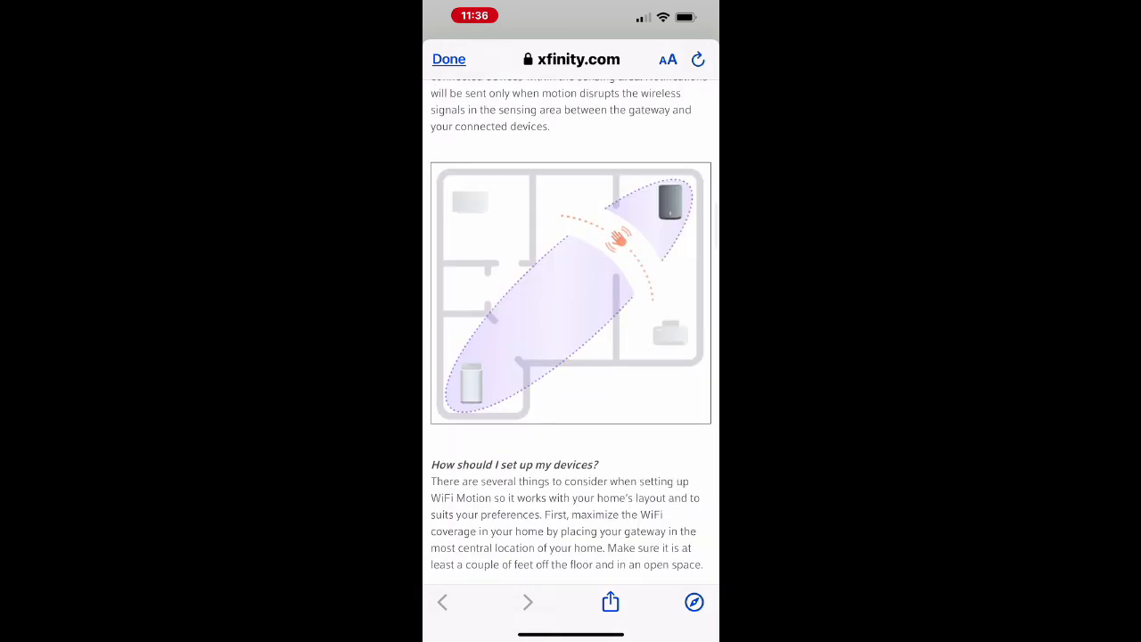
pyautogui.scroll(-3)
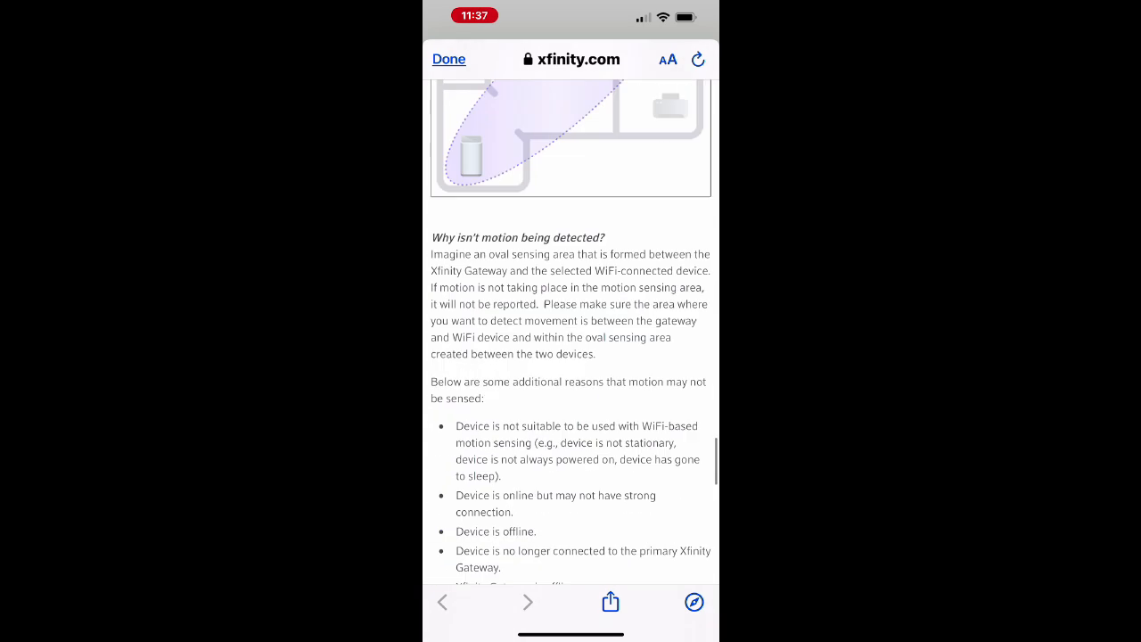
# Step: Leave the FAQ, agree to the WiFi Motion terms and continue through the setup tips
pyautogui.click(449, 59)
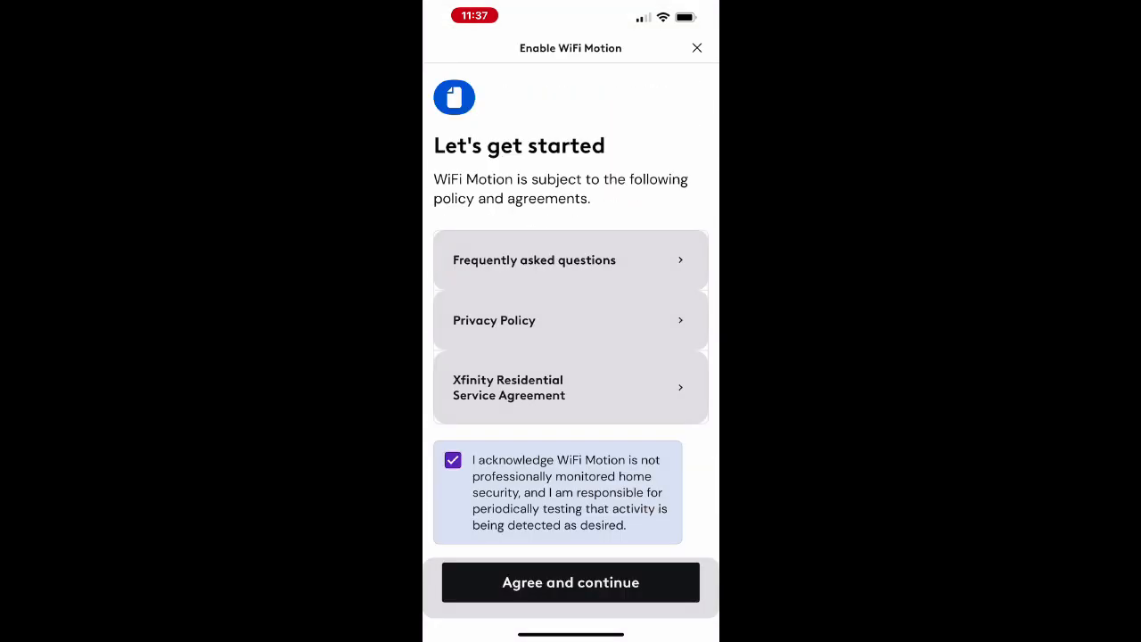
pyautogui.scroll(3)
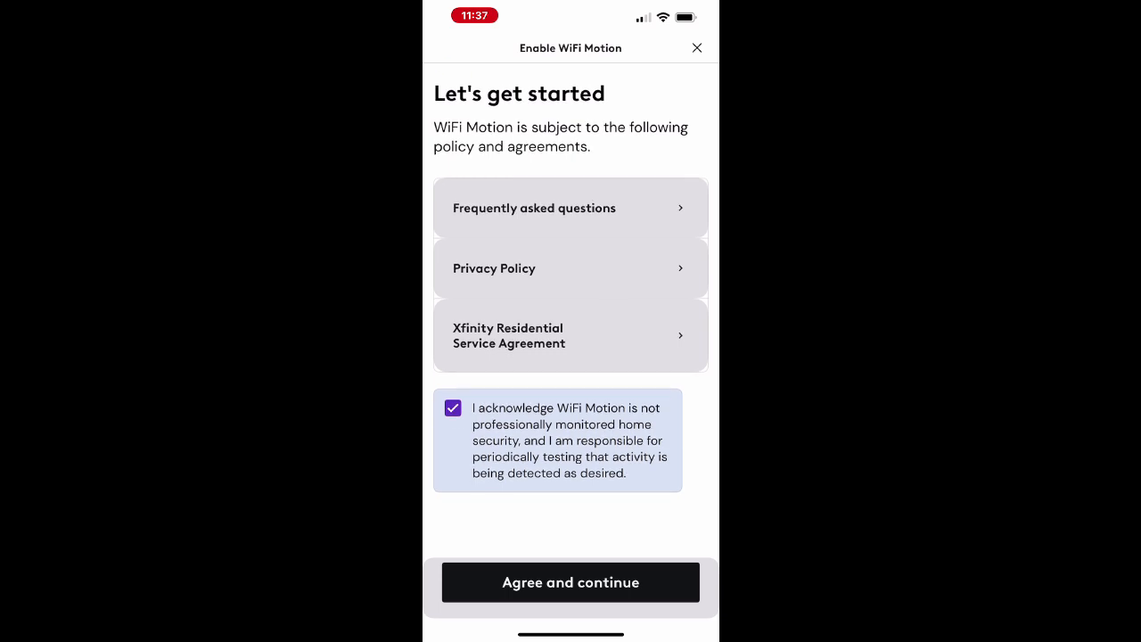
pyautogui.click(570, 581)
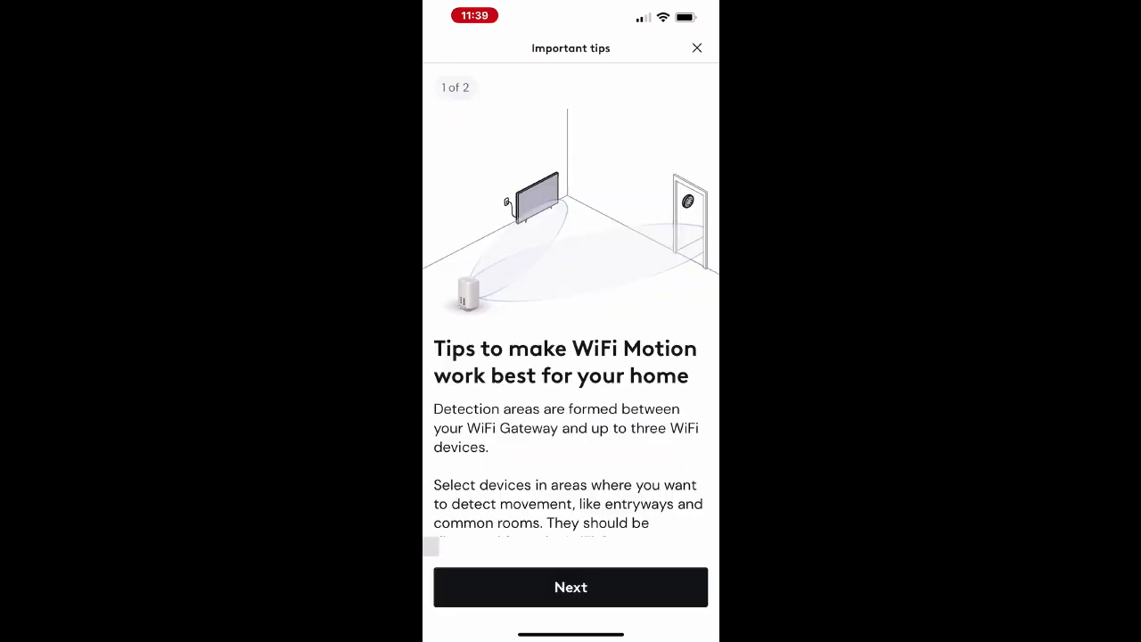
pyautogui.click(570, 587)
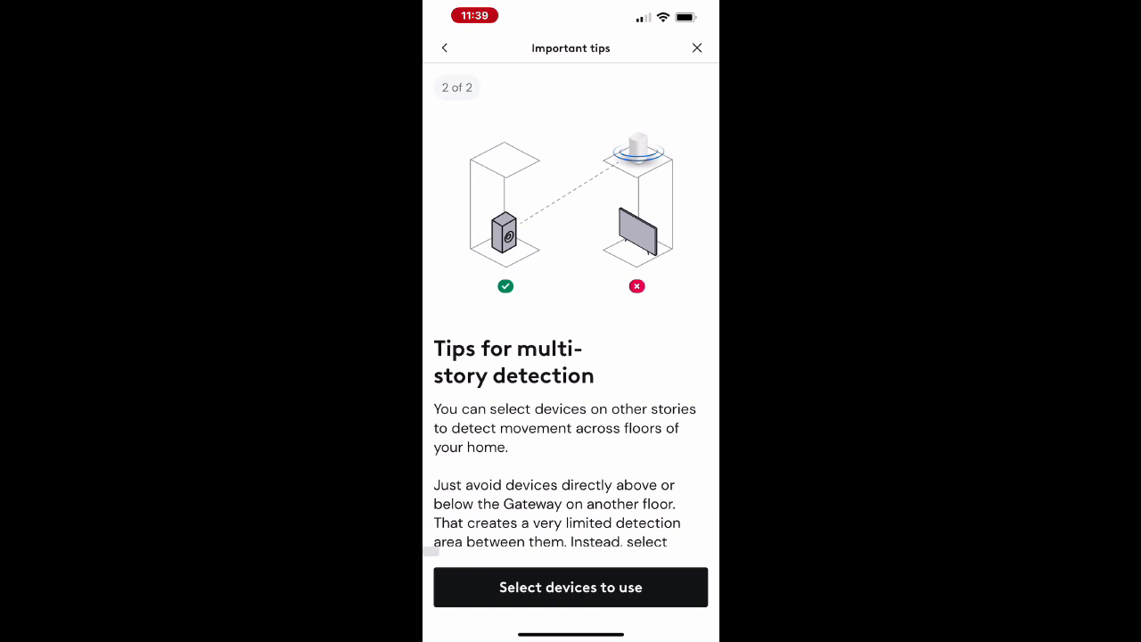
pyautogui.click(570, 586)
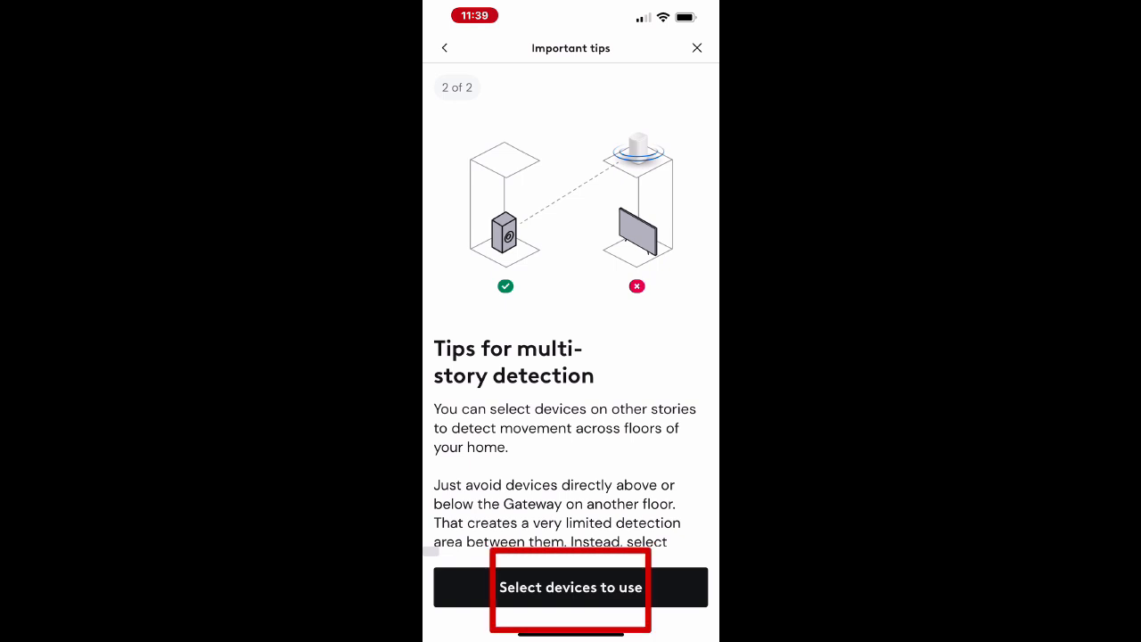
pyautogui.scroll(3)
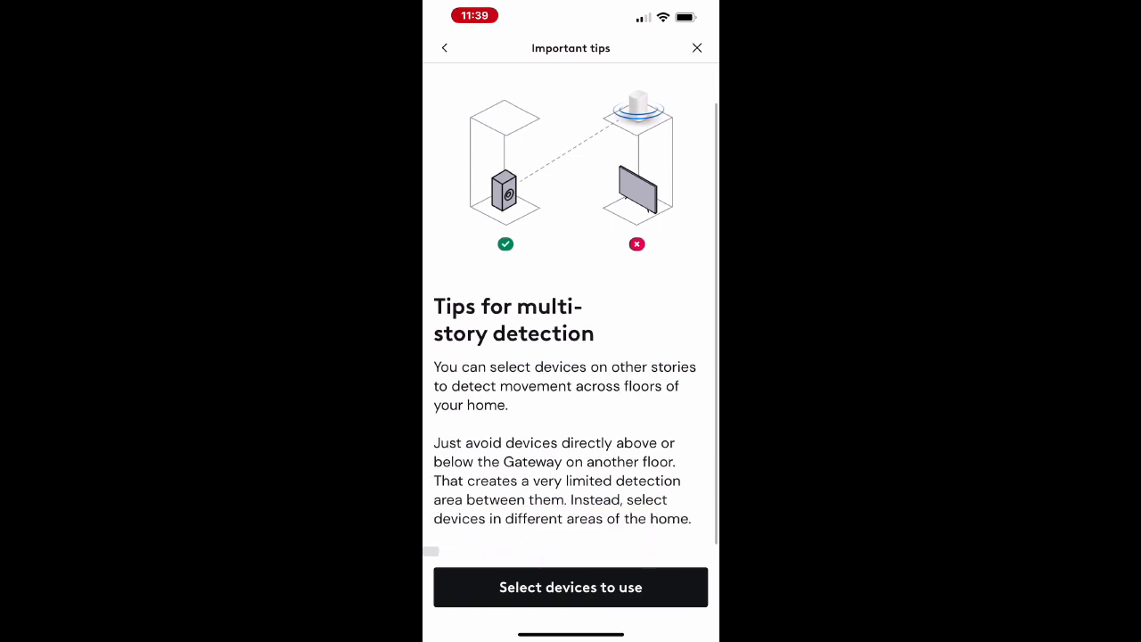
pyautogui.click(570, 586)
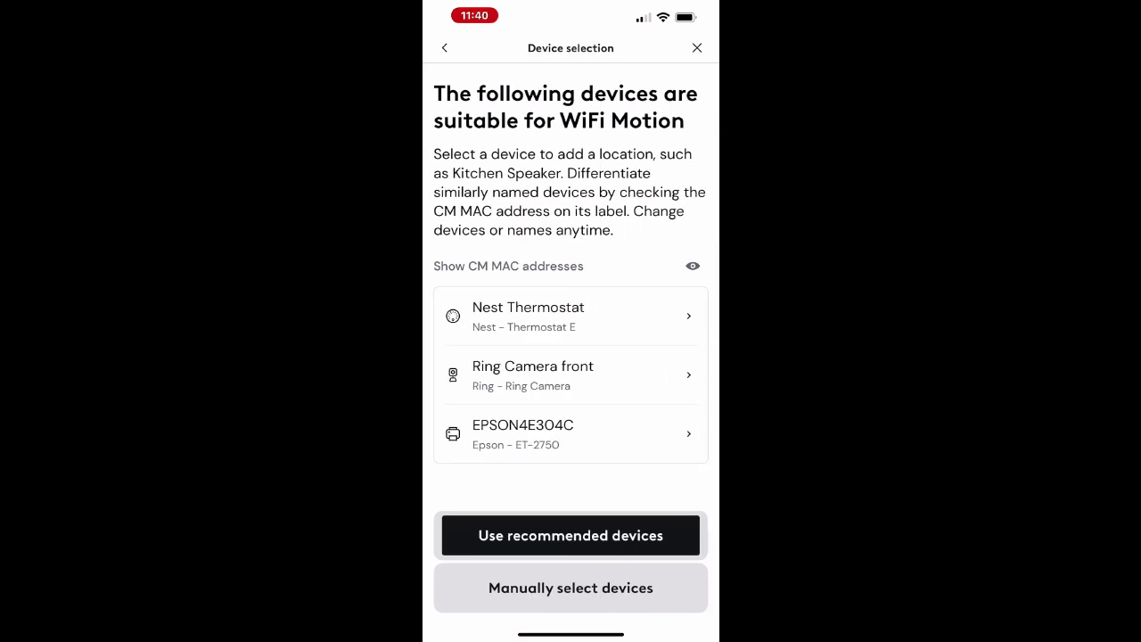
# Step: Review multi-story detection tips, turn on WiFi Motion with recommended devices and finish setup
pyautogui.click(570, 535)
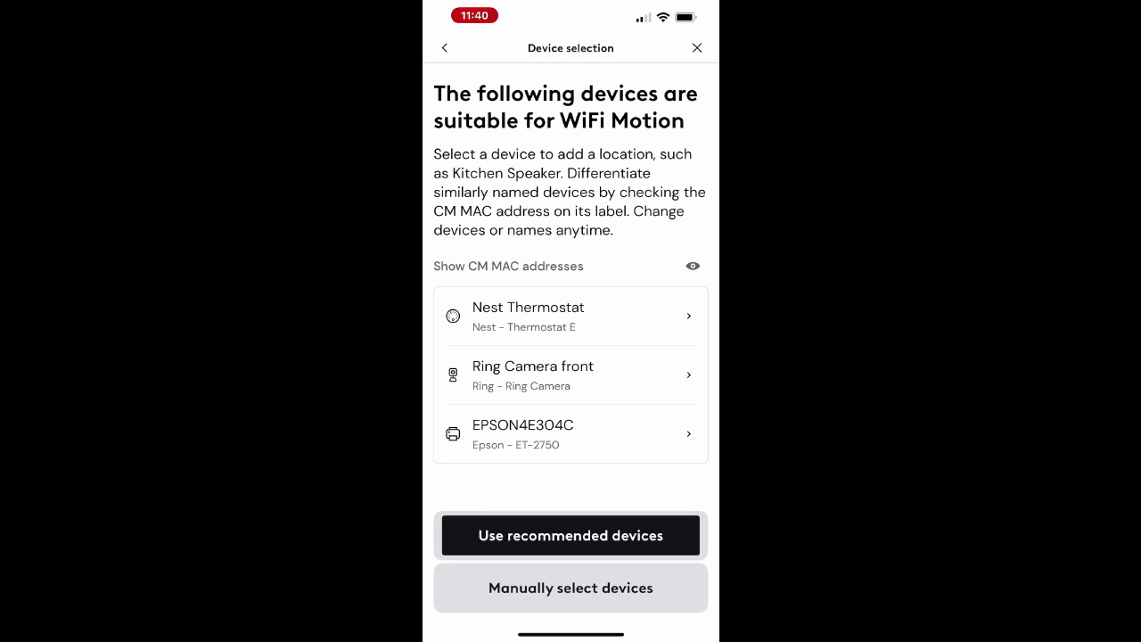
pyautogui.click(570, 535)
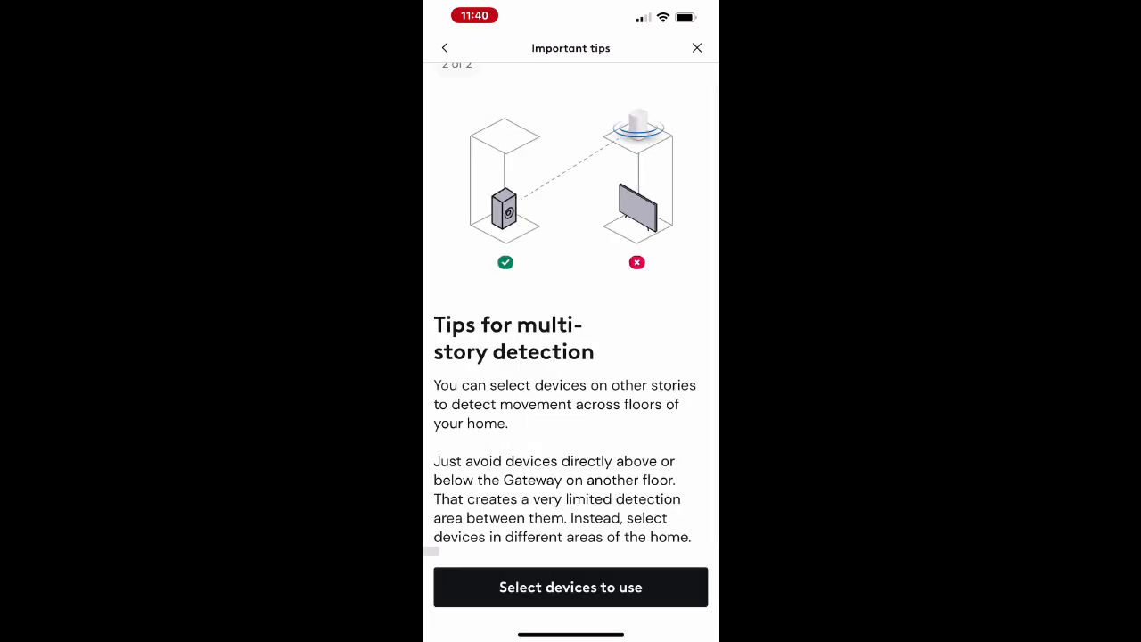
pyautogui.click(571, 586)
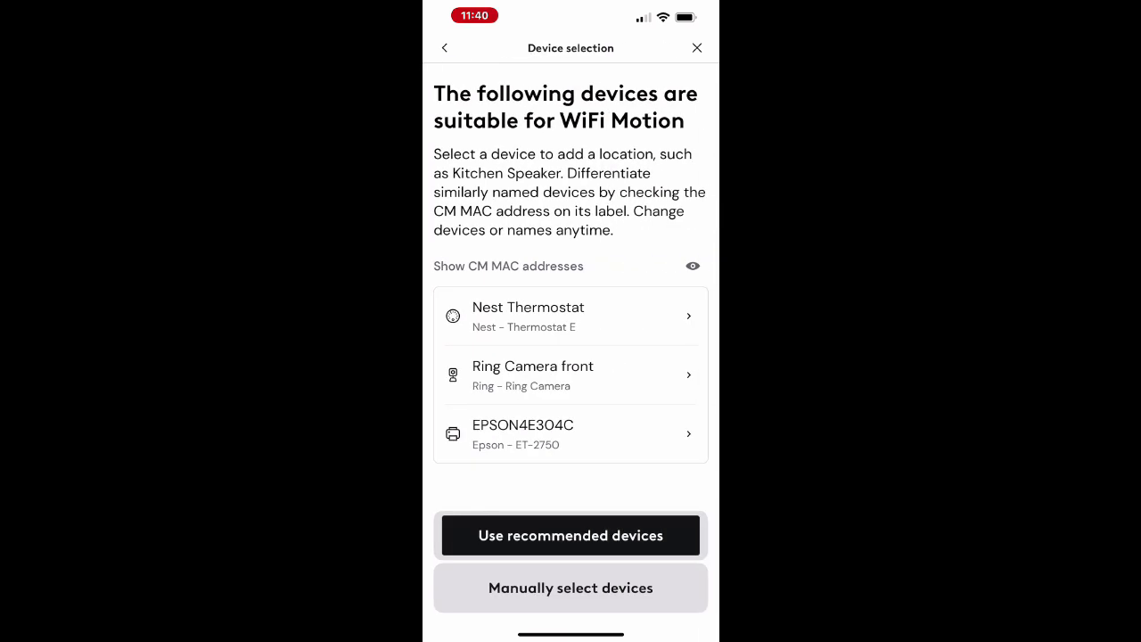
pyautogui.click(571, 534)
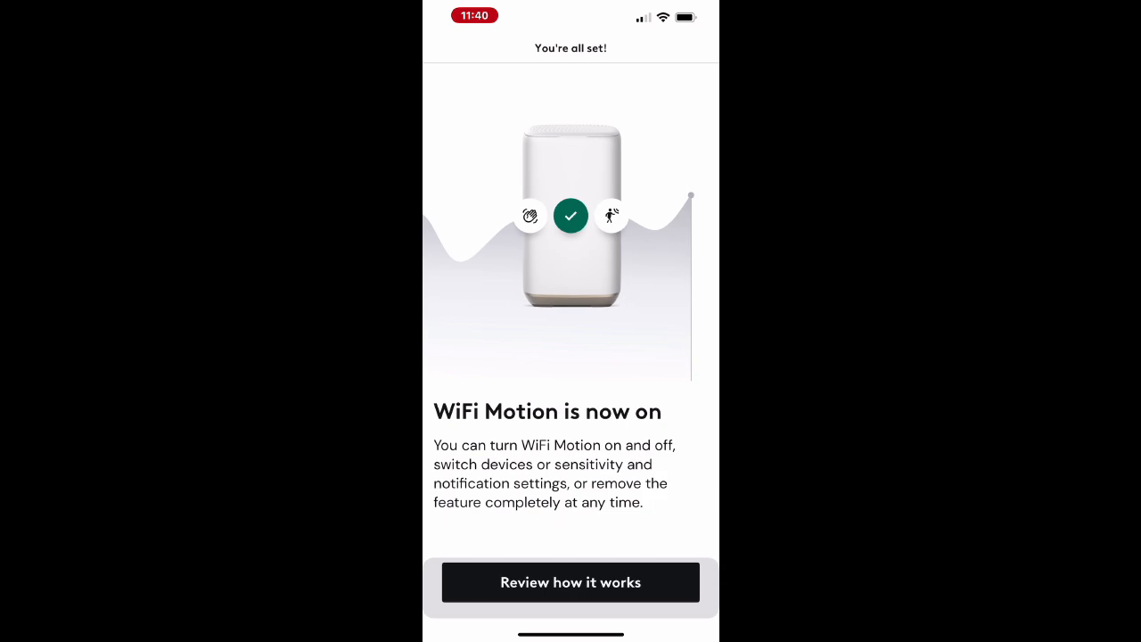
pyautogui.click(571, 582)
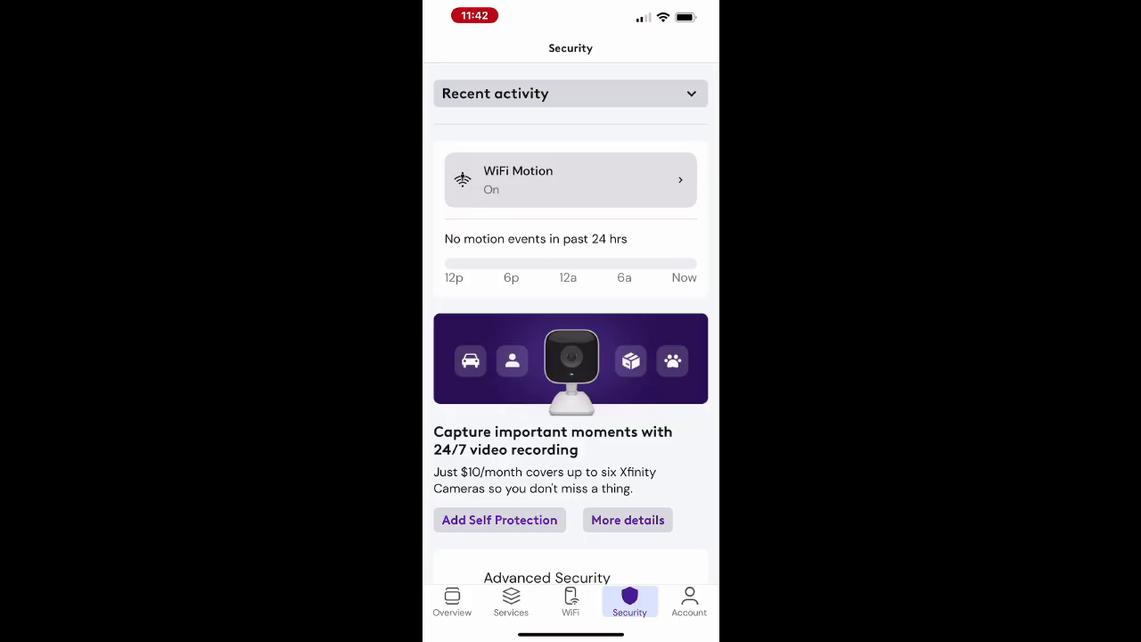
# Step: View WiFi Motion live status with no motion and review its sensitivity options, keeping High
pyautogui.click(571, 178)
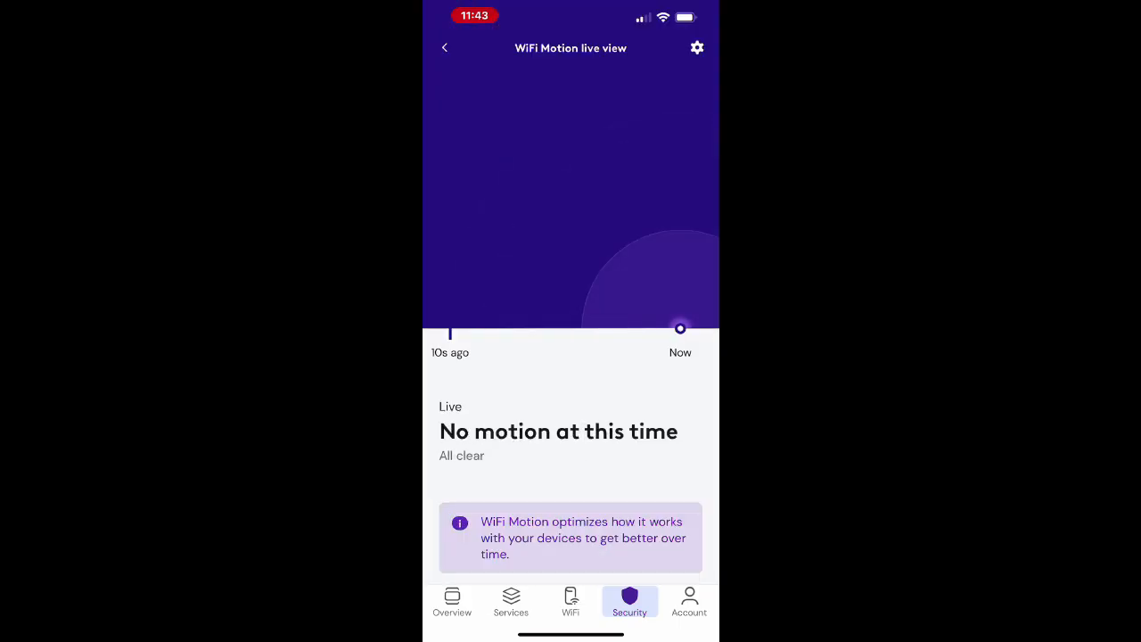
pyautogui.click(695, 46)
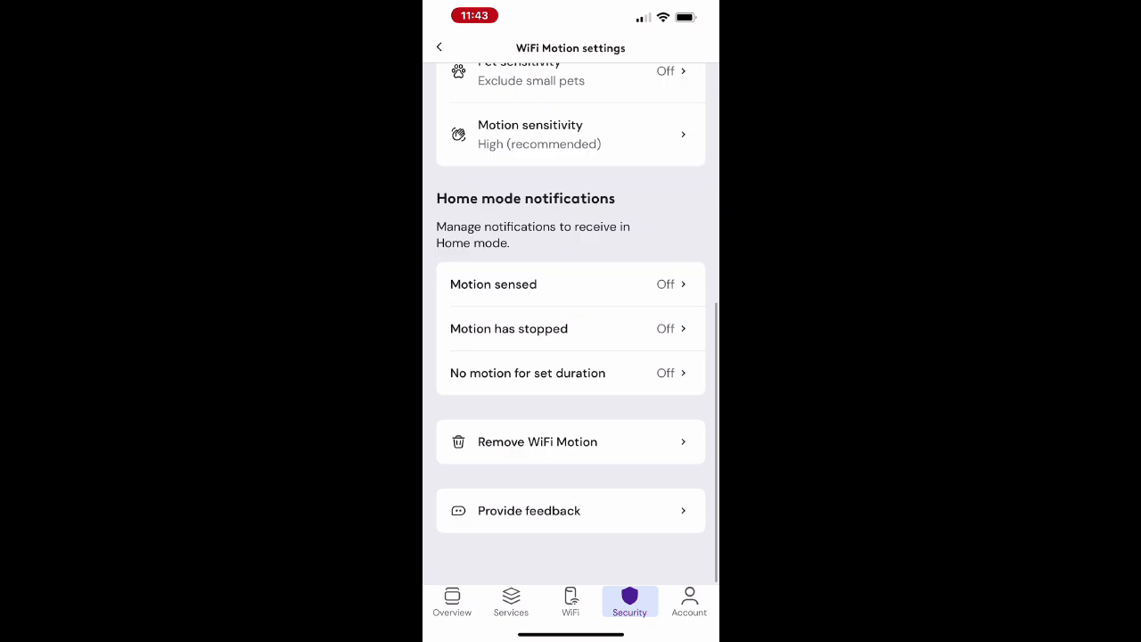
pyautogui.scroll(3)
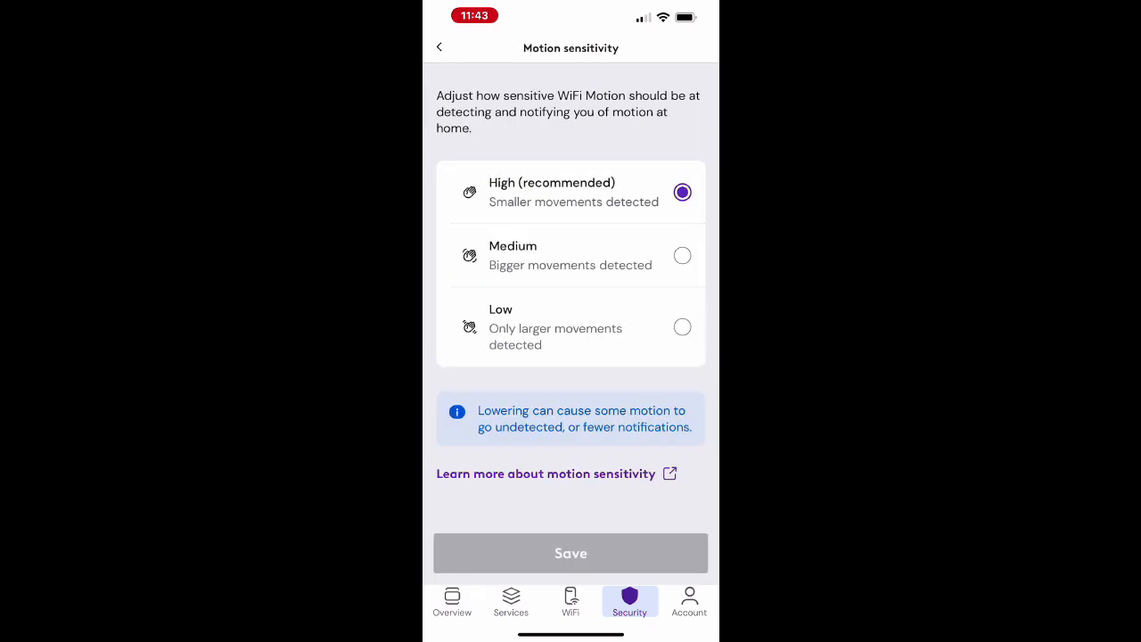
pyautogui.click(439, 47)
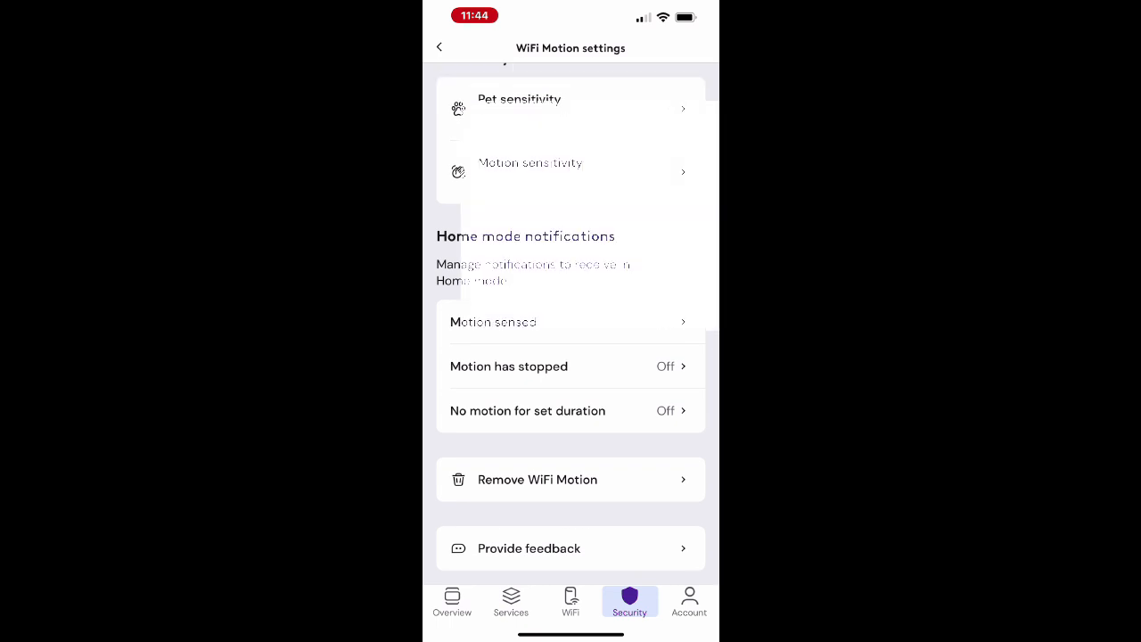
# Step: View the Account and identity details and personal information in the Account section
pyautogui.click(688, 602)
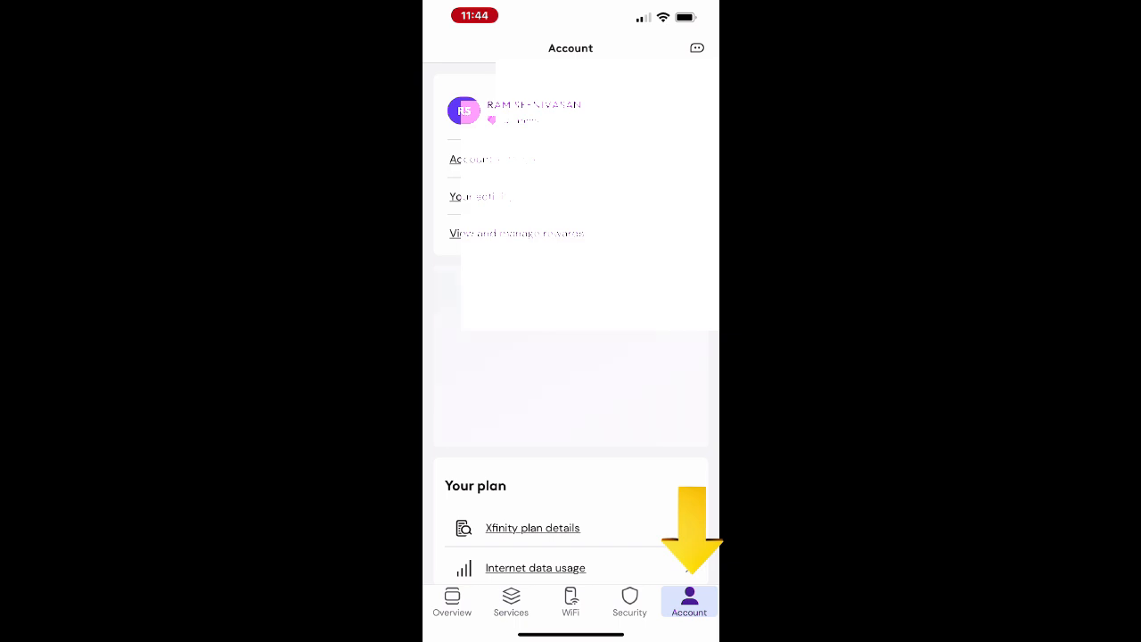
pyautogui.scroll(3)
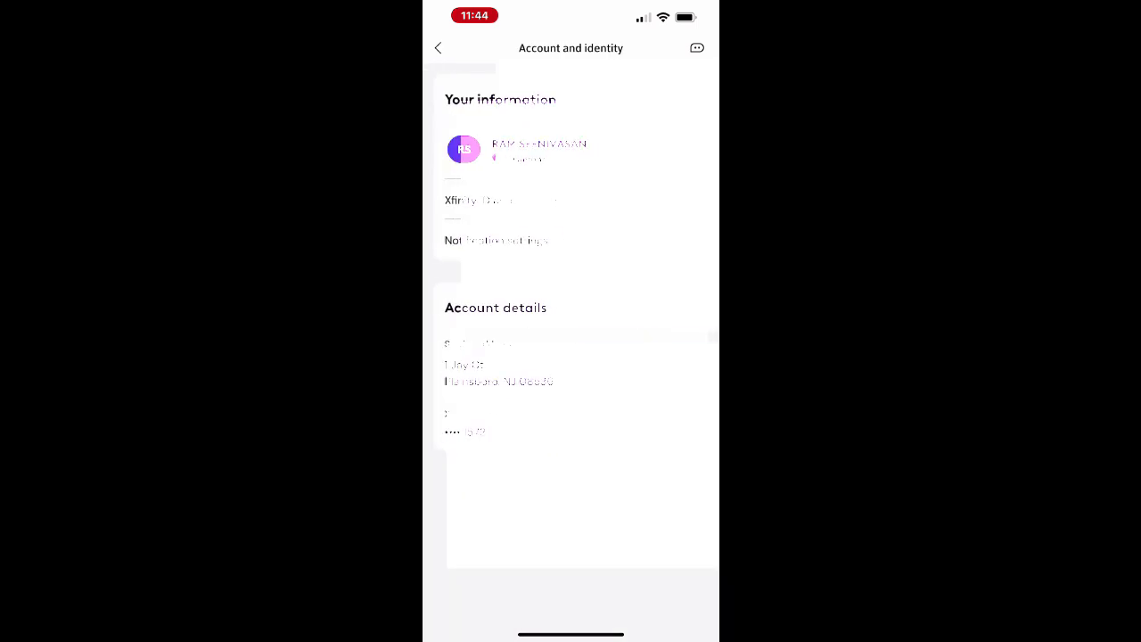
pyautogui.click(538, 150)
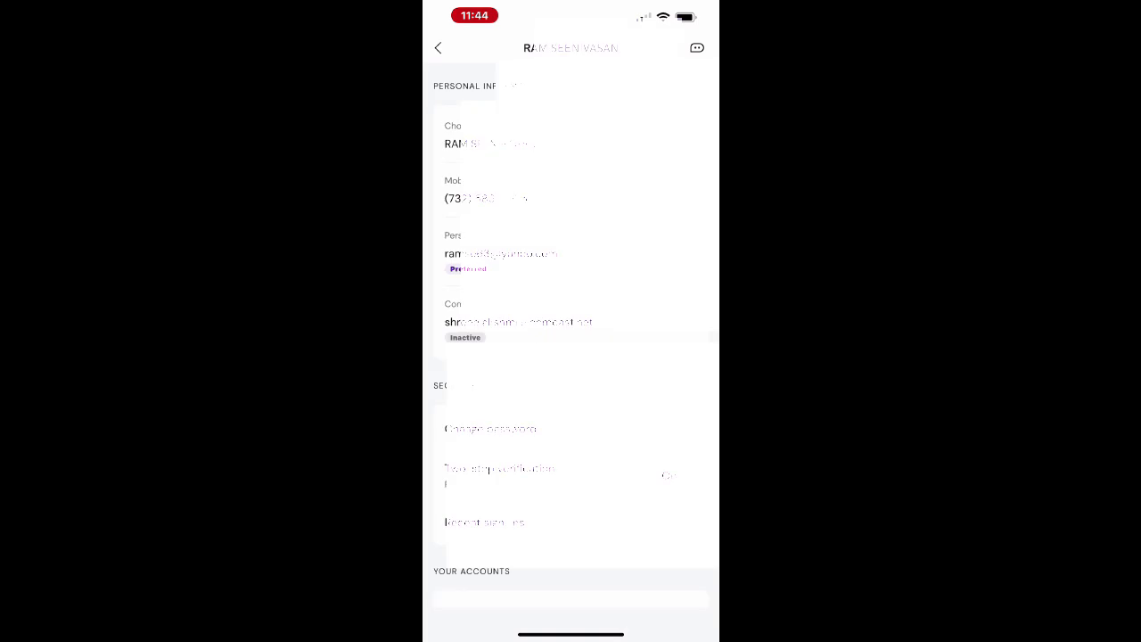
pyautogui.scroll(-3)
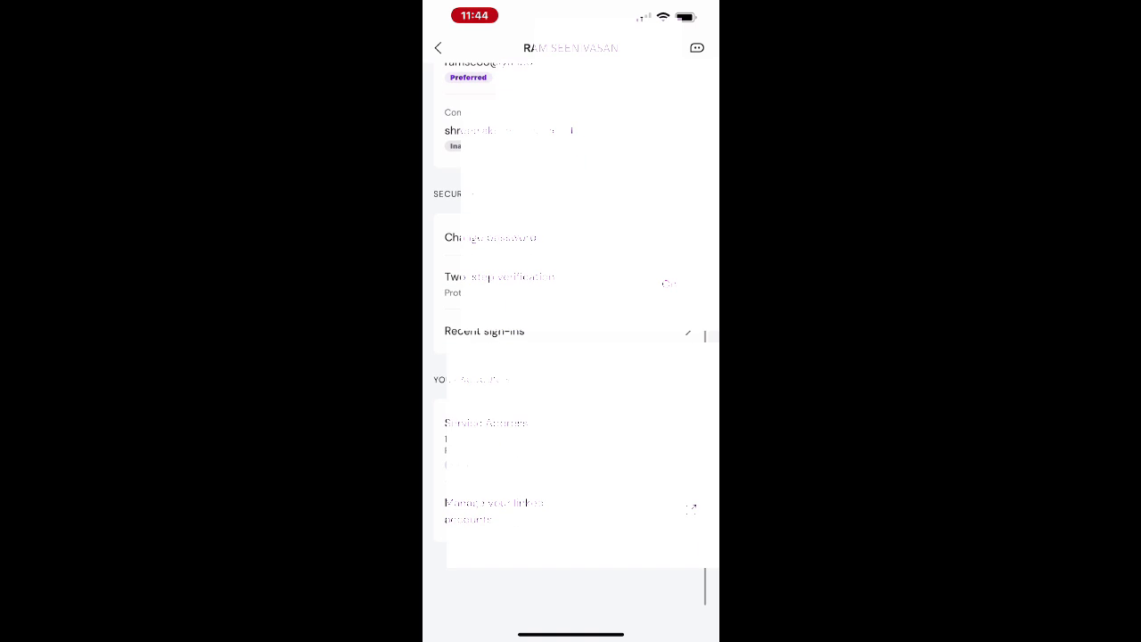
# Step: Return to the account page and scroll to the plan, devices and resources options
pyautogui.click(688, 602)
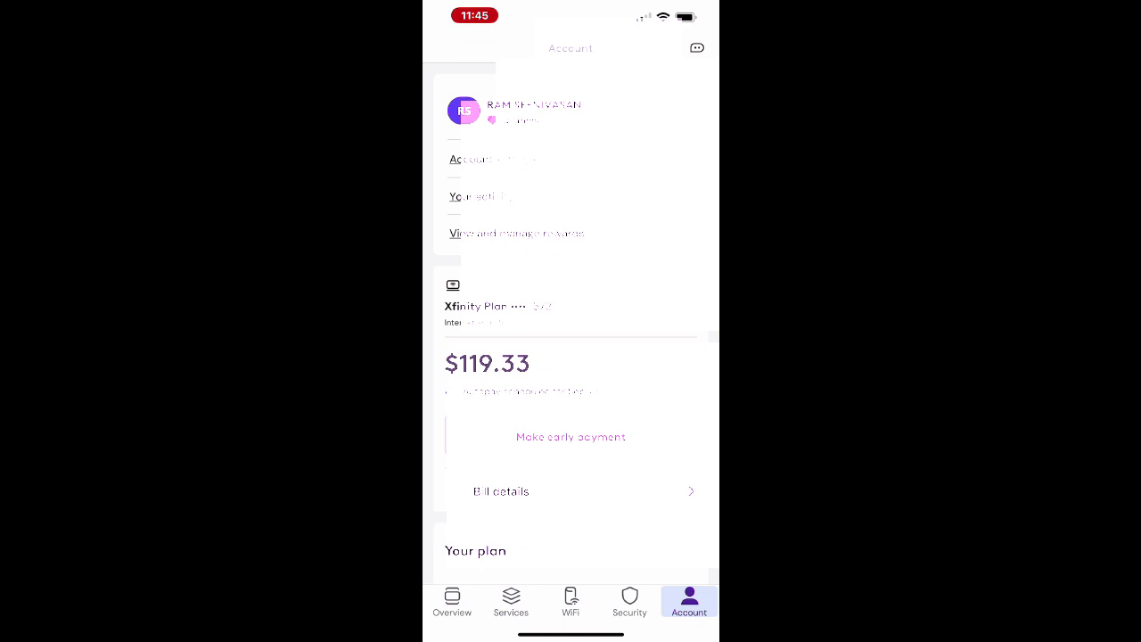
pyautogui.scroll(-3)
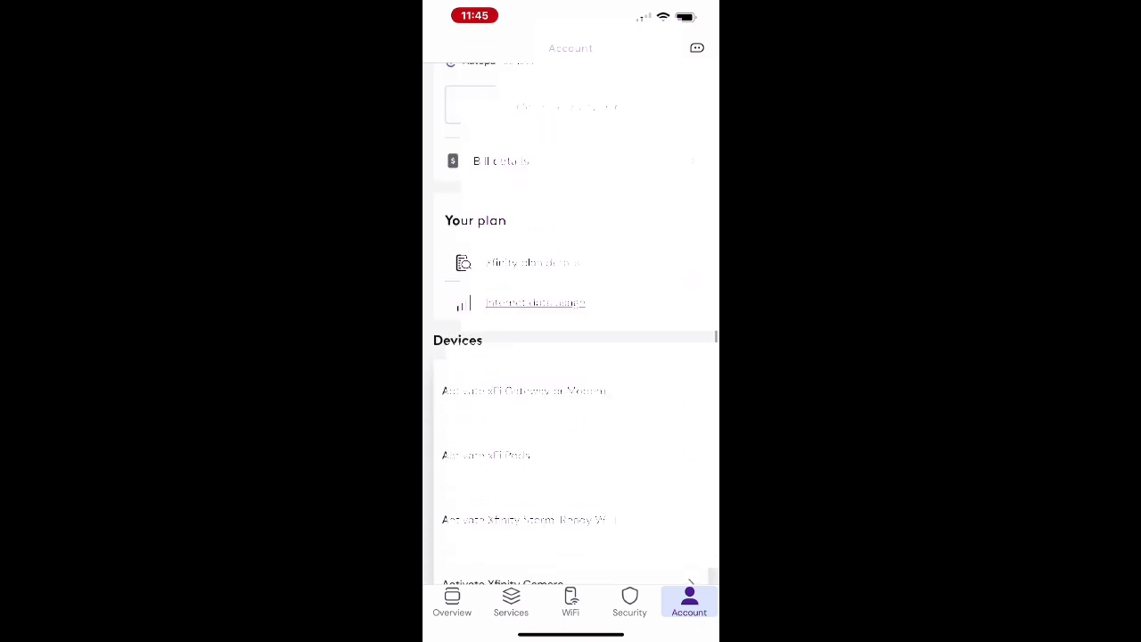
pyautogui.scroll(-3)
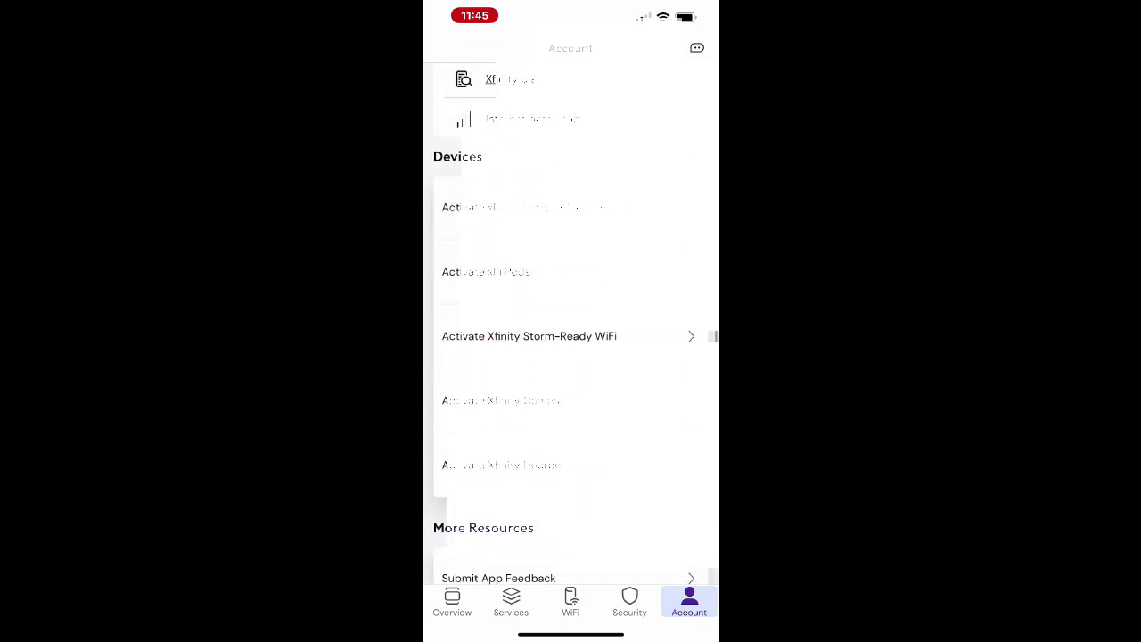
# Step: Scroll through the Xfinity Rewards offers down to the privacy policy Your Privacy Choices link
pyautogui.scroll(-3)
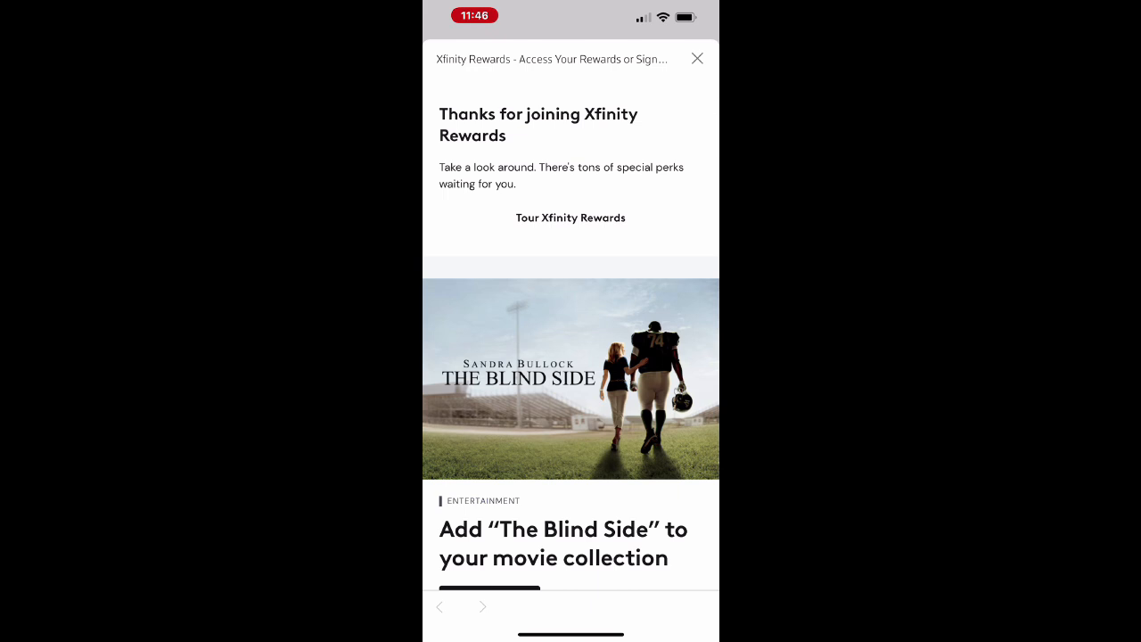
pyautogui.scroll(-3)
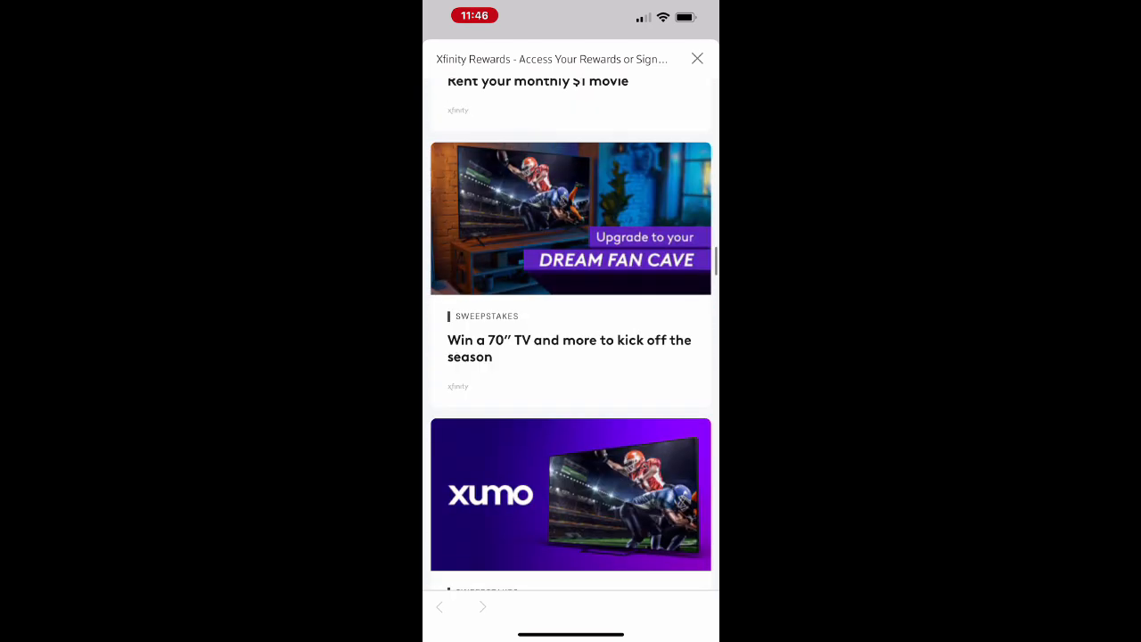
pyautogui.scroll(-3)
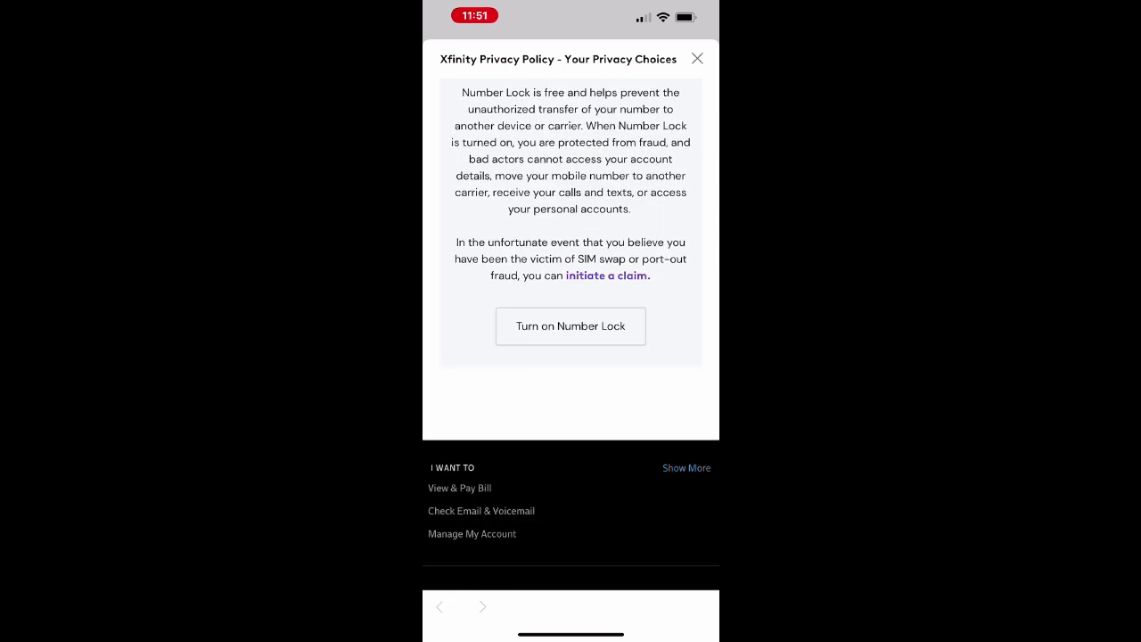
# Step: Leave the privacy page via Services and view Connected to your WiFi listing Apple devices
pyautogui.click(697, 57)
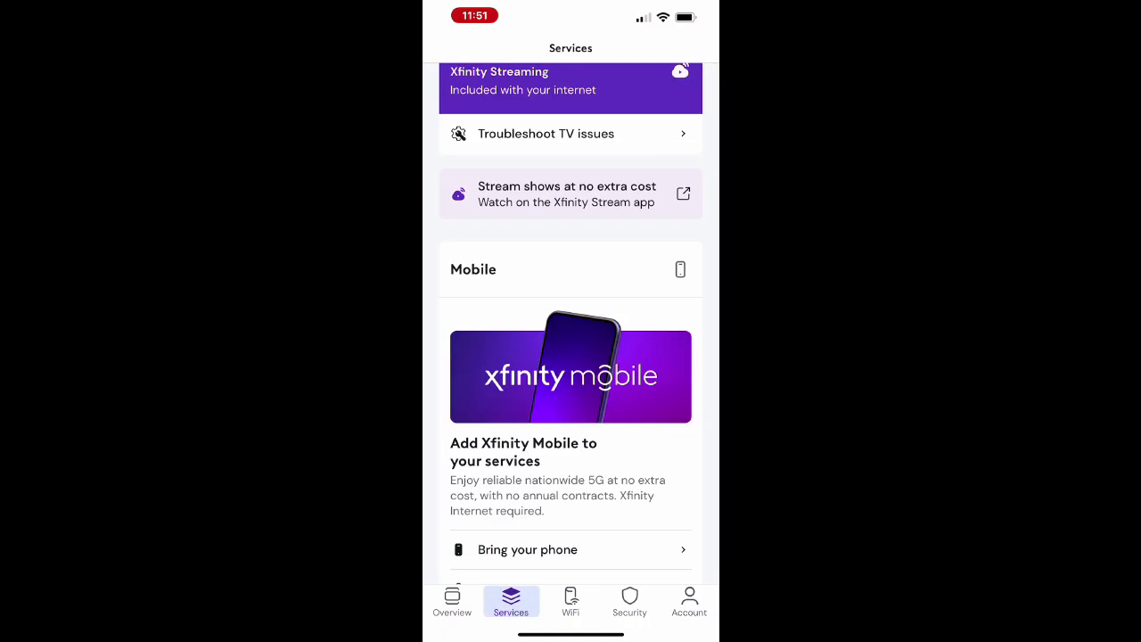
pyautogui.scroll(3)
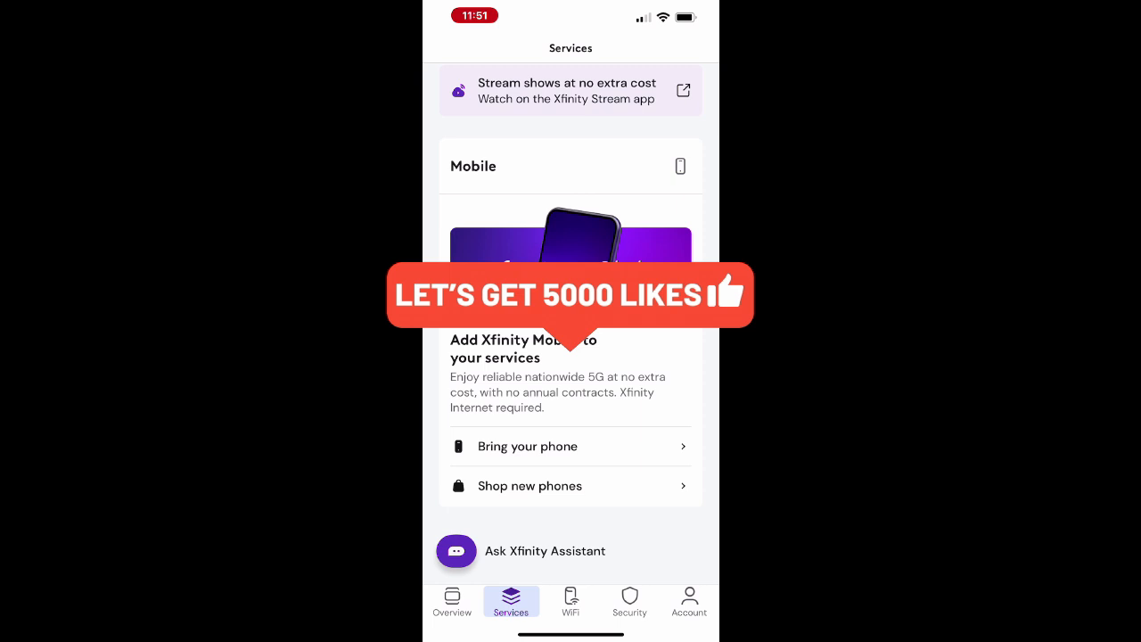
pyautogui.click(571, 603)
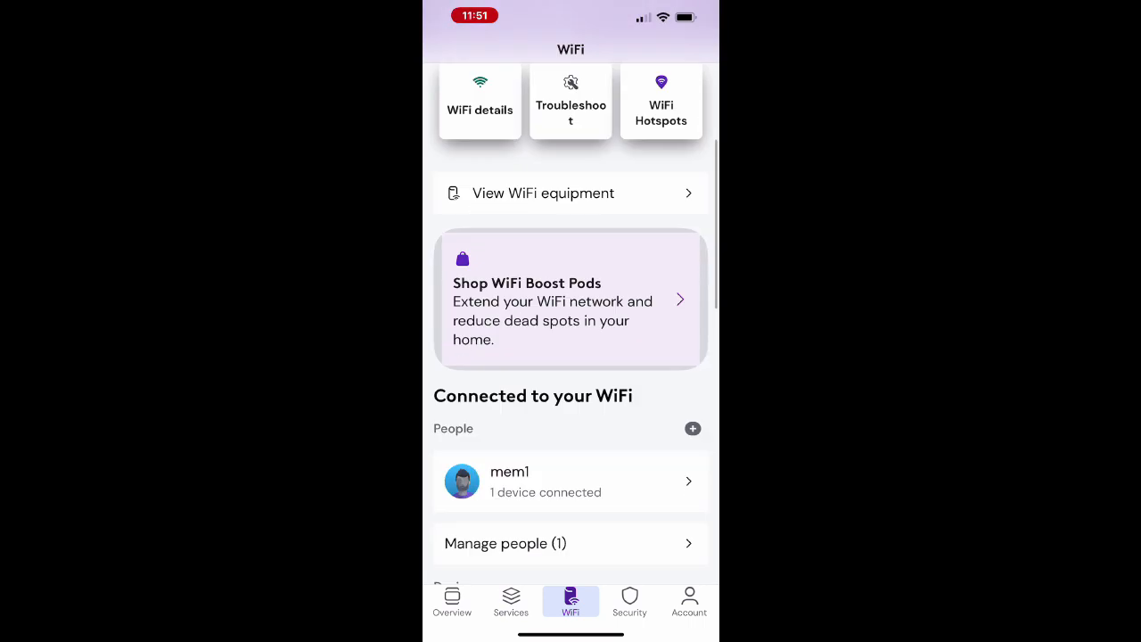
pyautogui.scroll(-3)
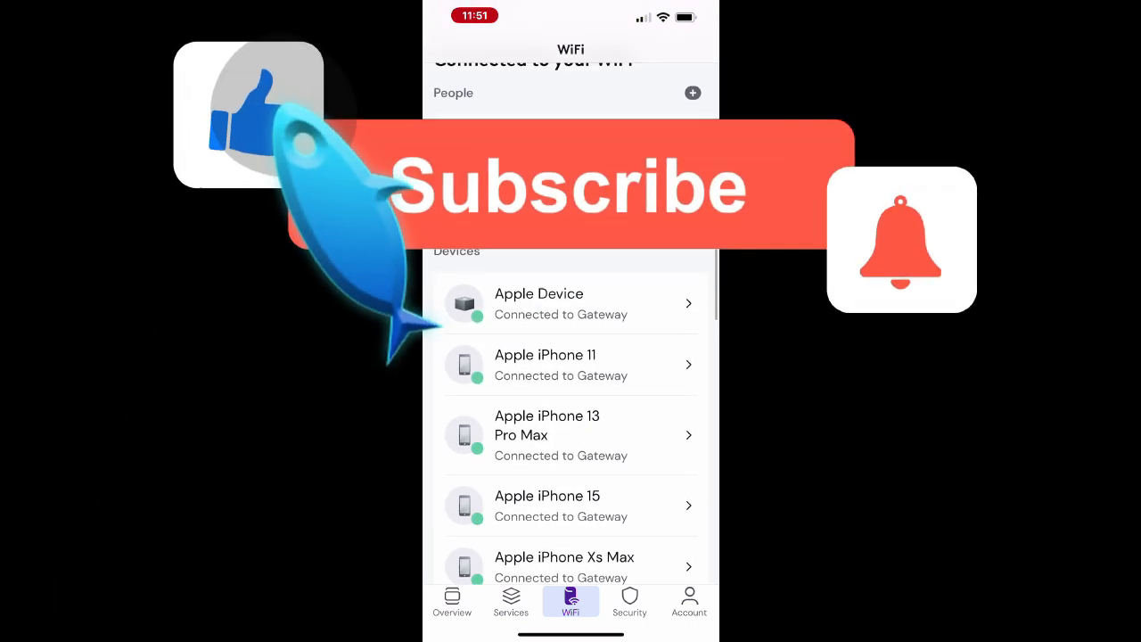